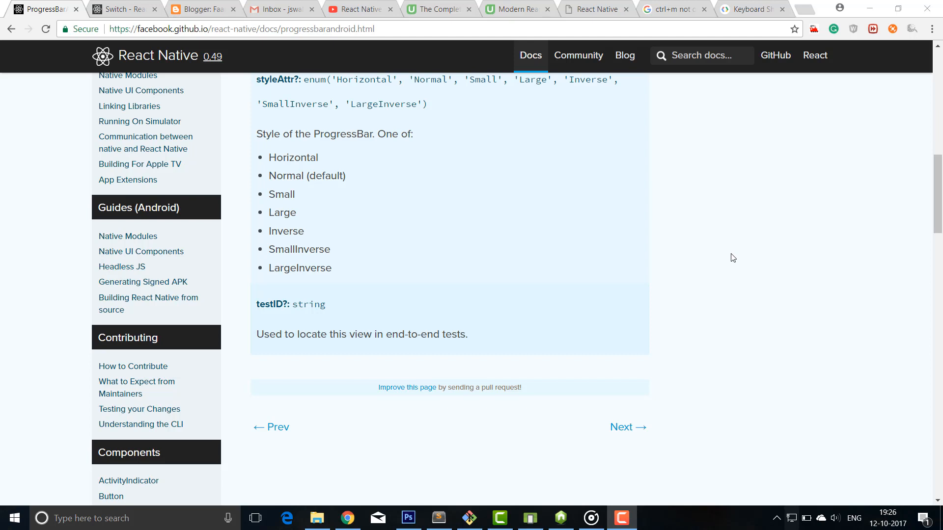
# Bring up the emulator and flip the app's switch off, on, and off again to confirm it toggles
pyautogui.click(528, 518)
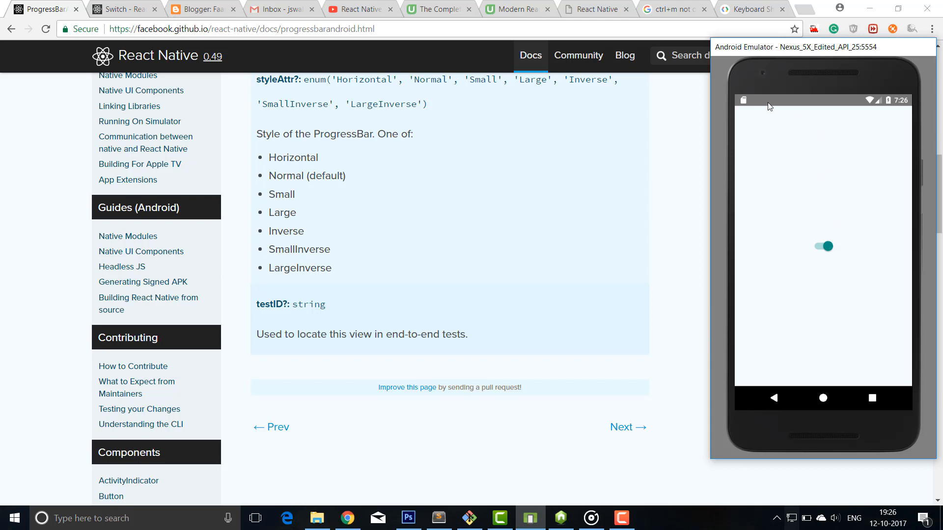
pyautogui.moveTo(874, 401)
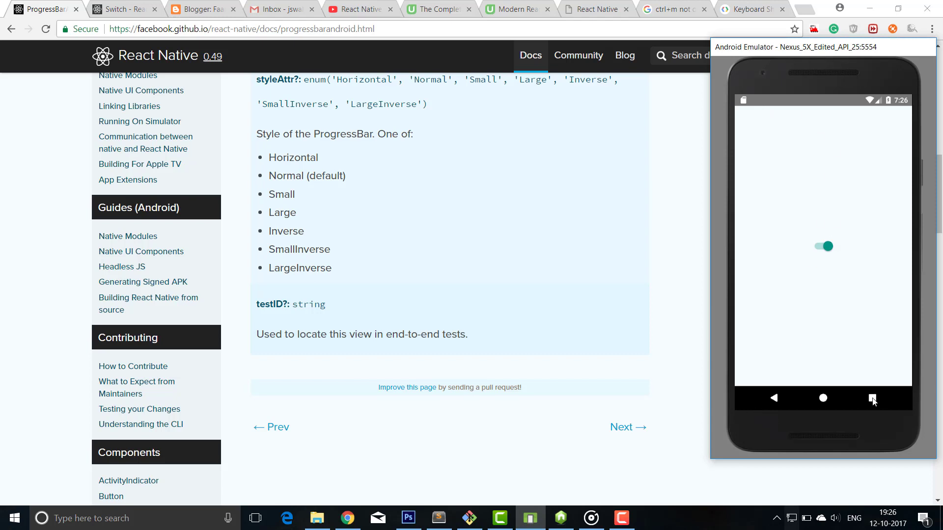
pyautogui.click(872, 398)
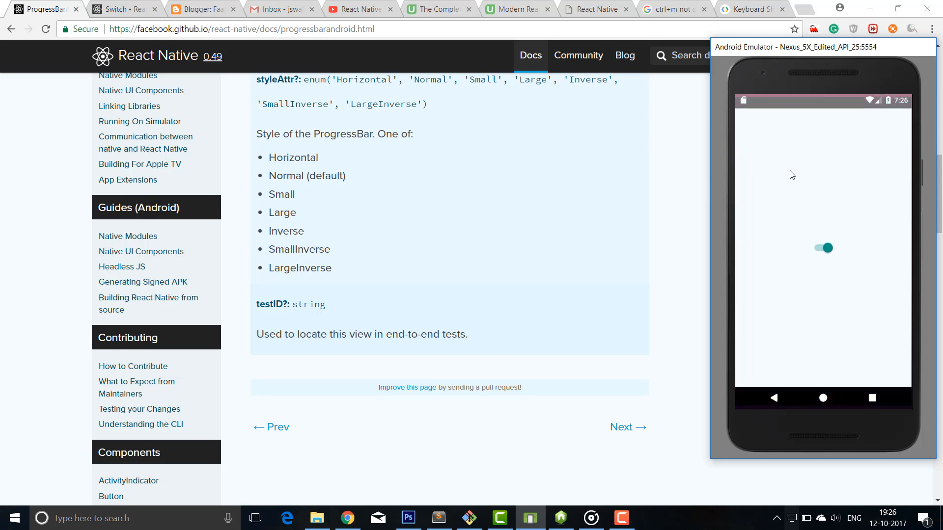
pyautogui.click(824, 247)
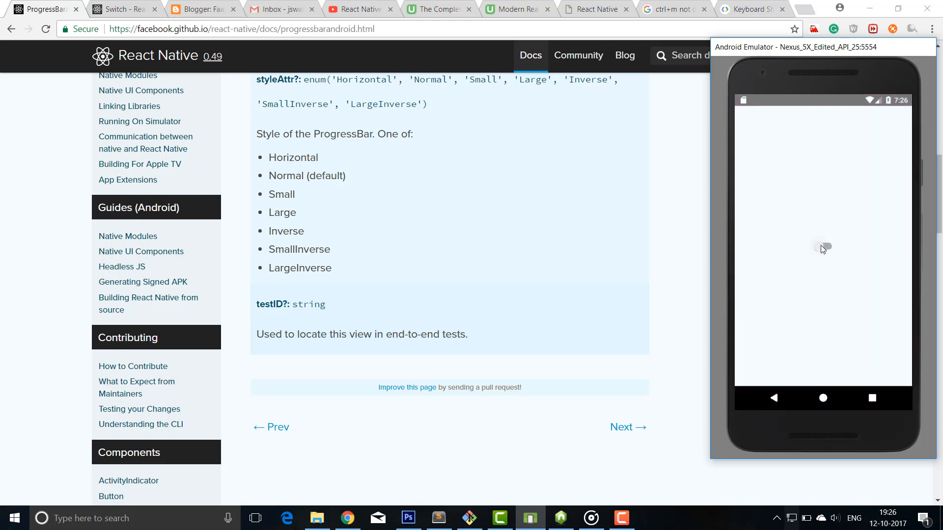
pyautogui.click(822, 247)
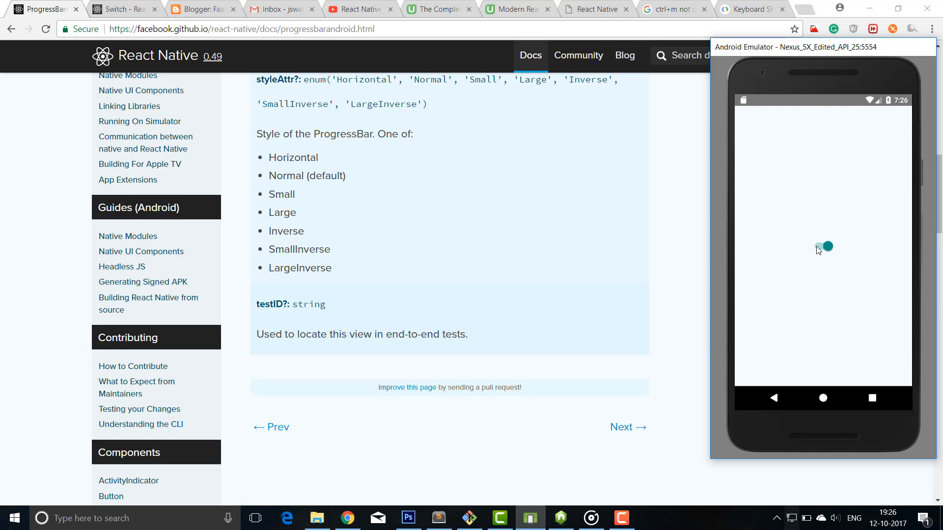
pyautogui.click(823, 246)
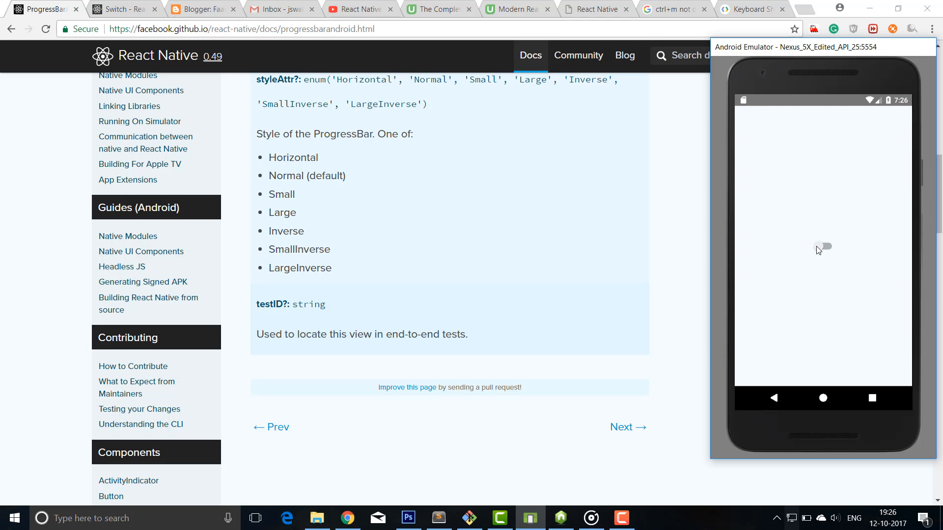
pyautogui.moveTo(619, 230)
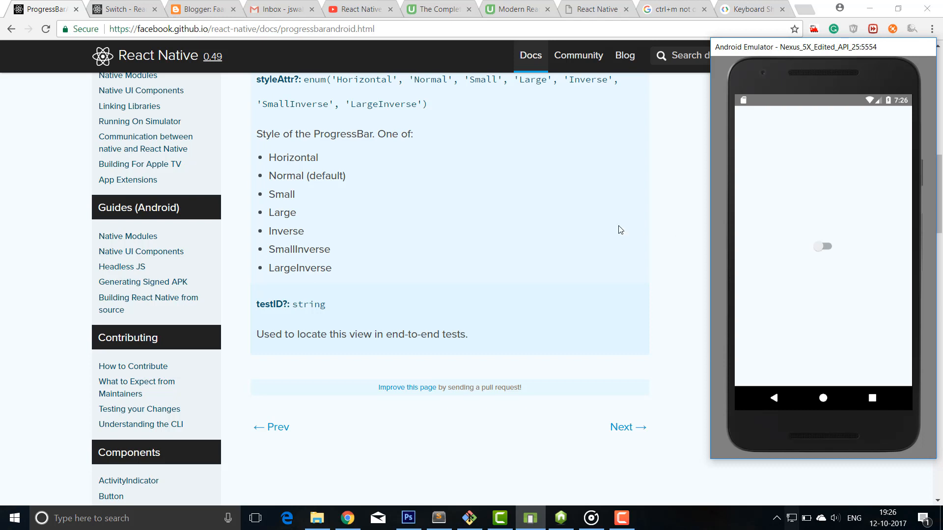
pyautogui.scroll(3)
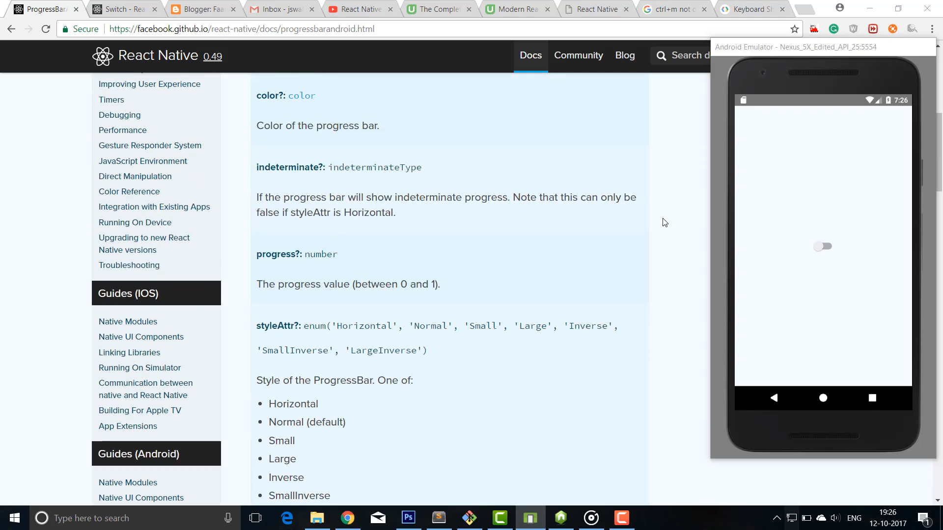
pyautogui.scroll(3)
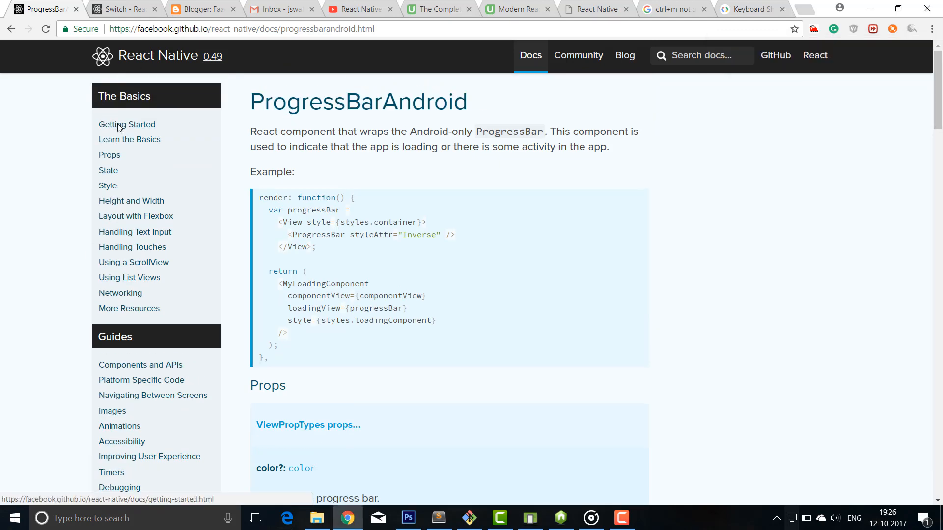
# Open Getting Started and scroll to the 'Running your React Native application' section with the run-android command
pyautogui.click(127, 125)
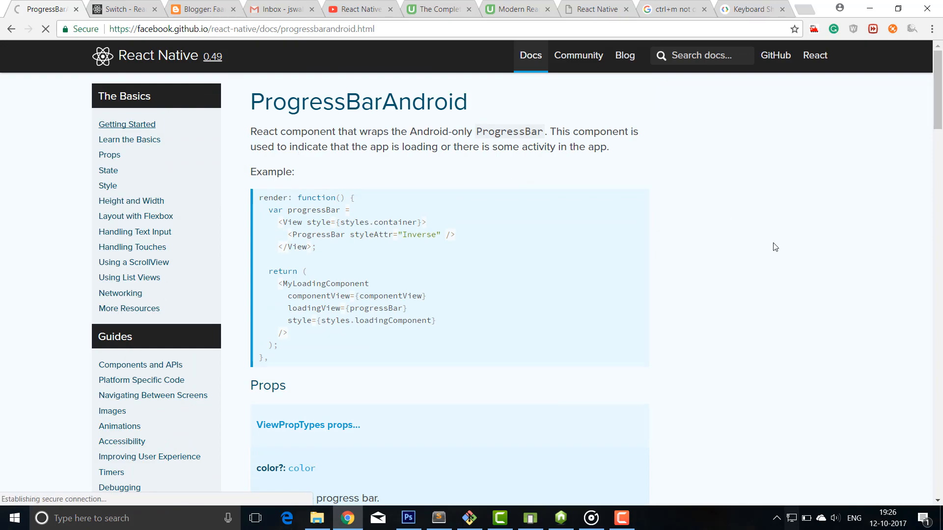
pyautogui.click(127, 124)
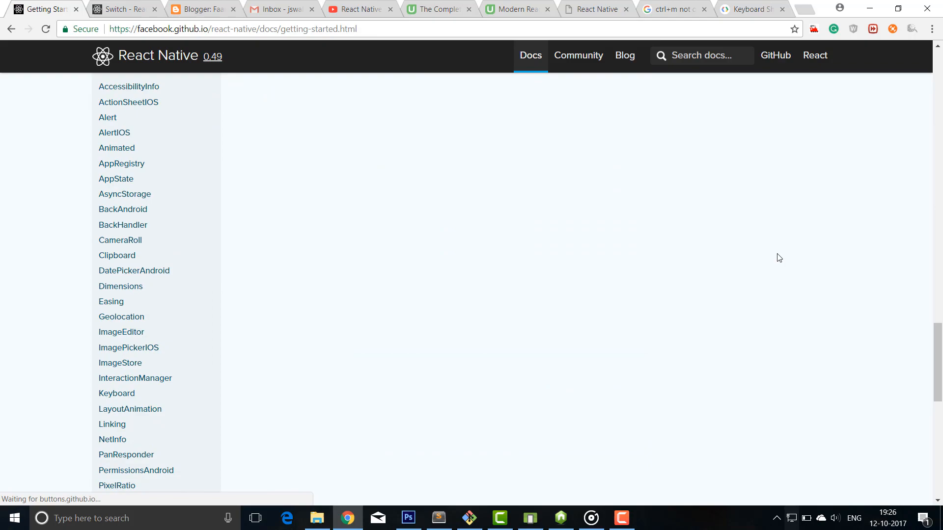
pyautogui.scroll(3)
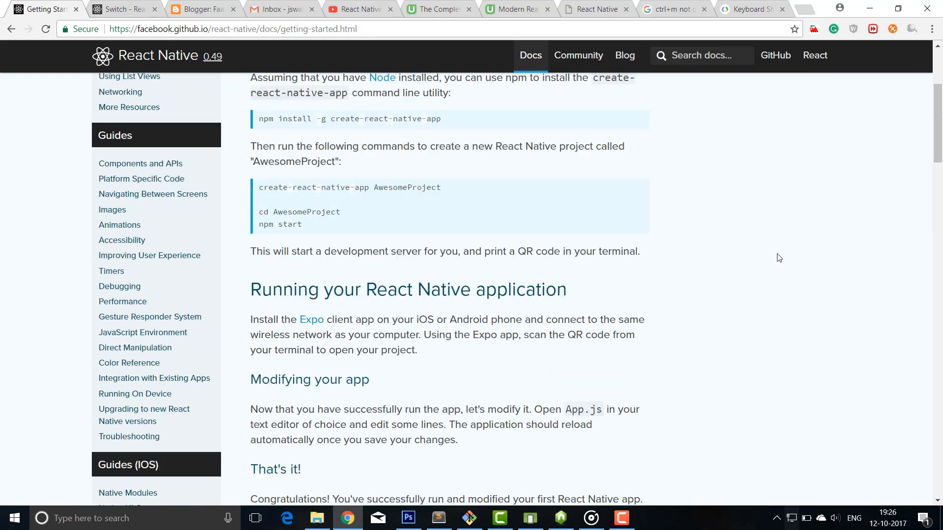
pyautogui.scroll(3)
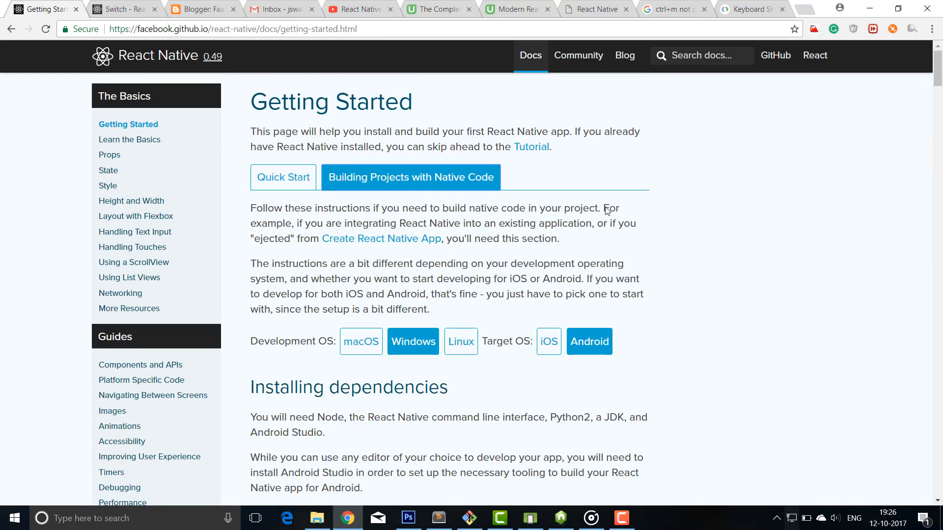
pyautogui.scroll(-3)
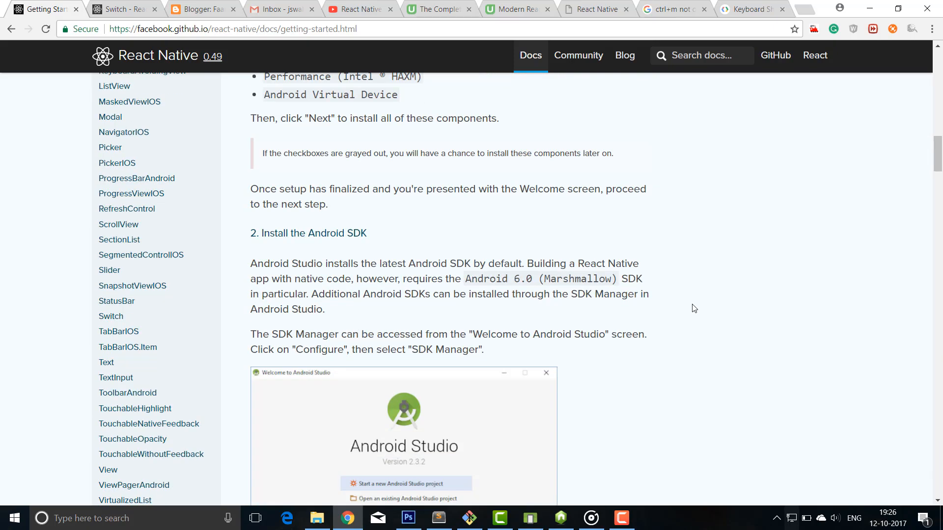
pyautogui.scroll(-3)
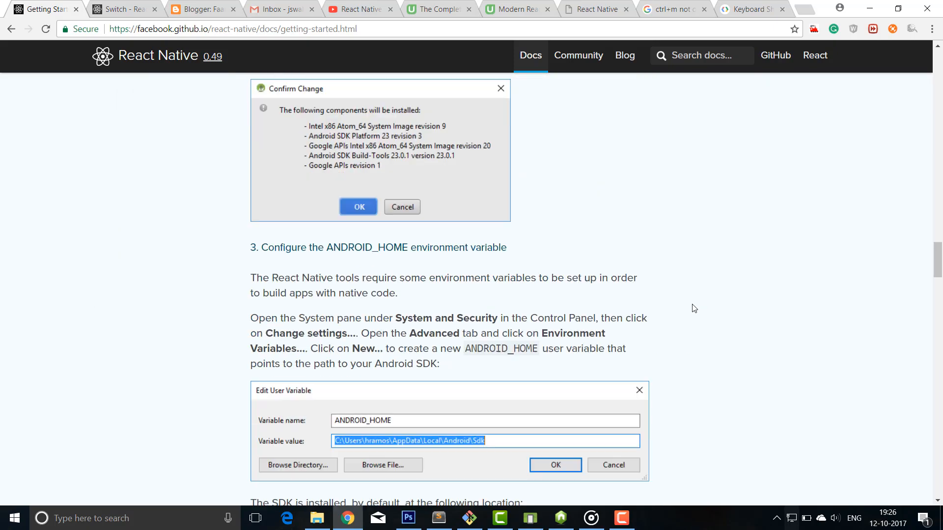
pyautogui.scroll(-3)
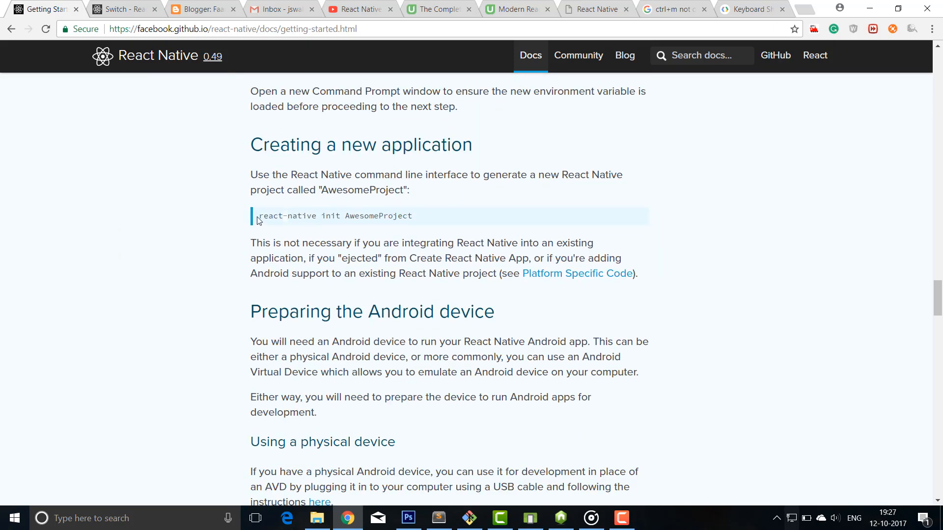
pyautogui.scroll(-3)
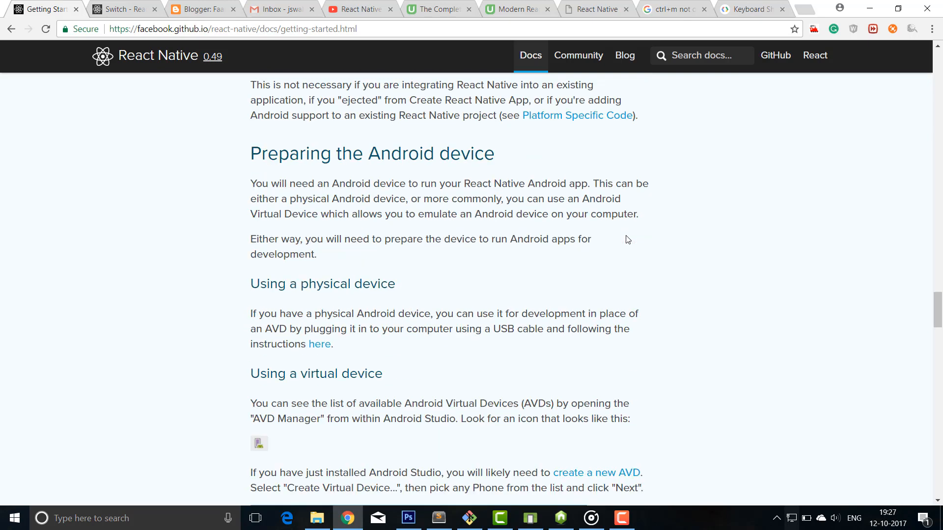
pyautogui.scroll(-3)
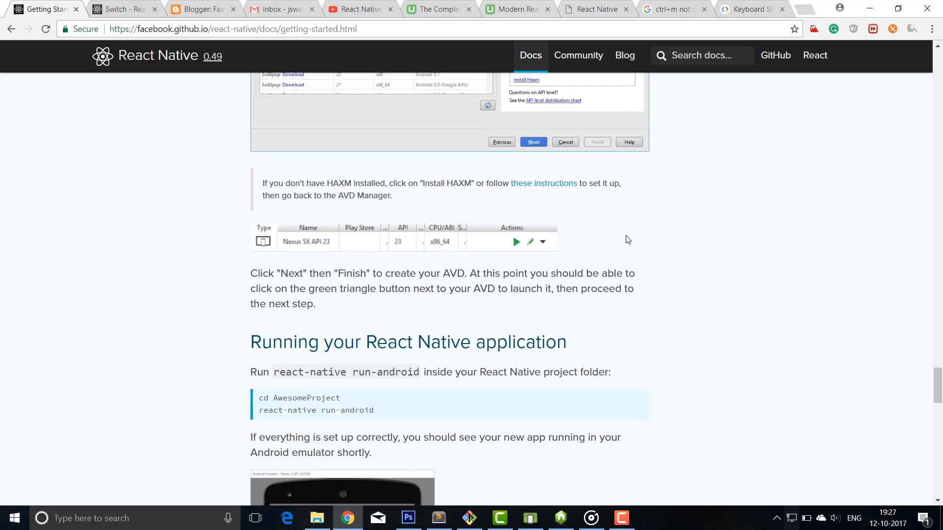
pyautogui.scroll(-3)
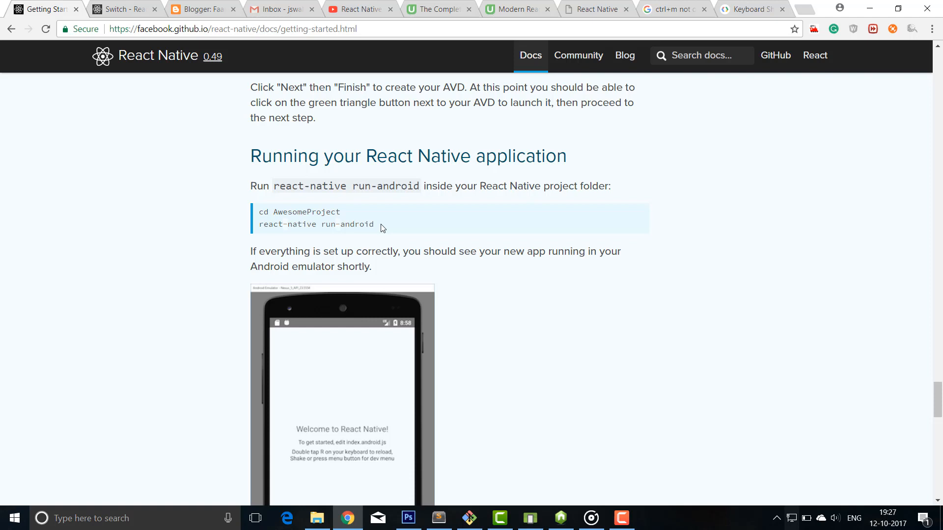
# Open Git Bash in the firstApp folder and enter react-native run-android at the prompt
pyautogui.click(317, 517)
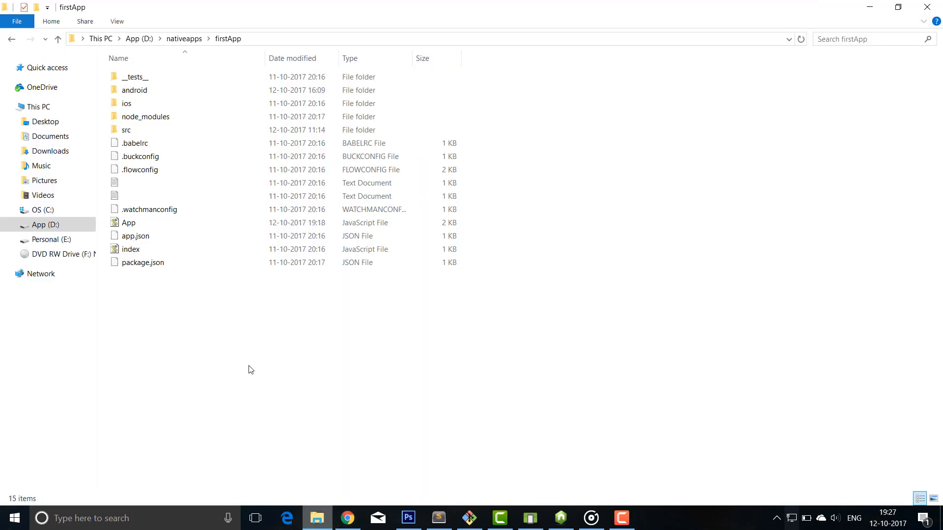
pyautogui.moveTo(719, 226)
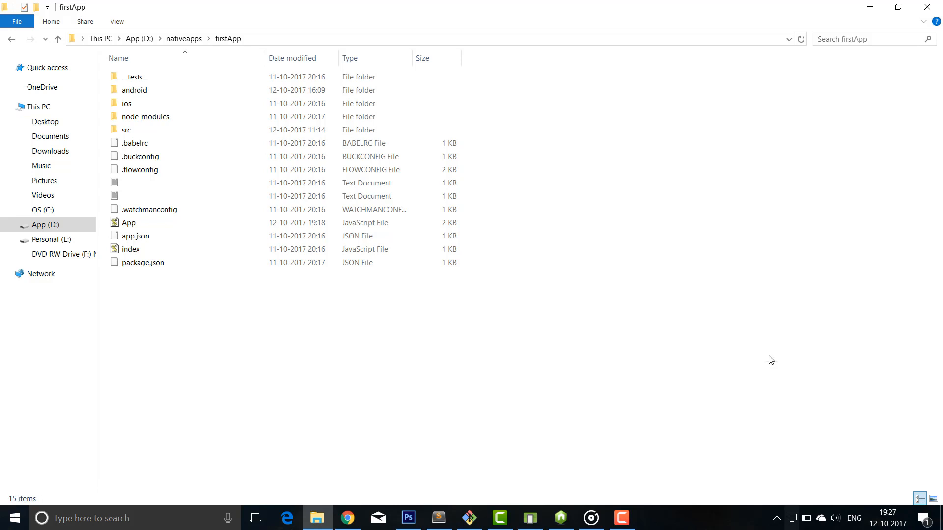
pyautogui.click(469, 518)
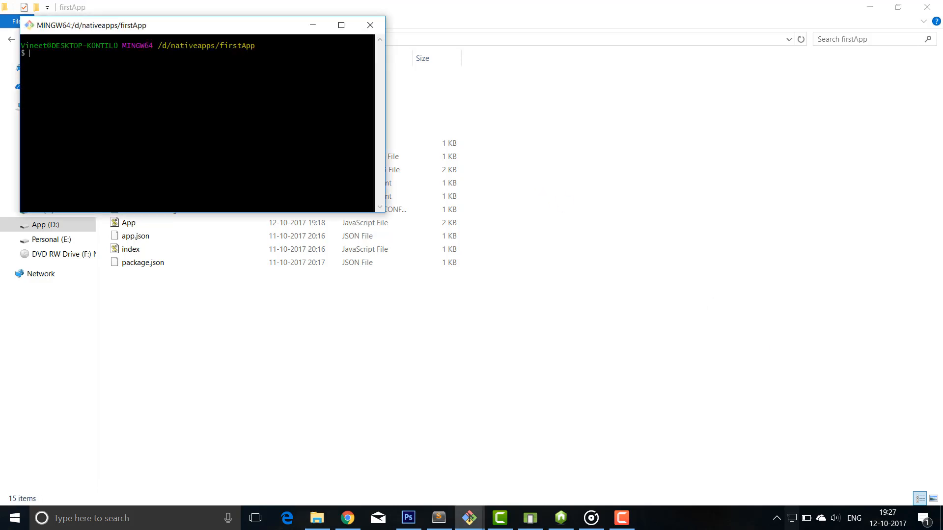
pyautogui.write('react-')
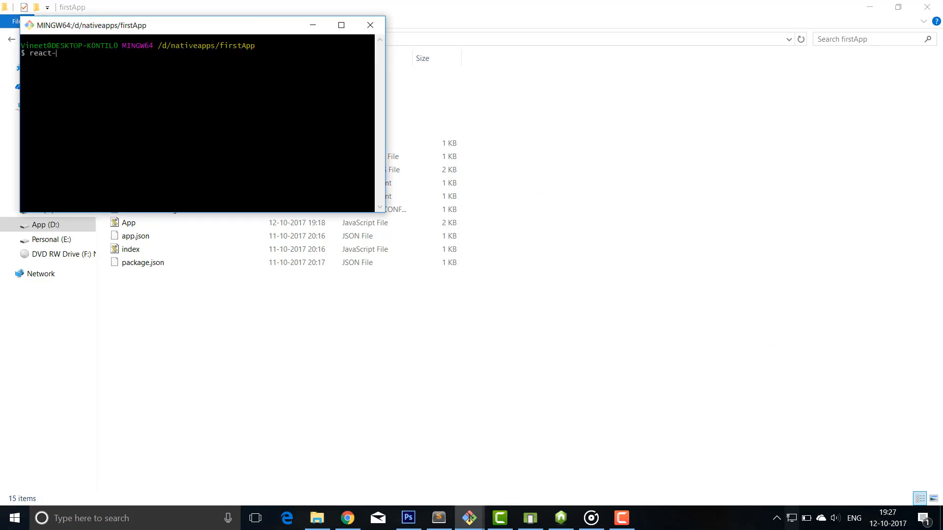
pyautogui.write('native r')
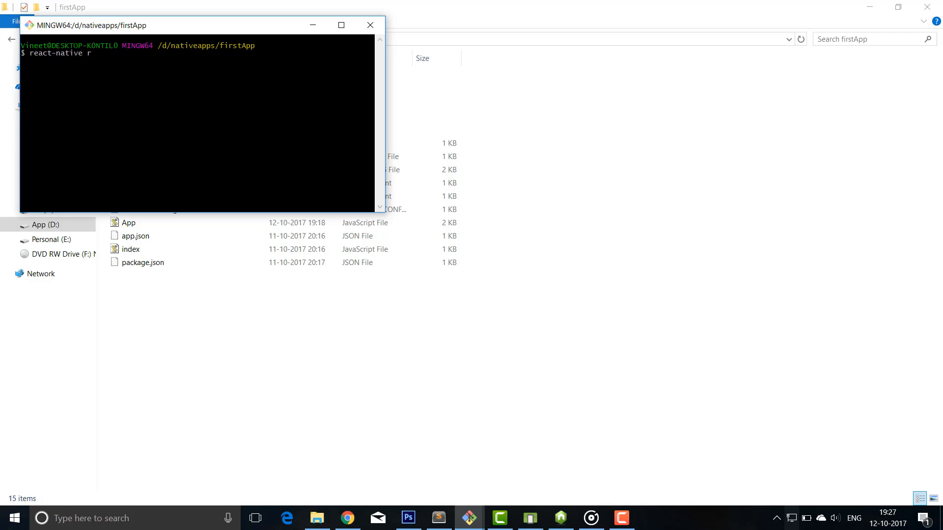
pyautogui.write('un')
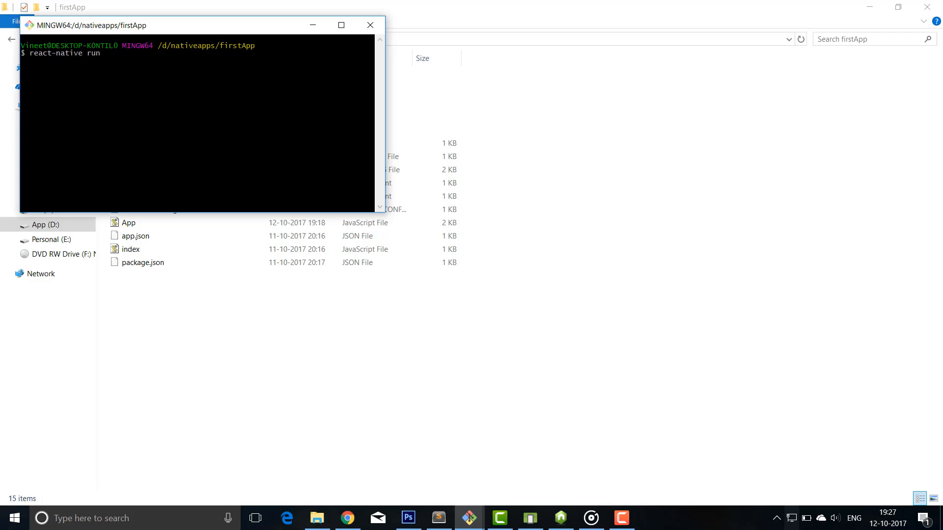
pyautogui.write('-a')
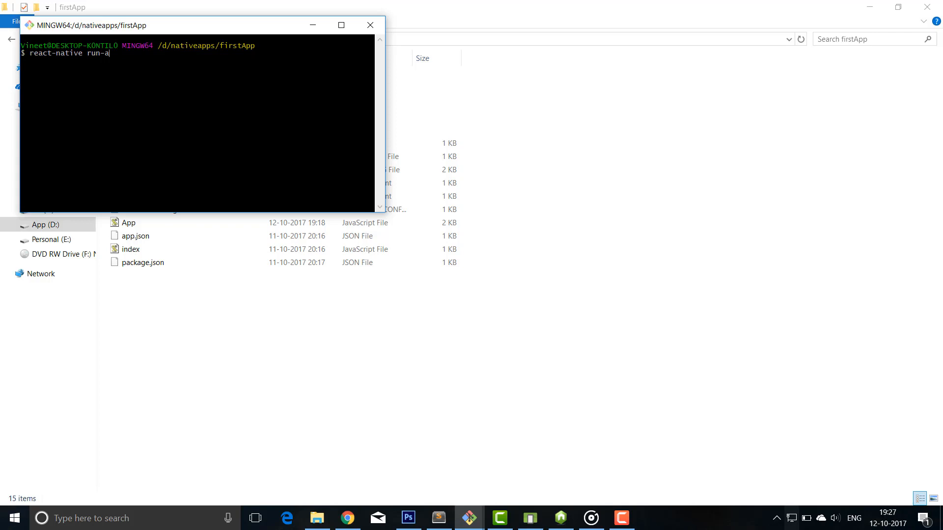
pyautogui.write('ndroid')
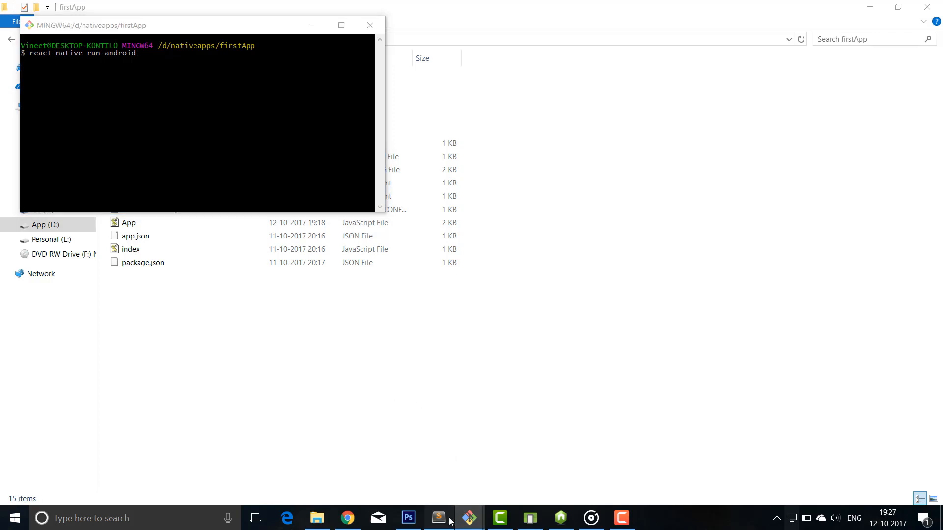
# Return to the reverted stock App.js and select the Welcome to React Native string in render()
pyautogui.click(438, 518)
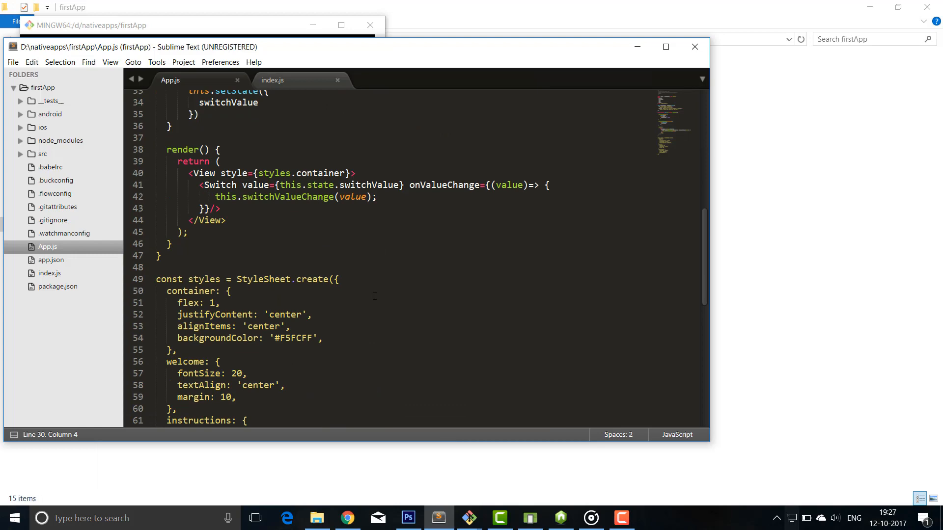
pyautogui.scroll(3)
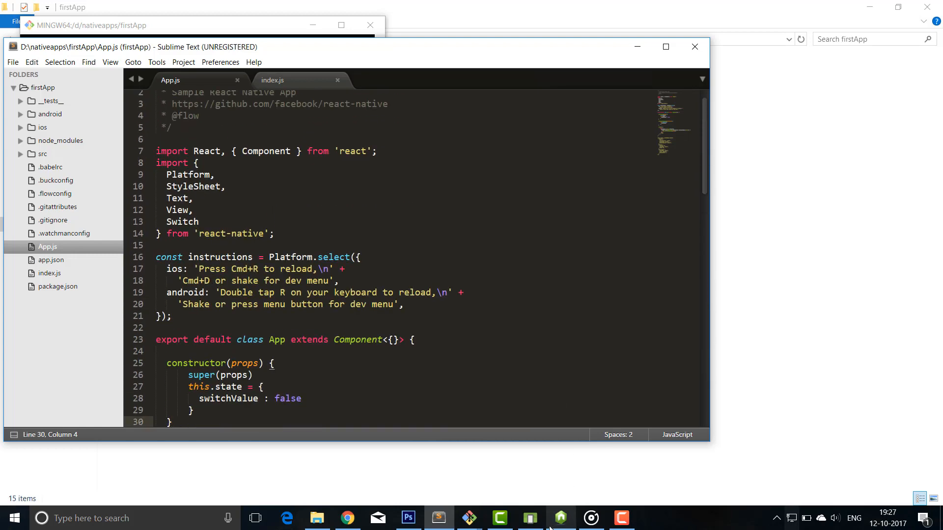
pyautogui.click(530, 517)
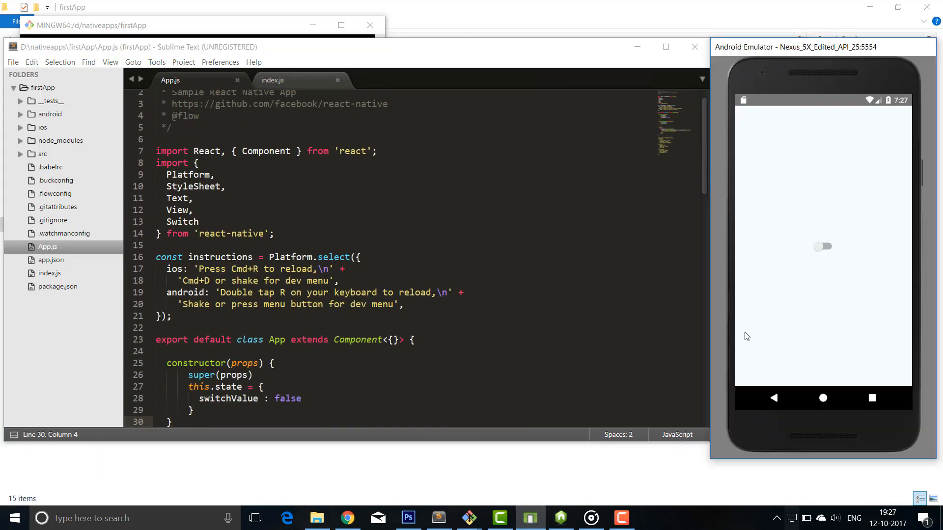
pyautogui.moveTo(786, 309)
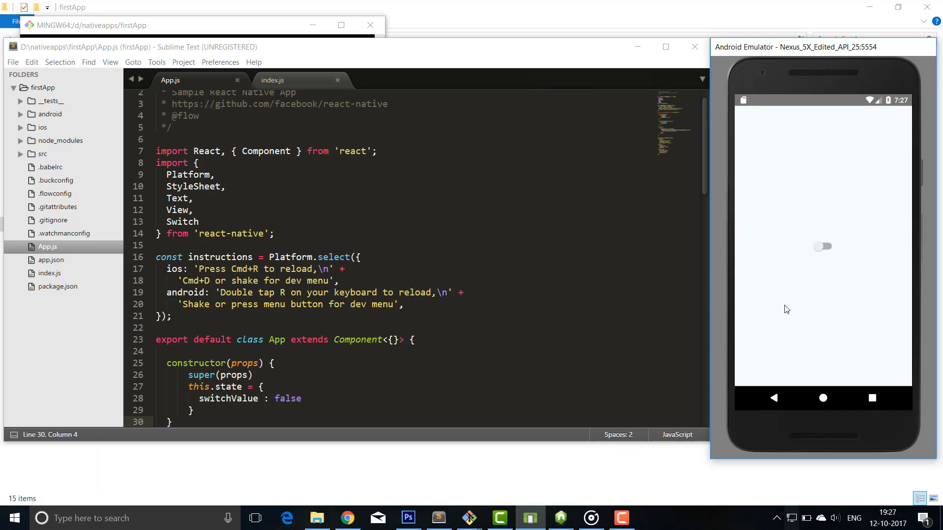
pyautogui.scroll(-3)
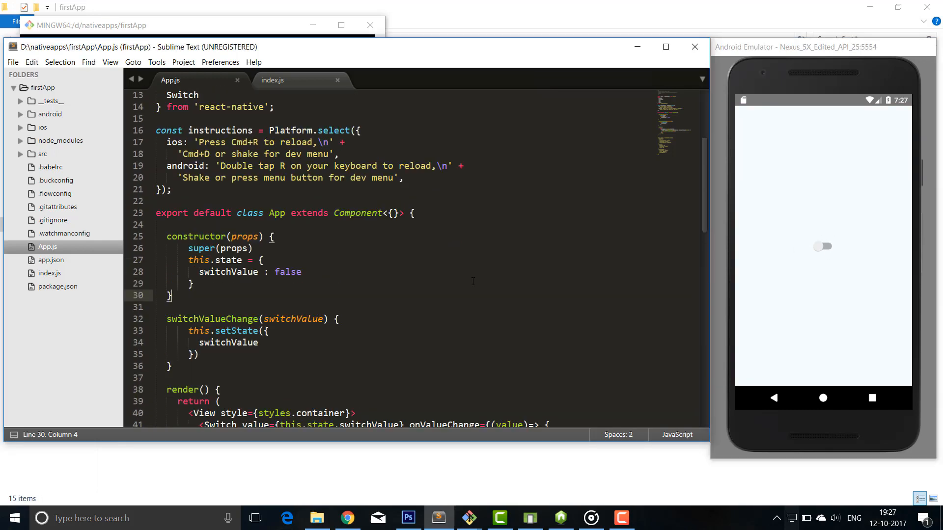
pyautogui.scroll(3)
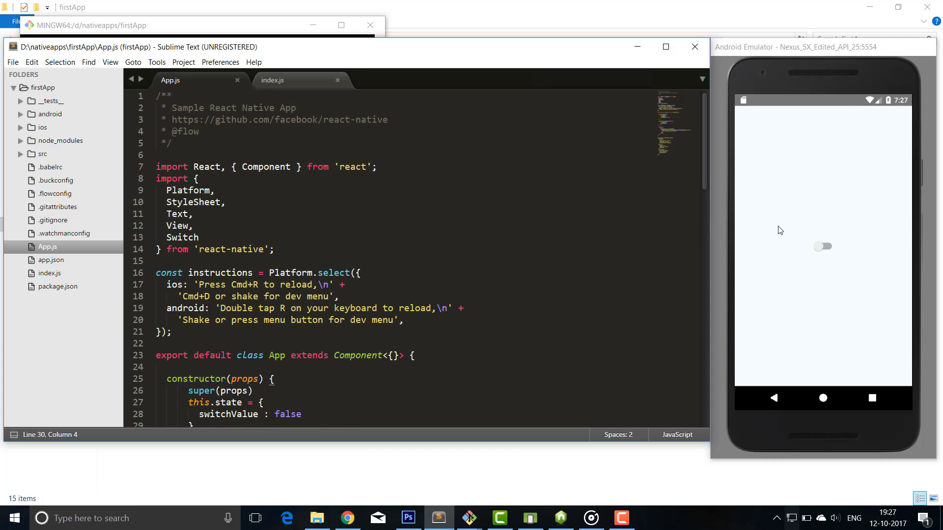
pyautogui.click(414, 261)
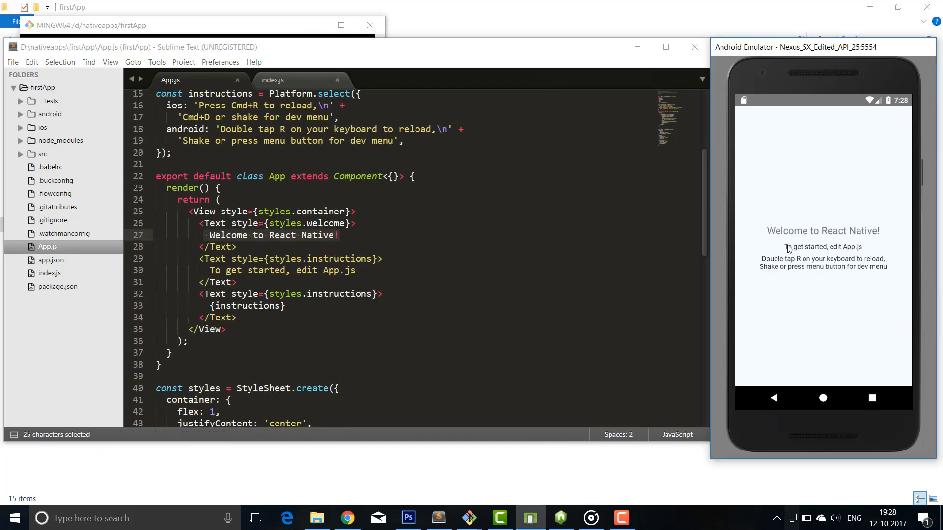
pyautogui.moveTo(789, 250)
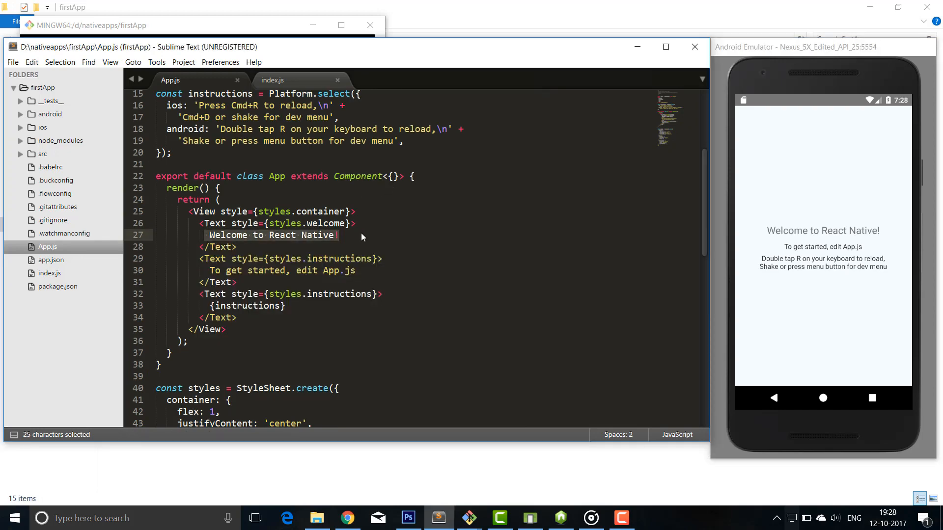
# Replace the welcome text with the 'Vineet Mishra' heading and the instructions with 'Lets build some apps'
pyautogui.press('Delete')
pyautogui.write('We')
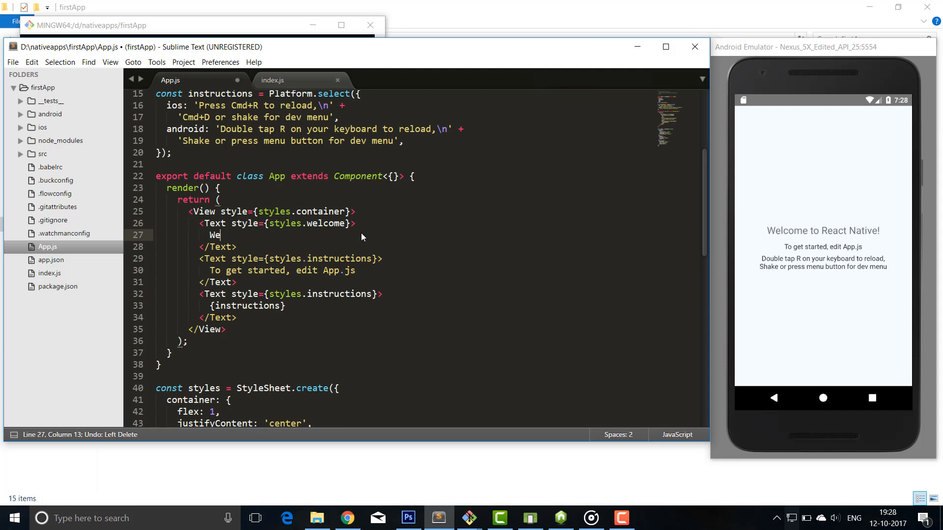
pyautogui.write('ineet Mishfra')
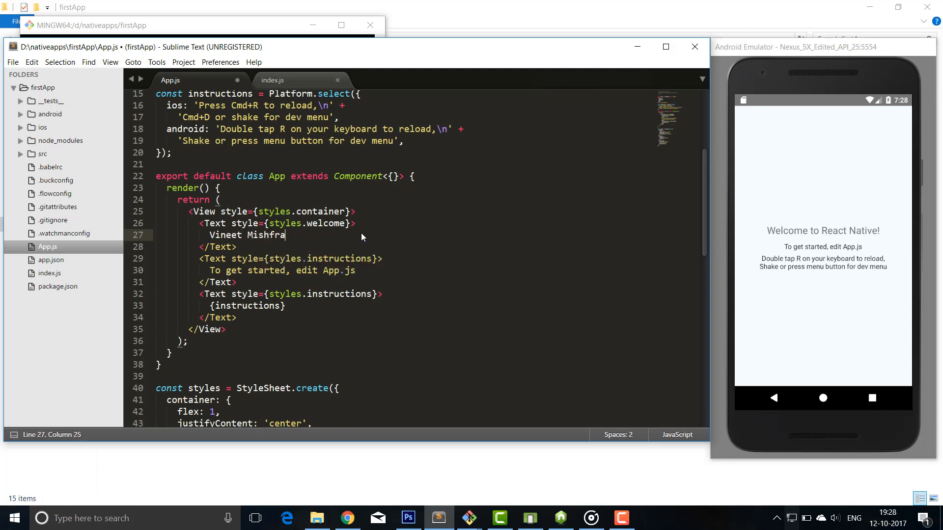
pyautogui.press('Backspace')
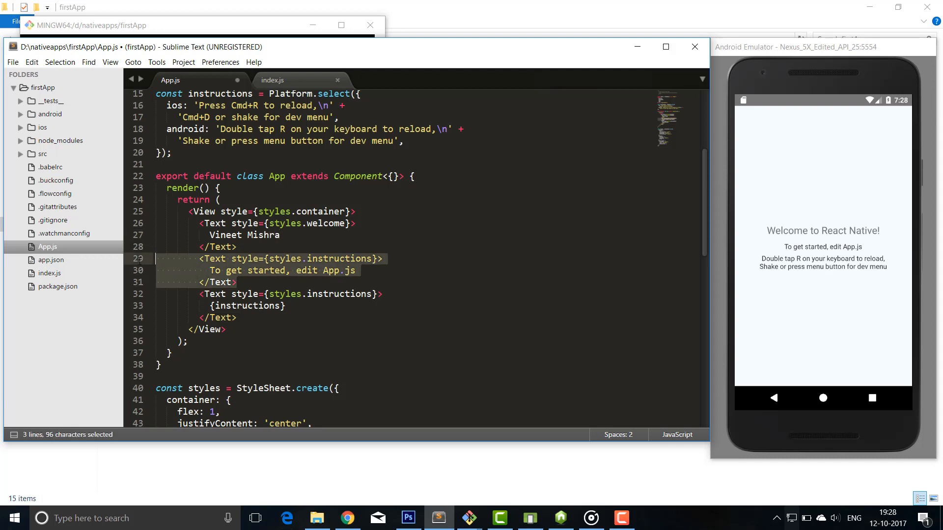
pyautogui.press('Delete')
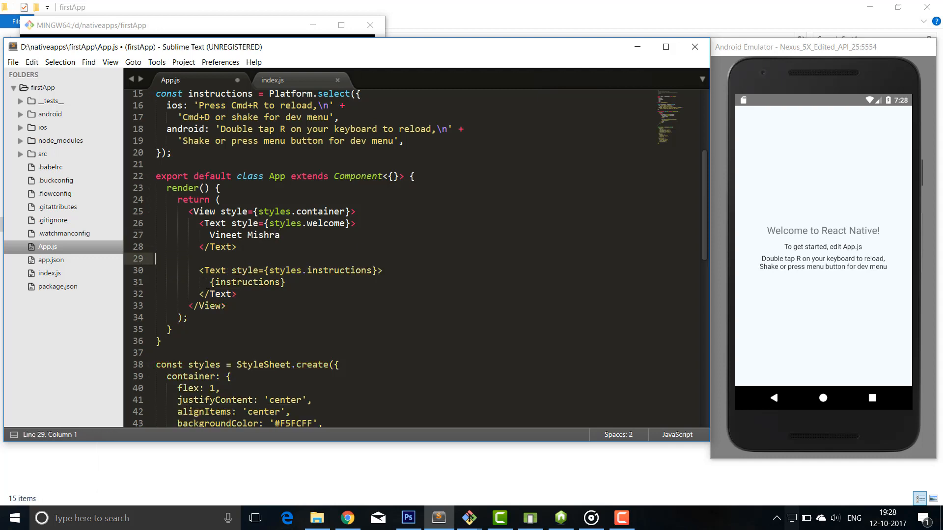
pyautogui.write('fgdfgdgf')
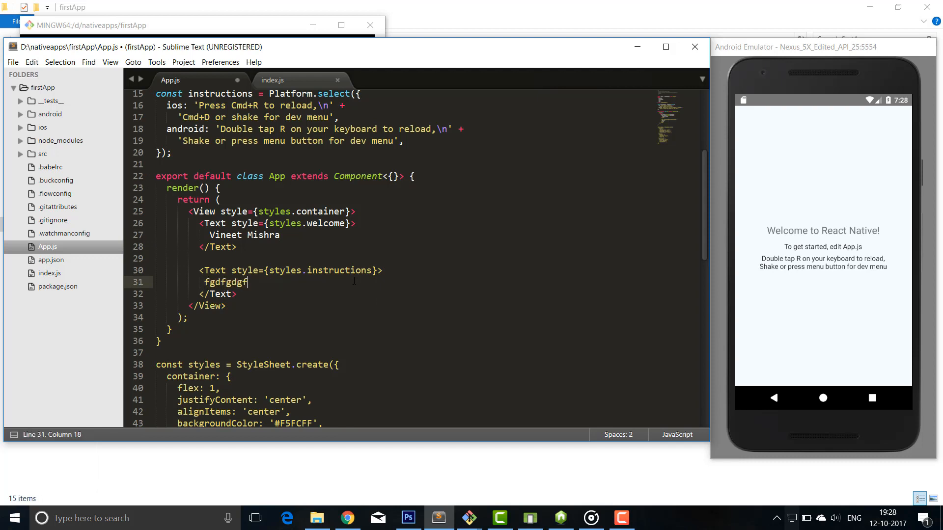
pyautogui.press('backspace')
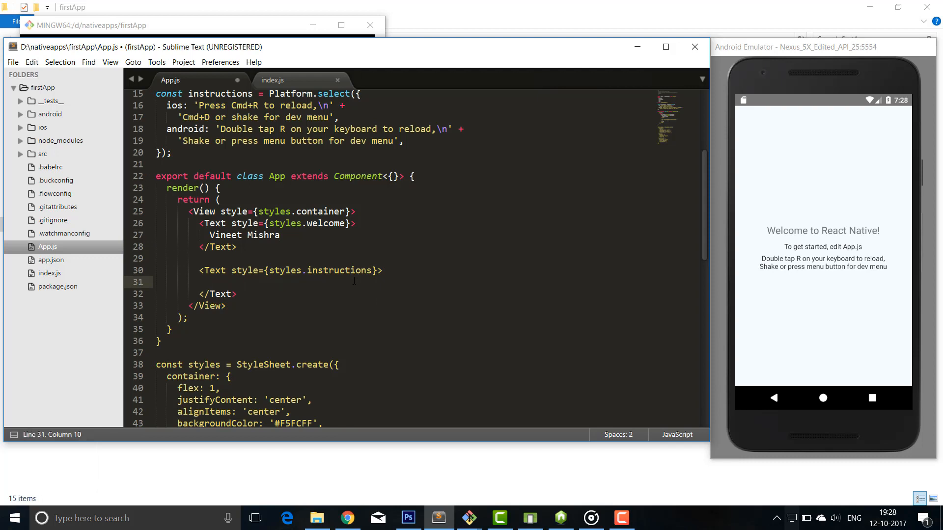
pyautogui.write('Lets')
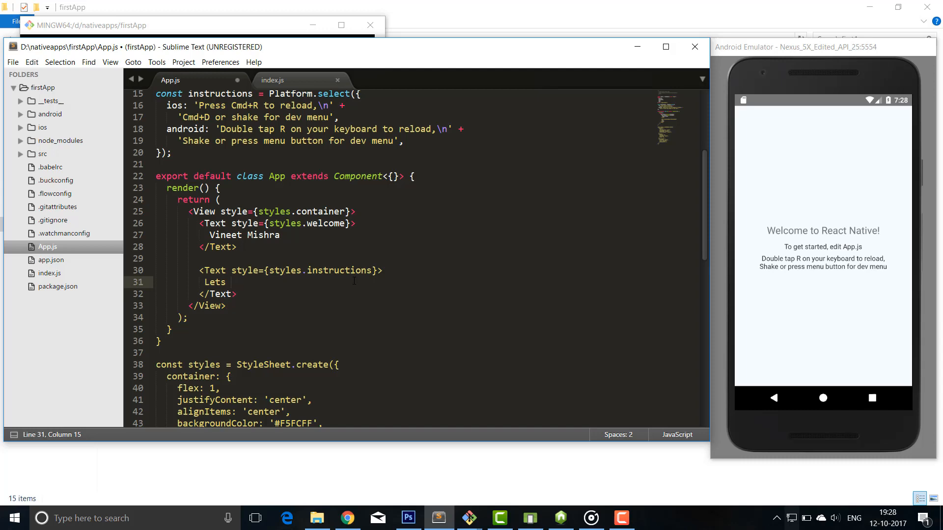
pyautogui.write('build some')
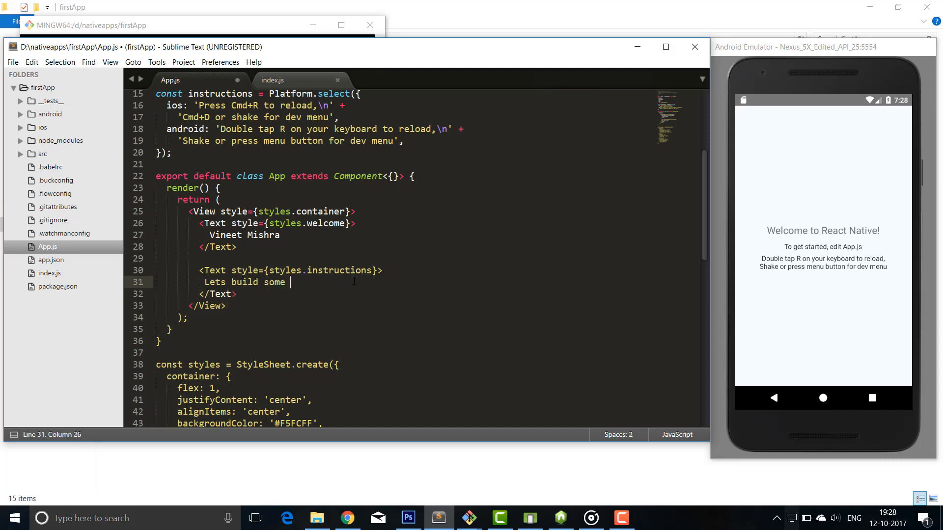
pyautogui.write('apps')
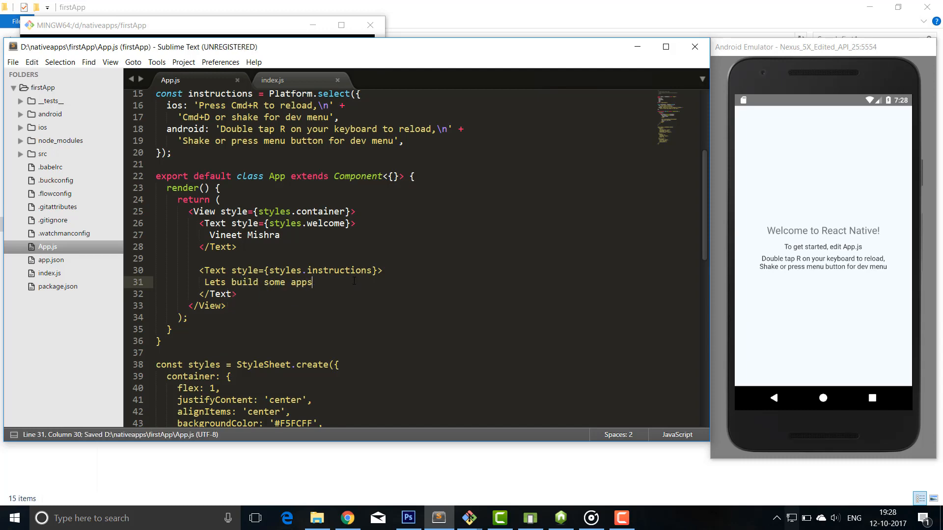
# Remove the unused Platform import line and save App.js
pyautogui.scroll(3)
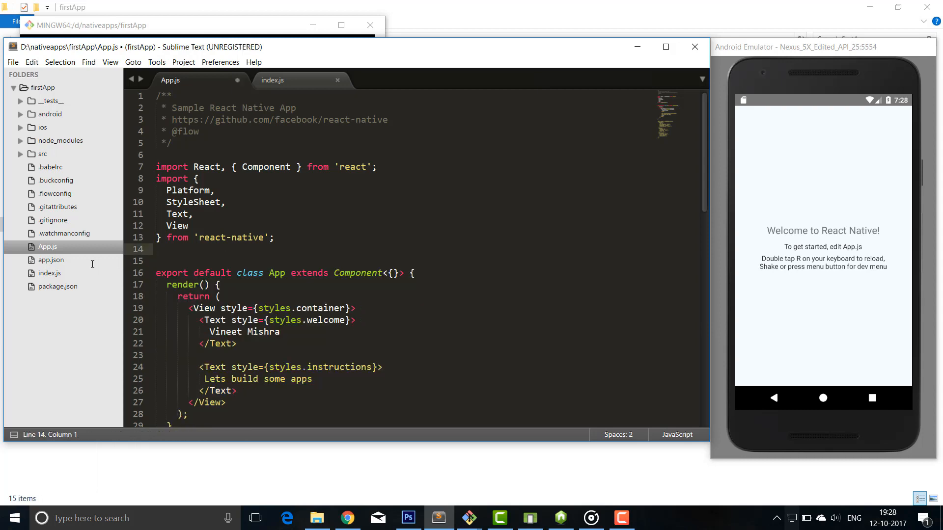
pyautogui.press('ctrl+s')
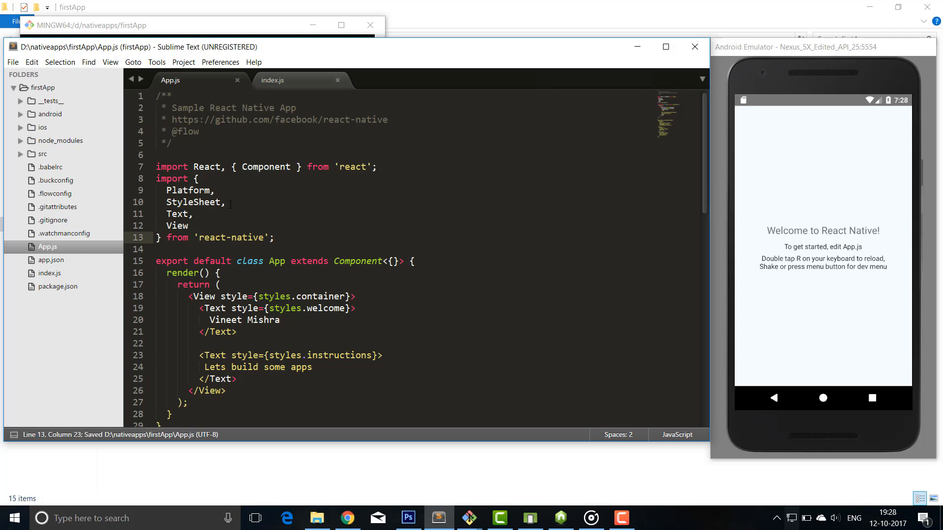
pyautogui.doubleClick(189, 190)
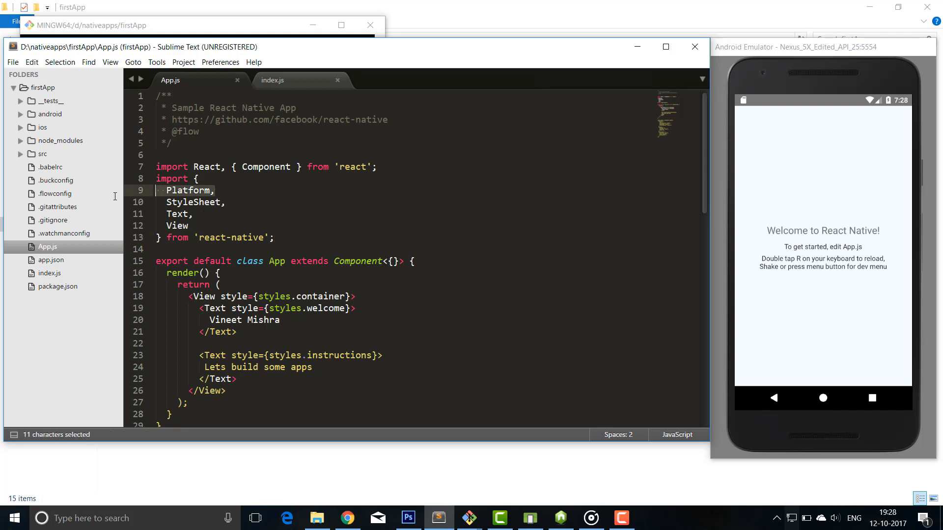
pyautogui.press('Delete')
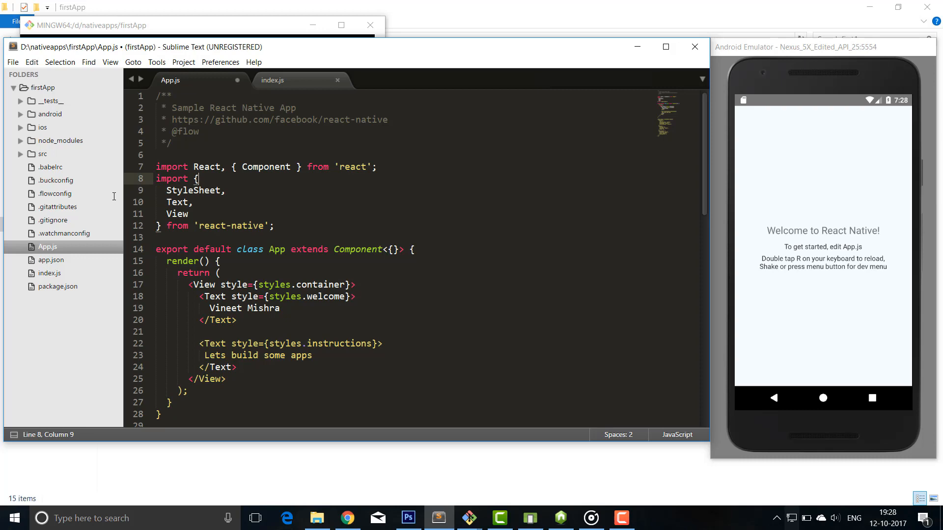
pyautogui.press('ctrl+s')
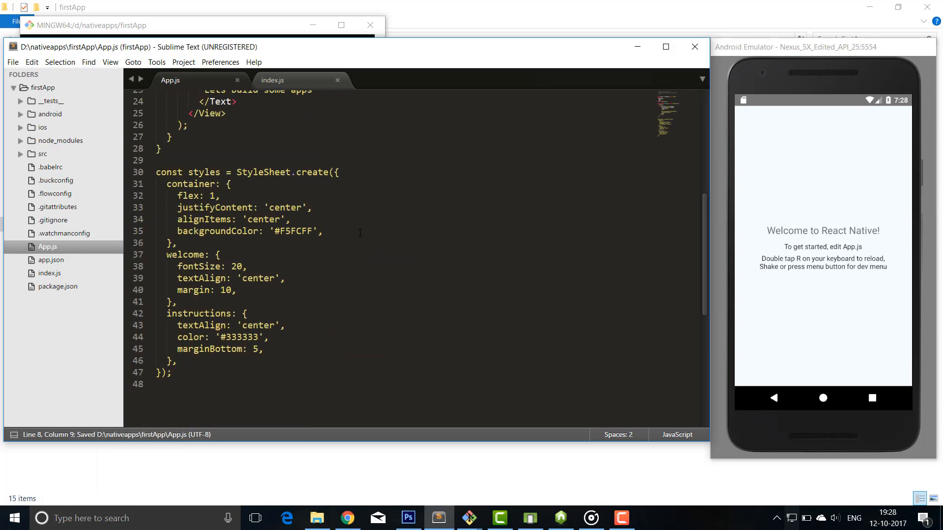
pyautogui.scroll(3)
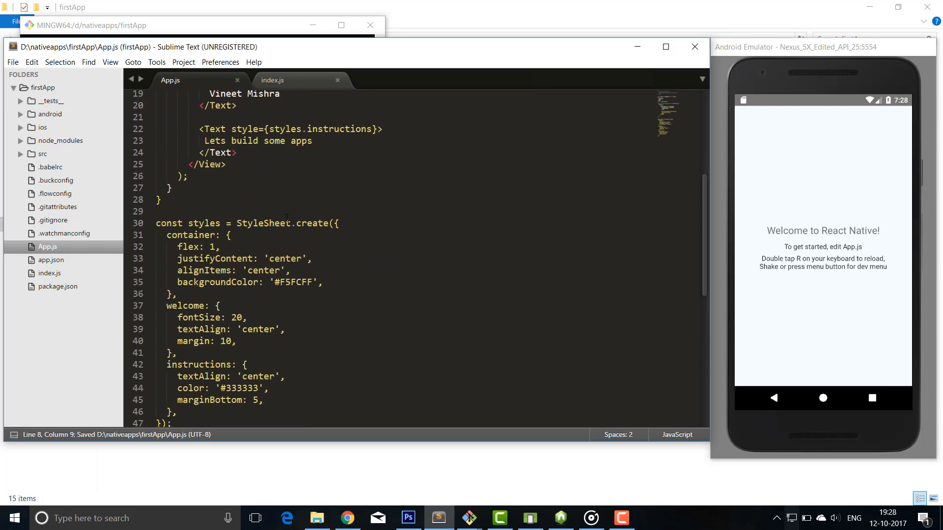
pyautogui.scroll(3)
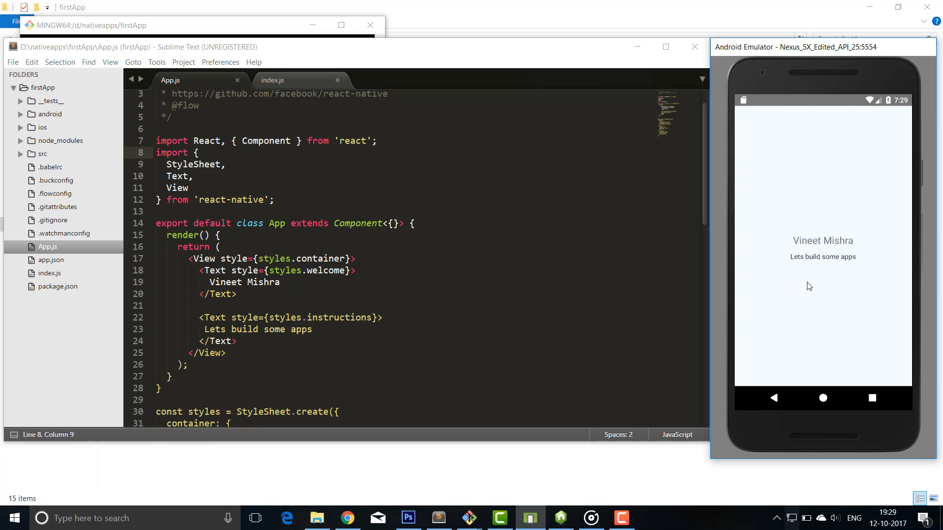
pyautogui.moveTo(686, 262)
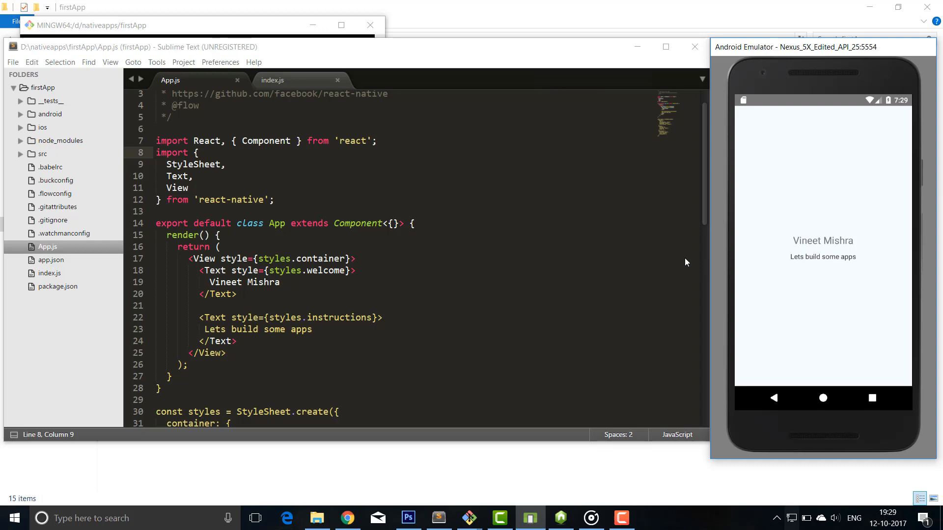
# Review App.js while the emulator shows the two custom text lines
pyautogui.scroll(-3)
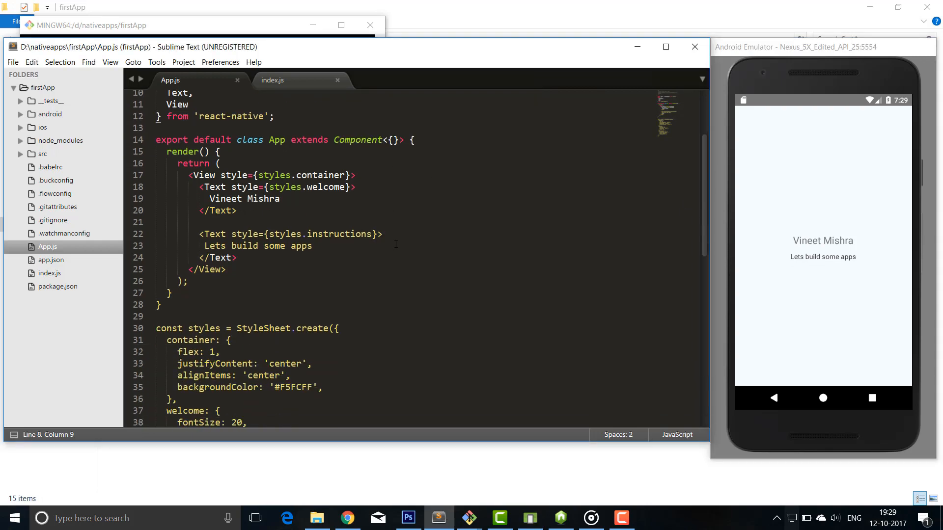
# Open the React Native Switch component docs in Chrome, then return to App.js in the editor
pyautogui.click(347, 518)
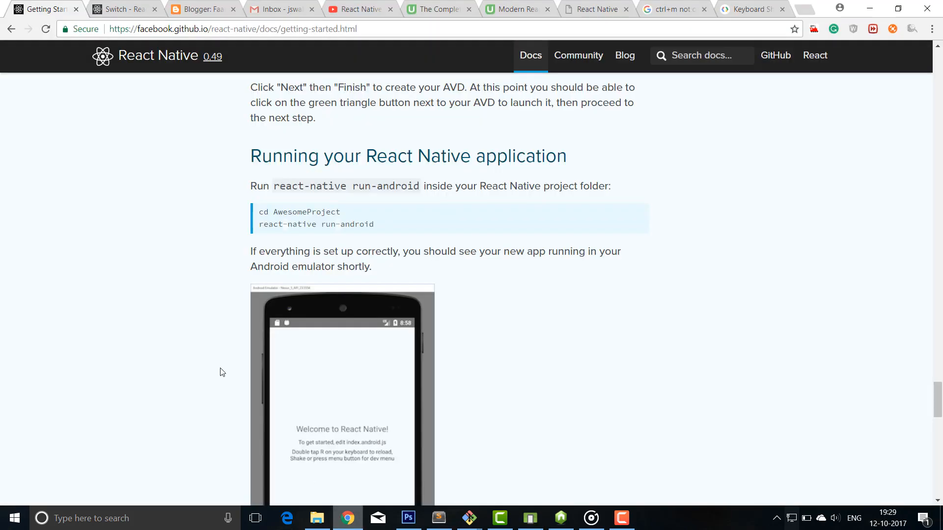
pyautogui.click(120, 9)
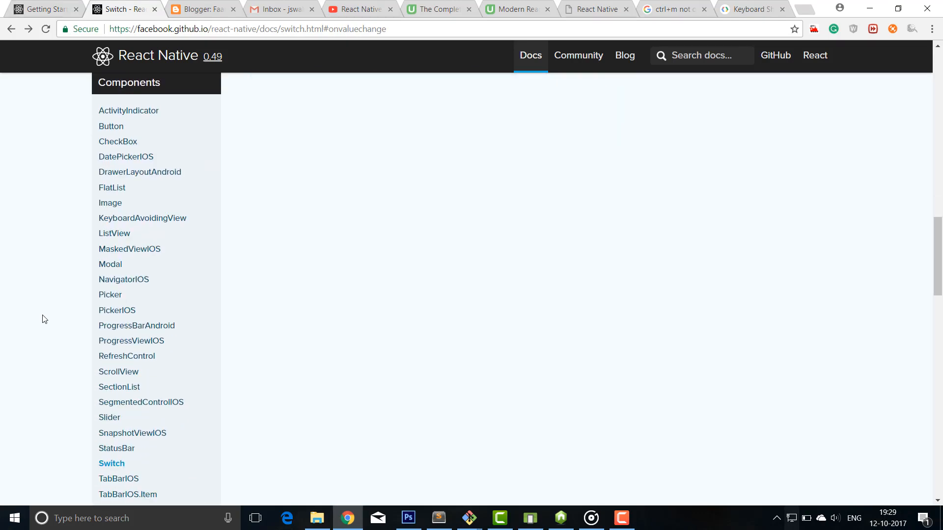
pyautogui.scroll(-3)
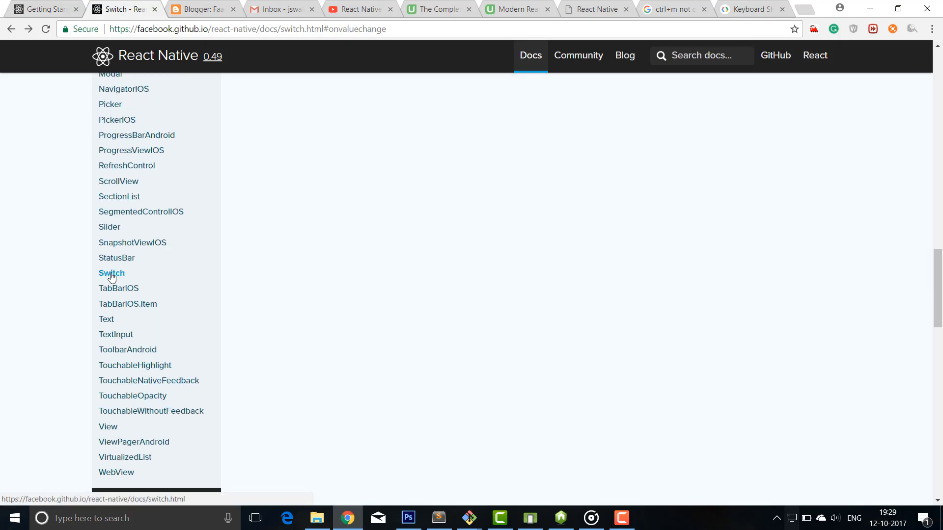
pyautogui.click(111, 273)
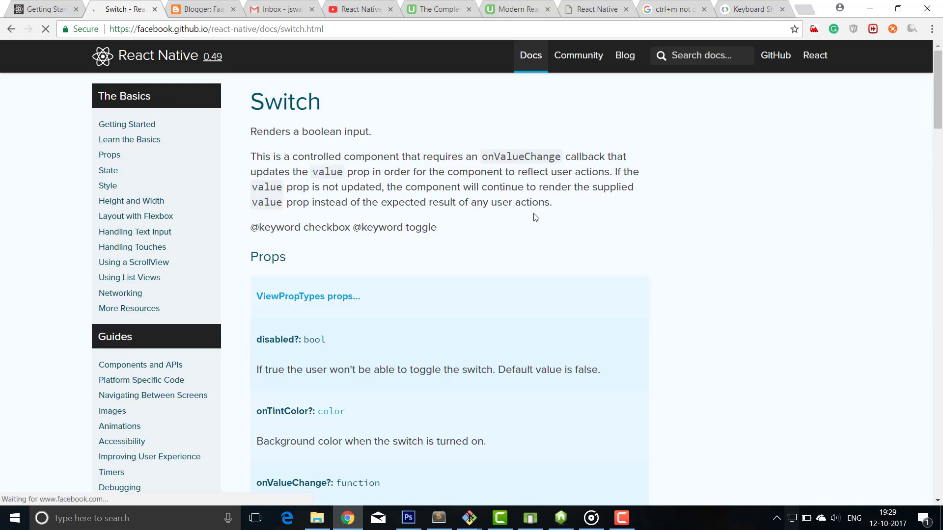
pyautogui.doubleClick(284, 101)
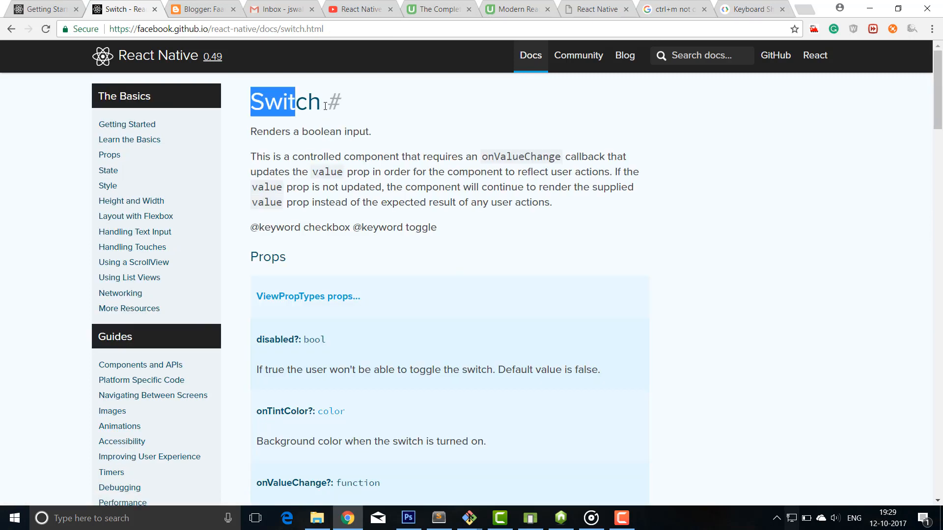
pyautogui.click(438, 517)
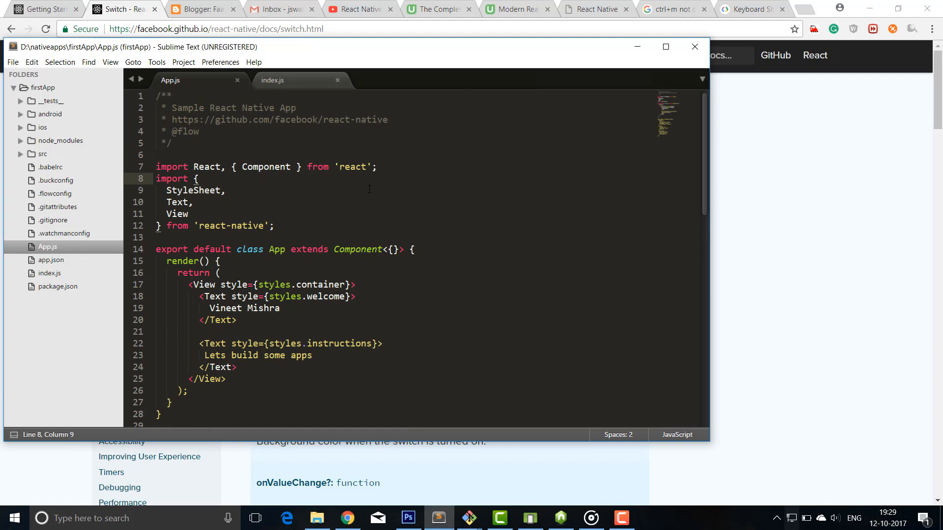
# Add Switch to the react-native import list in App.js
pyautogui.press('enter')
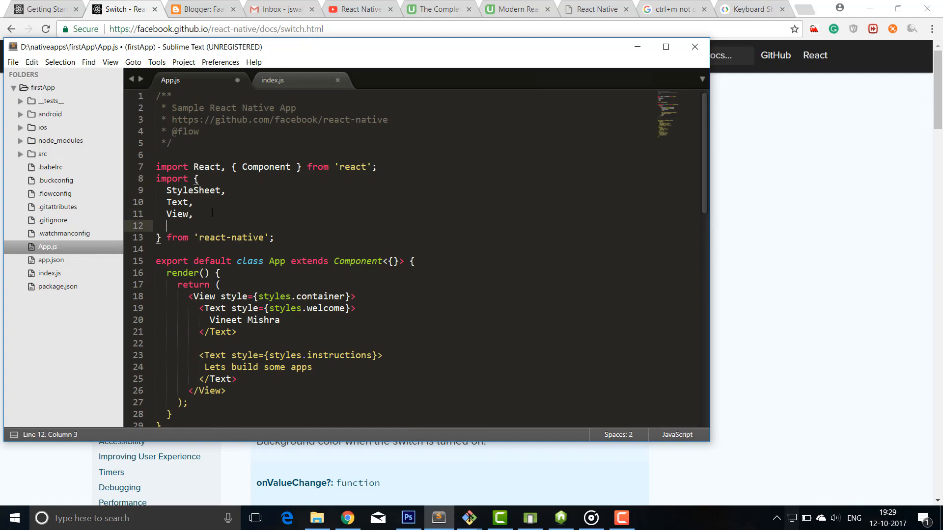
pyautogui.write('Switch')
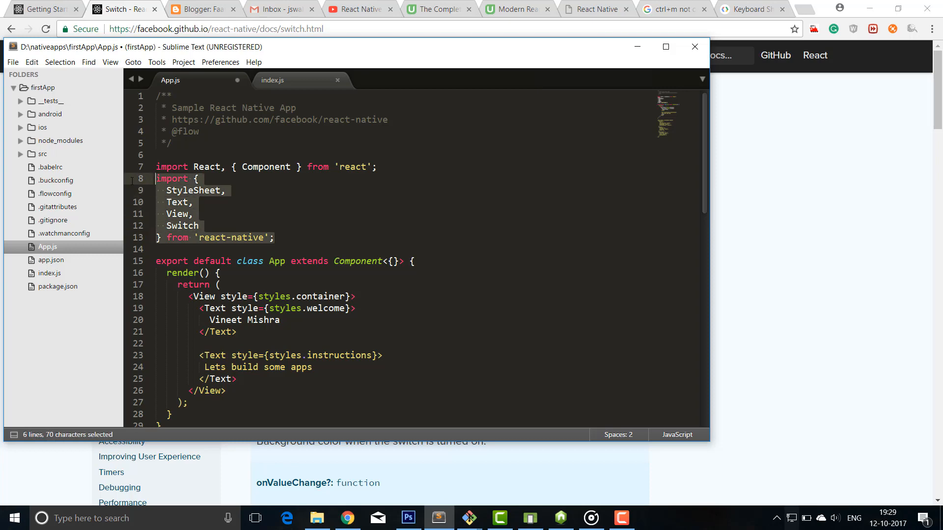
pyautogui.scroll(-3)
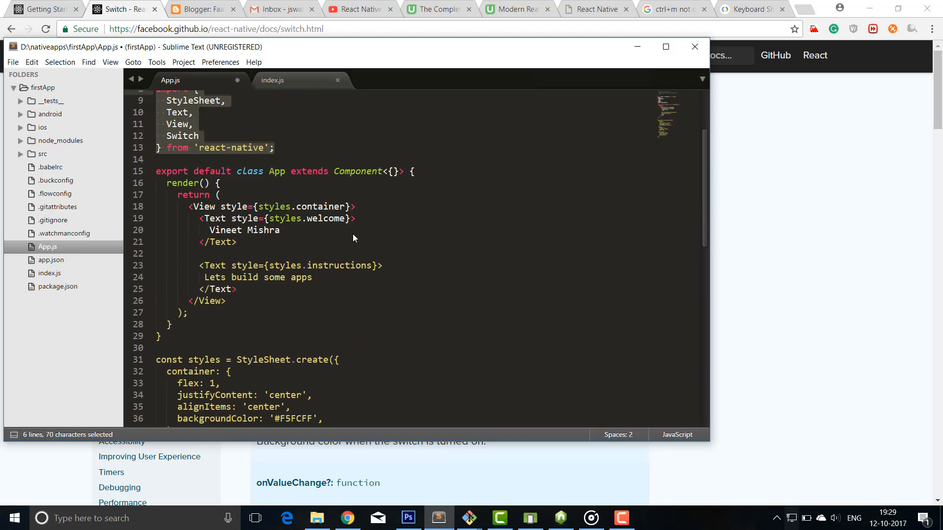
pyautogui.scroll(-3)
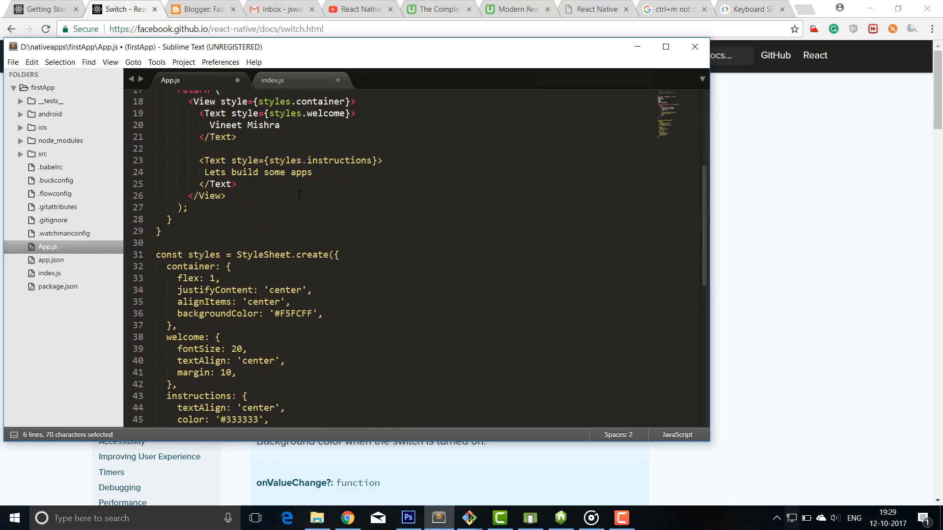
pyautogui.scroll(3)
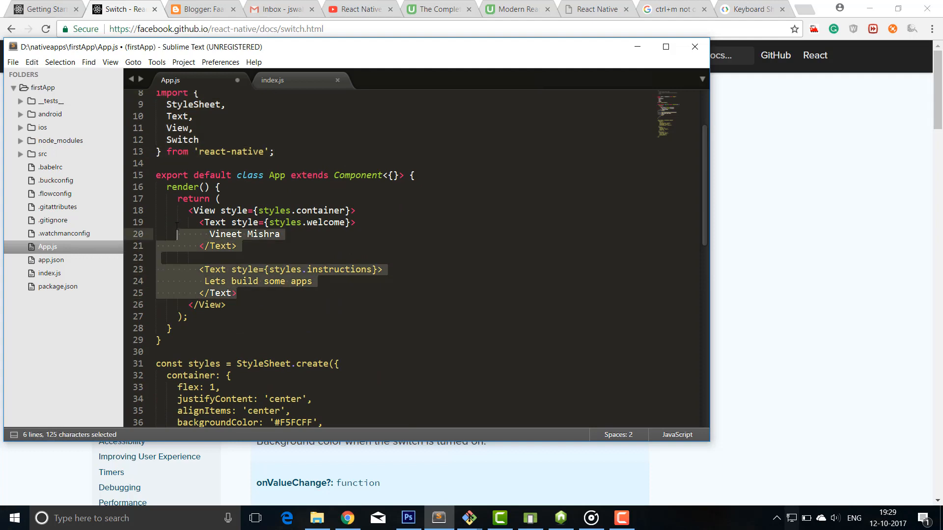
# Replace the two Text elements in the View with a single bare <Switch/>
pyautogui.press('Delete')
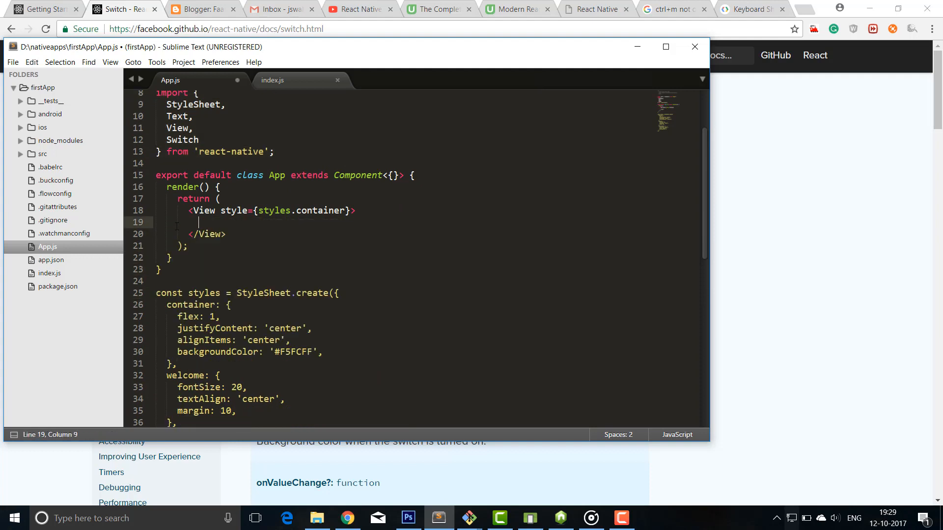
pyautogui.write('<Switch')
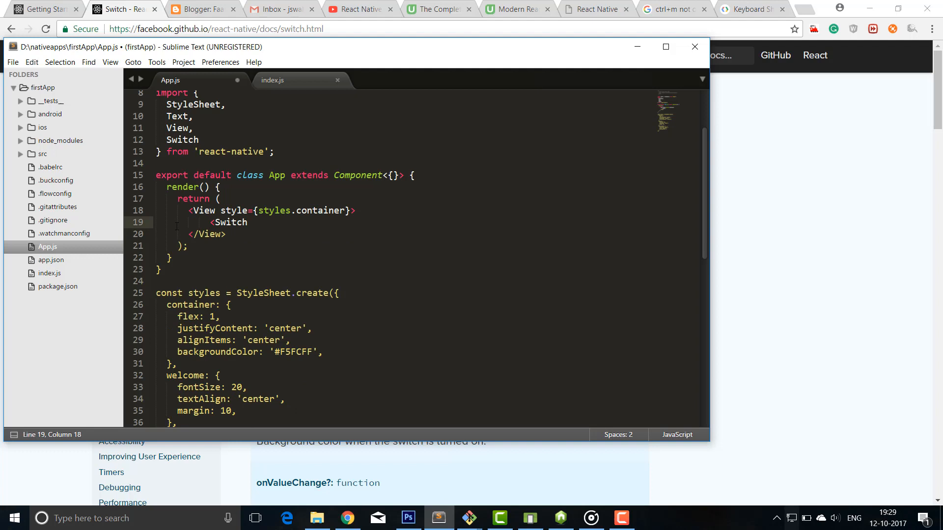
pyautogui.write('/>')
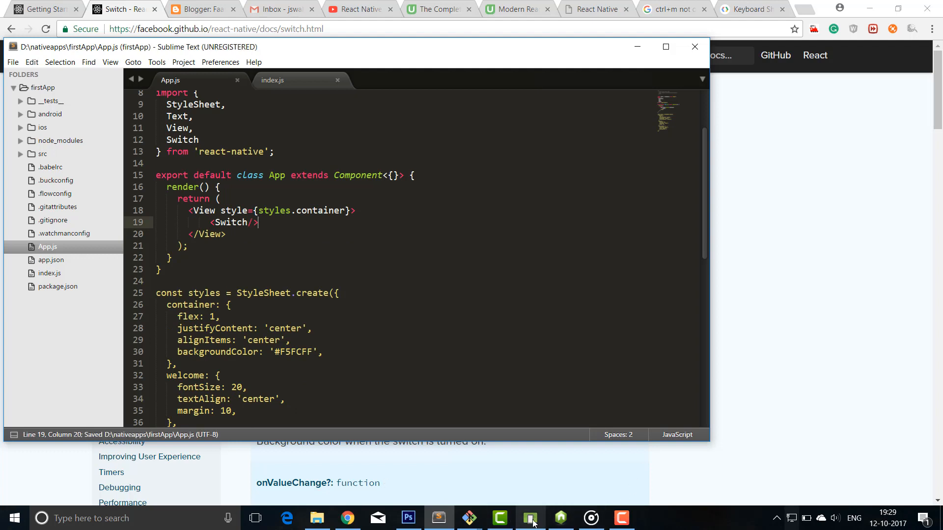
pyautogui.click(530, 517)
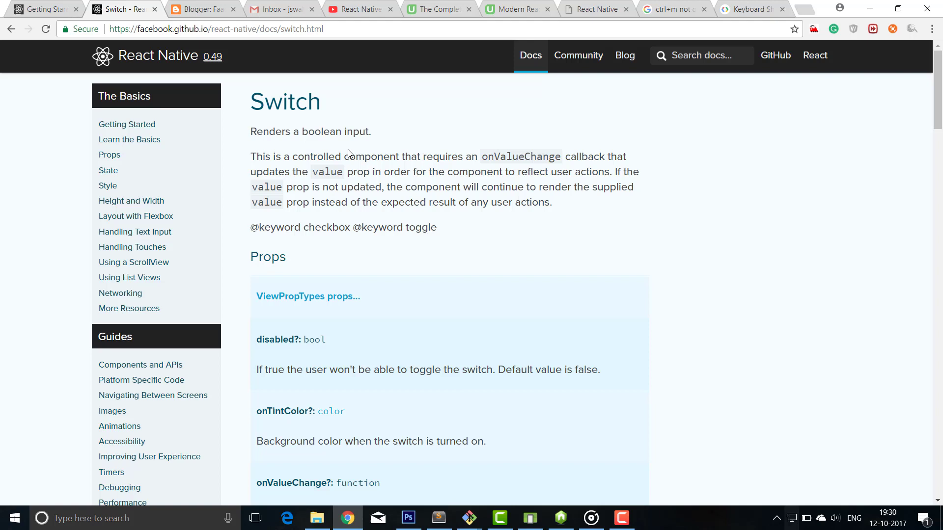
# Scroll the Switch docs to the Props section and select the onValueChange prop, then return to App.js
pyautogui.scroll(-3)
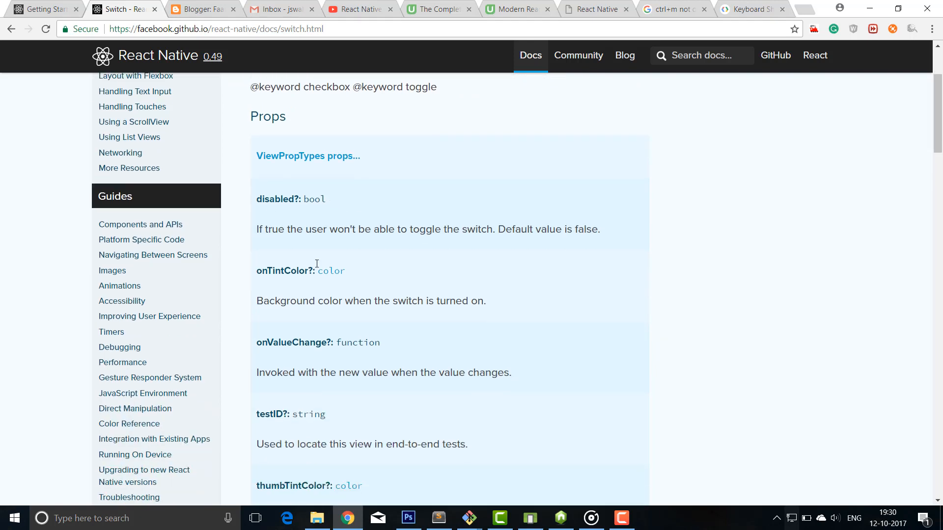
pyautogui.scroll(-3)
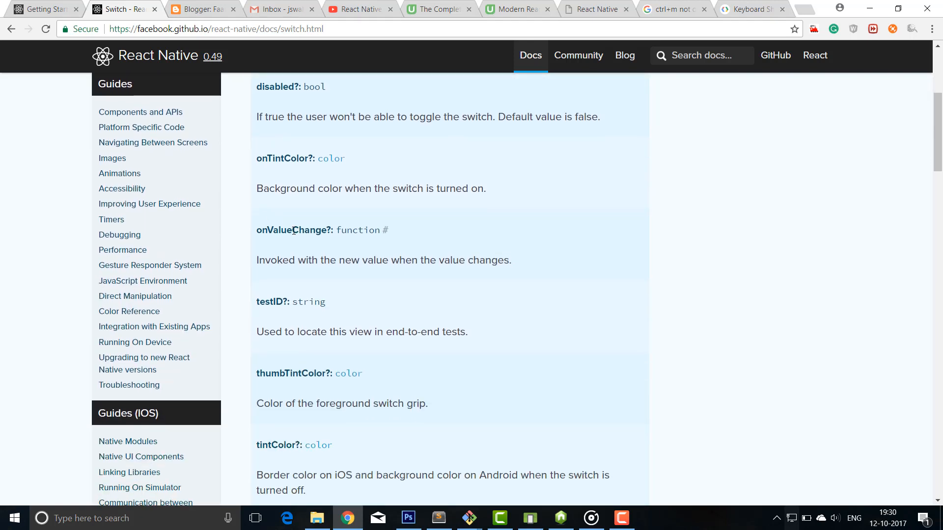
pyautogui.doubleClick(291, 230)
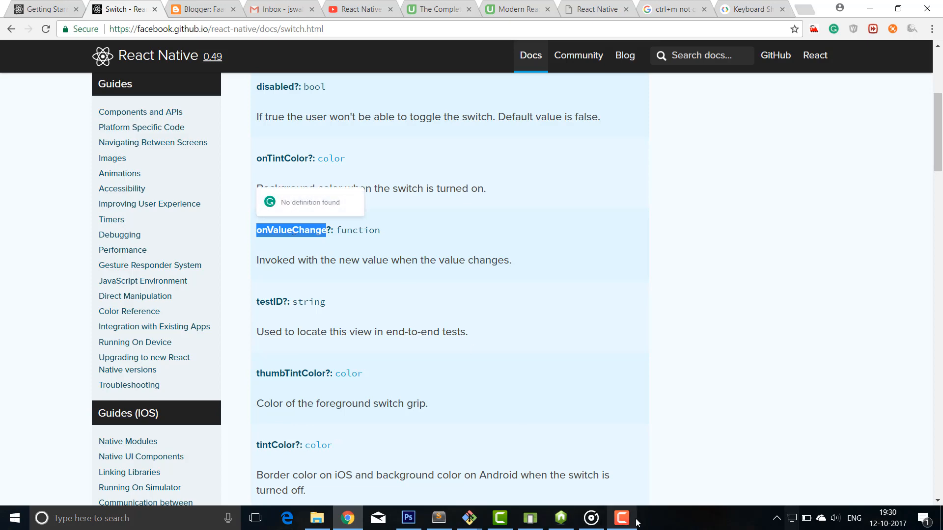
pyautogui.click(438, 517)
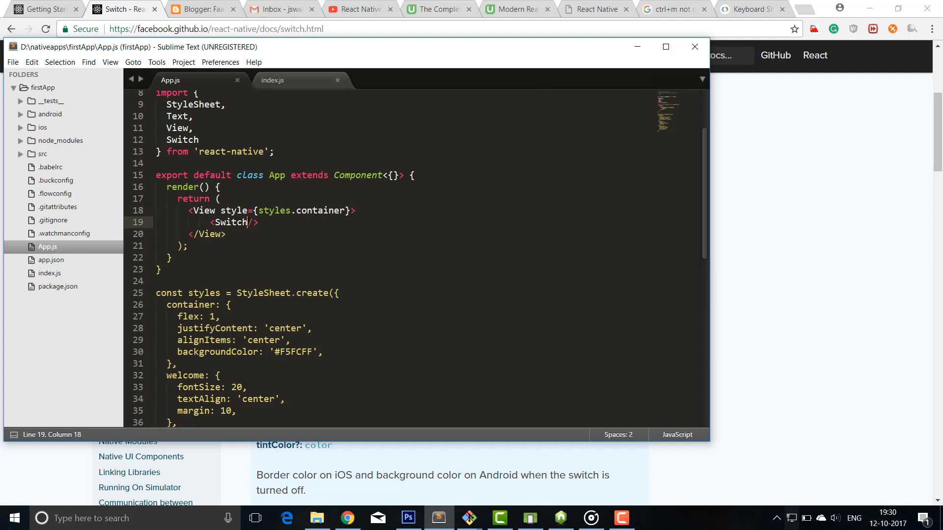
# Give the Switch onValueChange={(value)=>{ alert(value) }} and save App.js
pyautogui.write('onValueChange={')
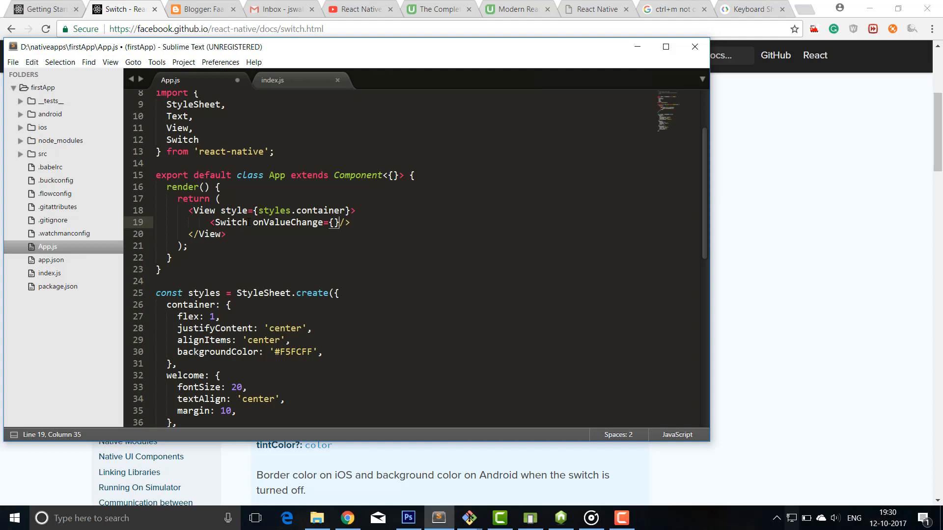
pyautogui.write('()')
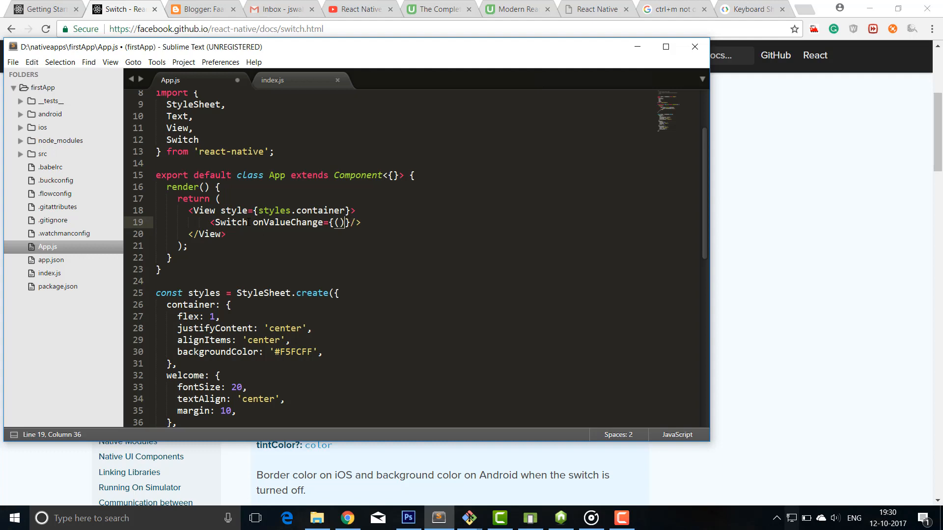
pyautogui.write('=>')
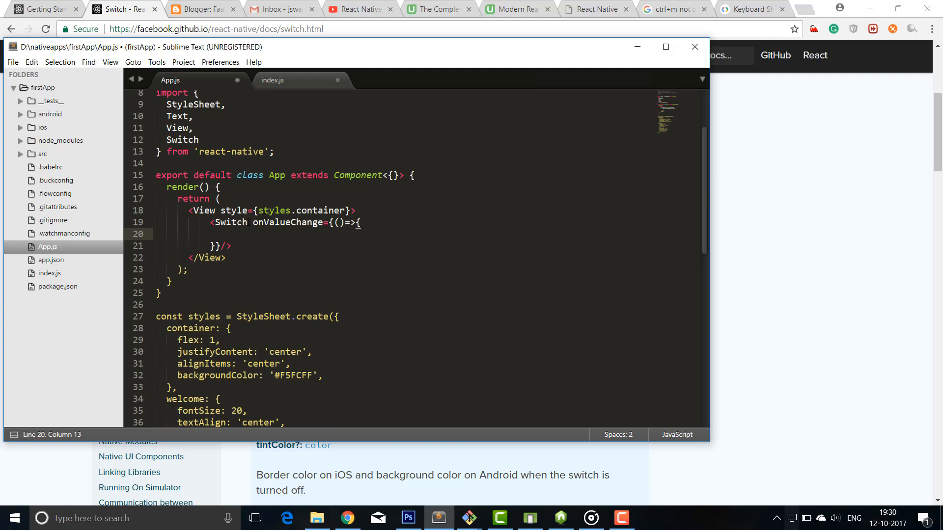
pyautogui.write('alert(')
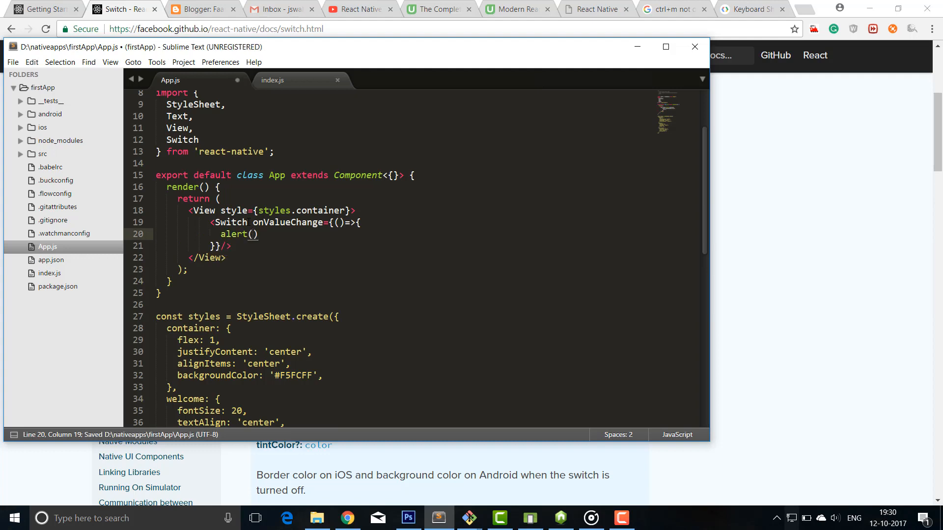
pyautogui.write('value')
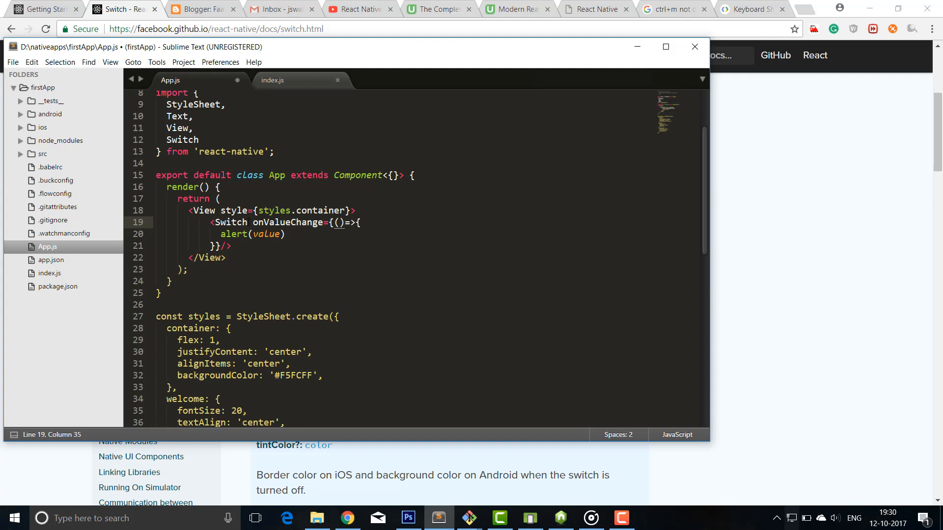
pyautogui.write('value')
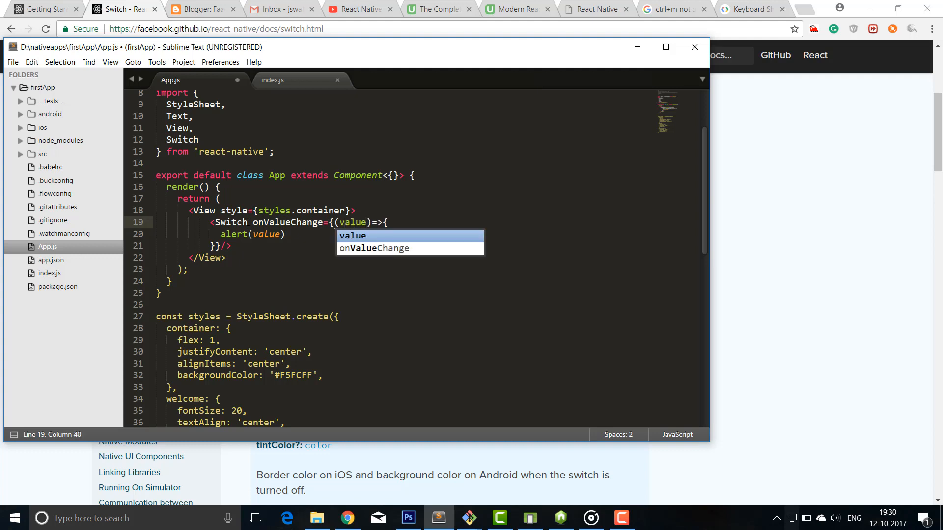
pyautogui.press('ctrl+s')
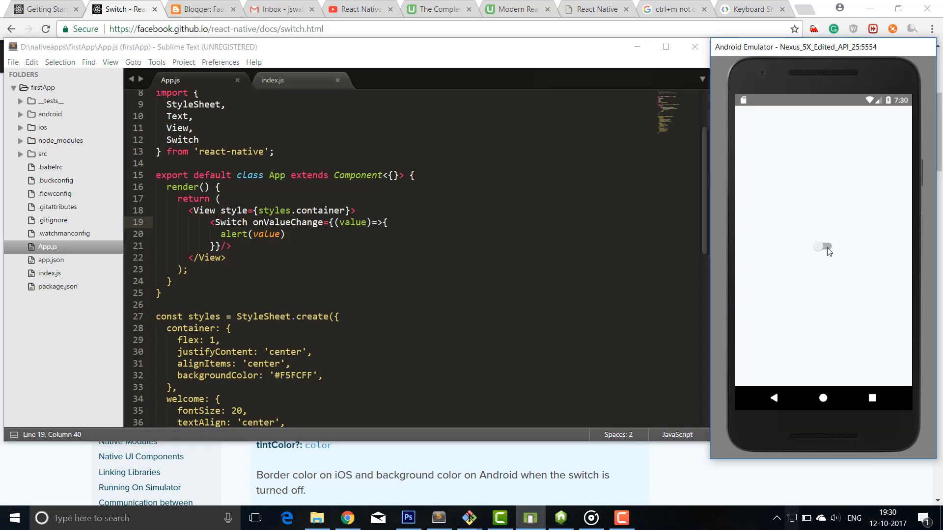
# Flip the app's switch, see the alert report true, and dismiss it with OK
pyautogui.click(824, 246)
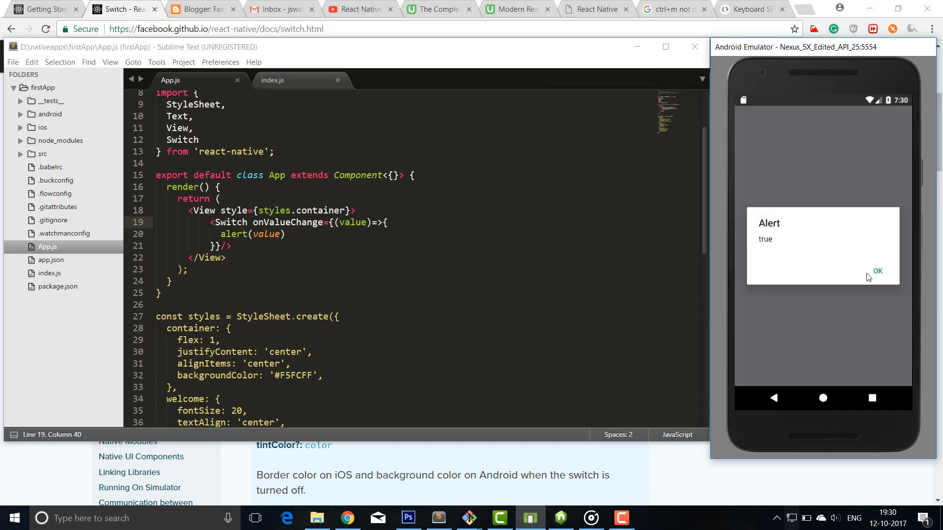
pyautogui.click(877, 271)
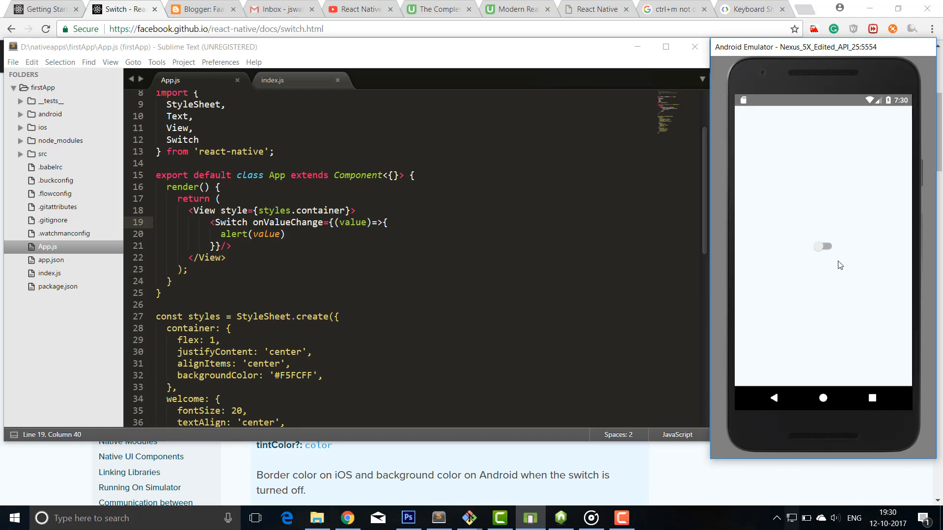
pyautogui.scroll(3)
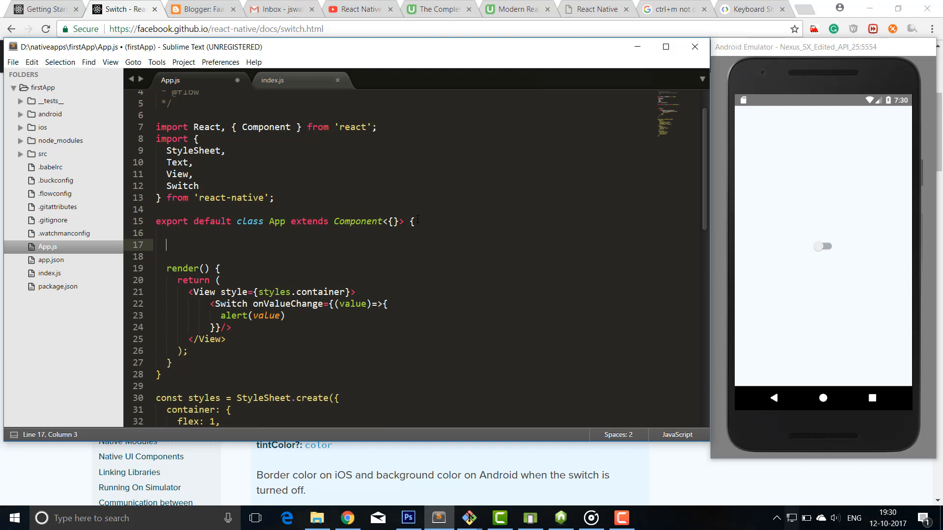
# Add a constructor(props) above render that calls super(props)
pyautogui.write('constructor(')
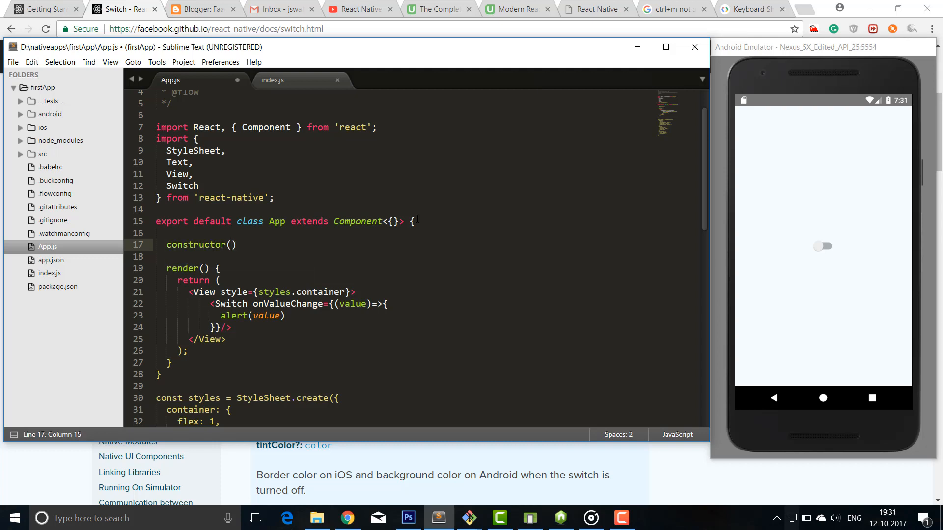
pyautogui.write('props')
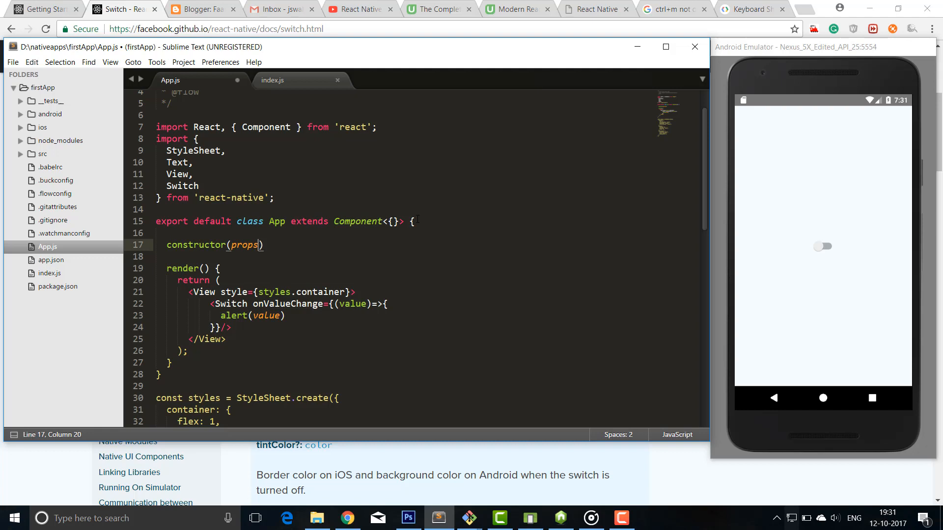
pyautogui.press('Enter')
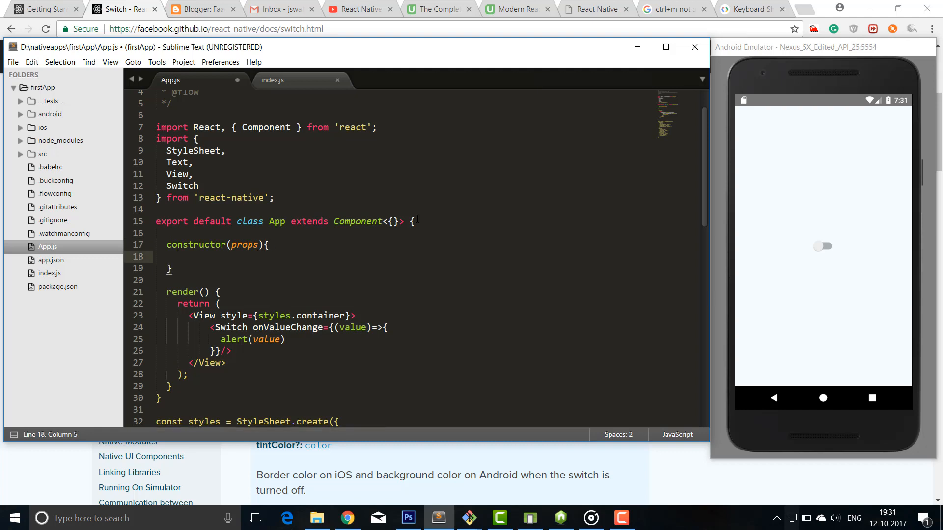
pyautogui.write('super()')
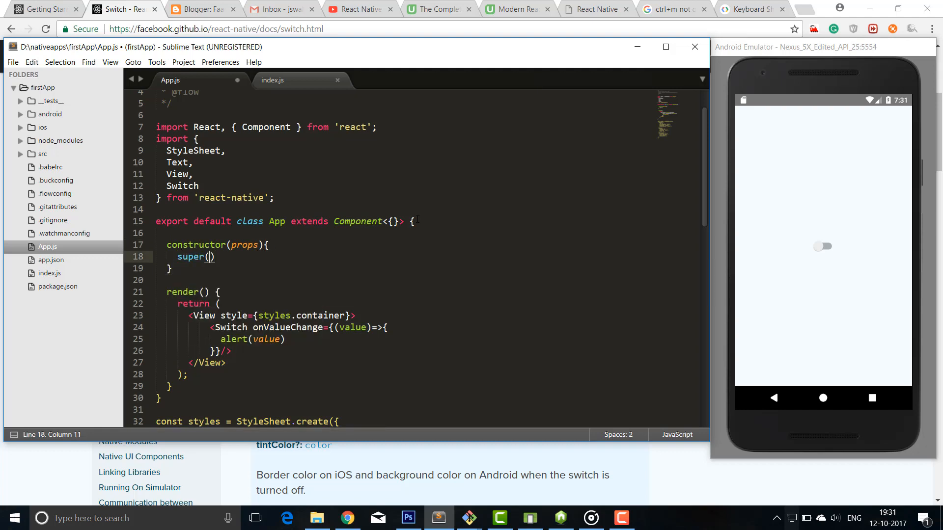
pyautogui.write('props')
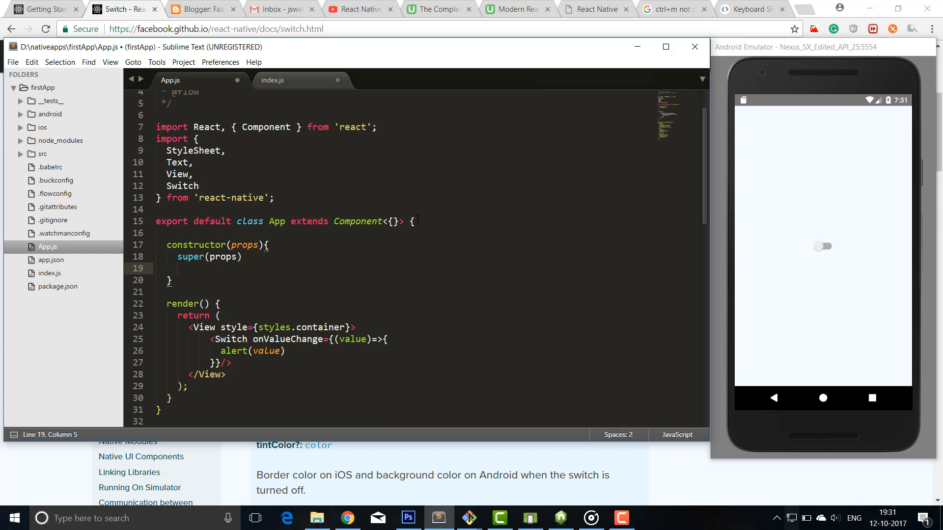
# Initialise this.state in the constructor with switchValue = false
pyautogui.click(177, 269)
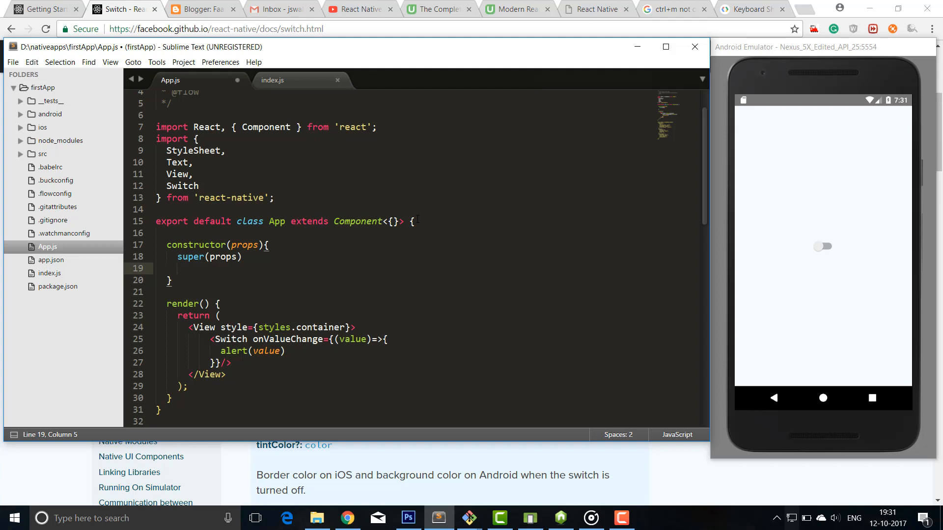
pyautogui.write('this')
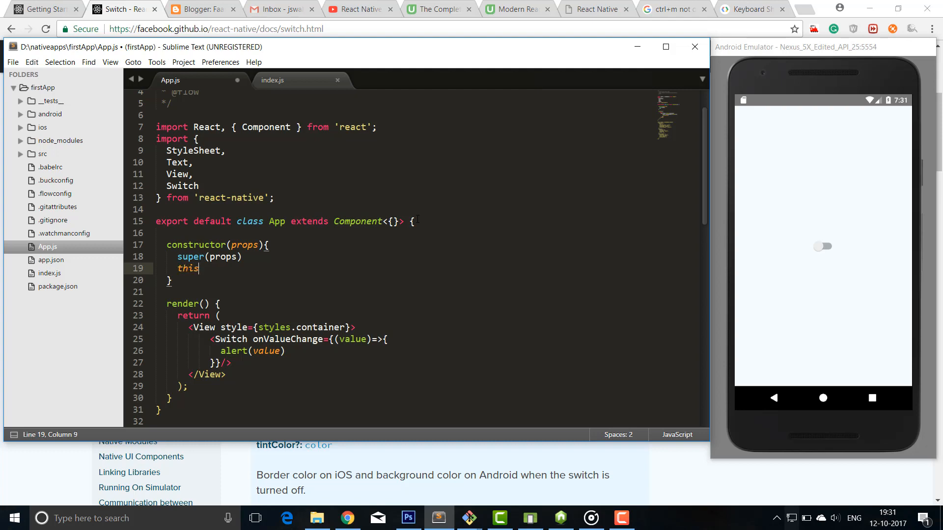
pyautogui.write('.')
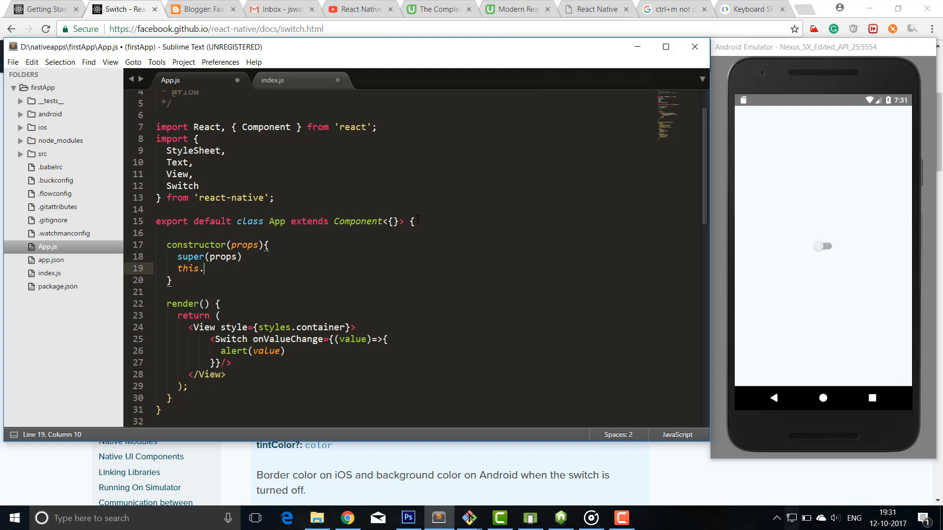
pyautogui.write('state')
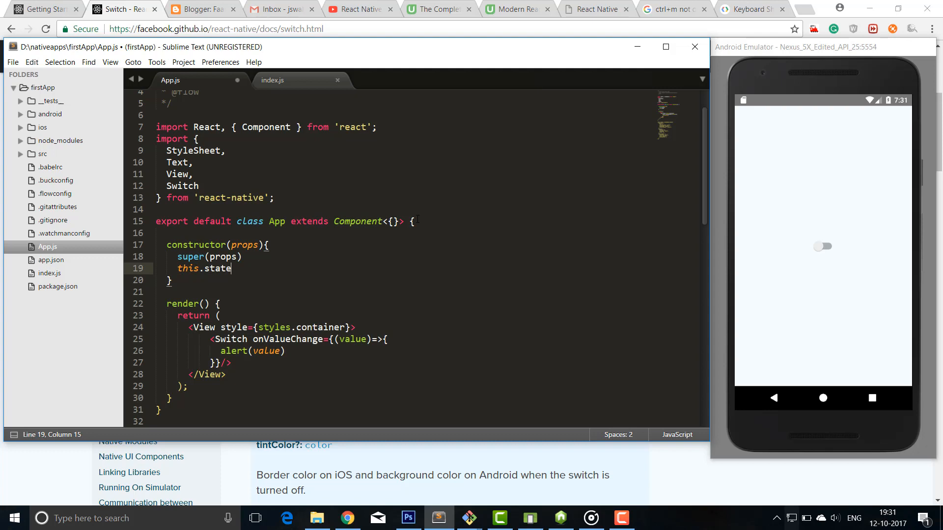
pyautogui.write('= {')
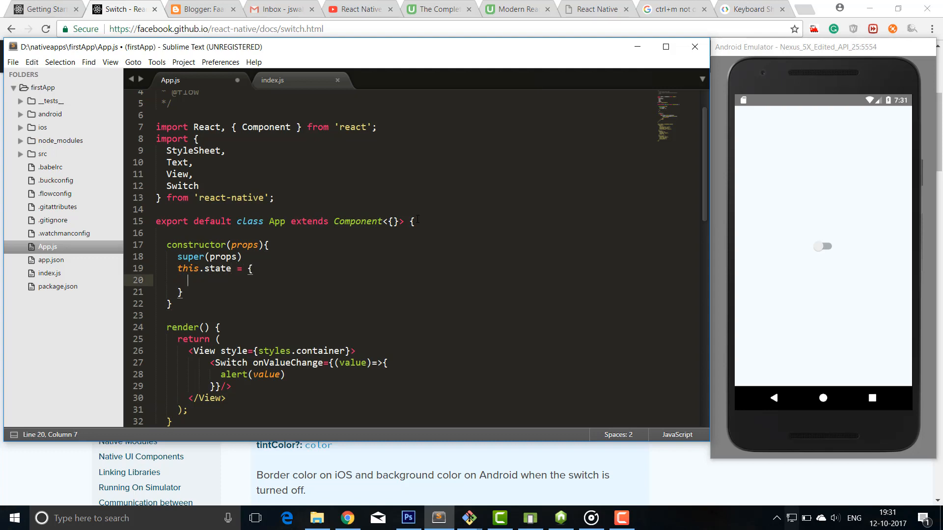
pyautogui.write('sw')
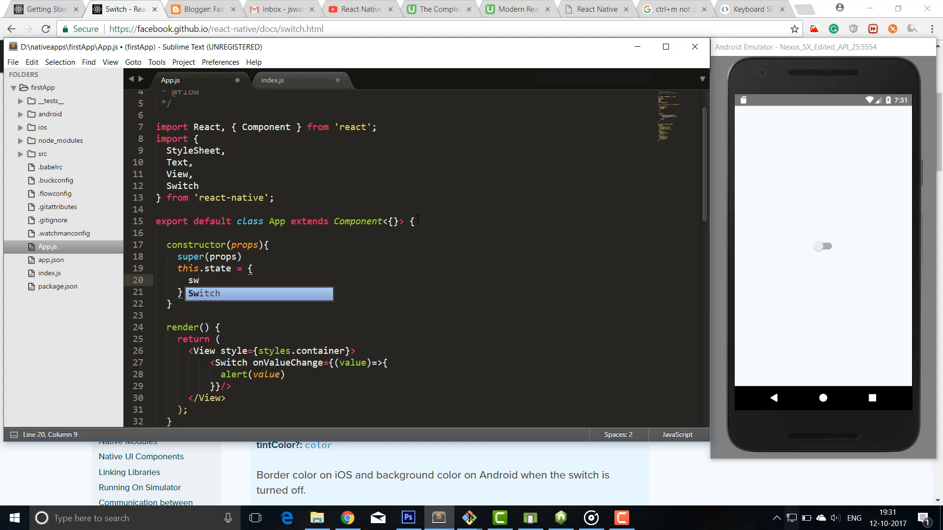
pyautogui.write('itch')
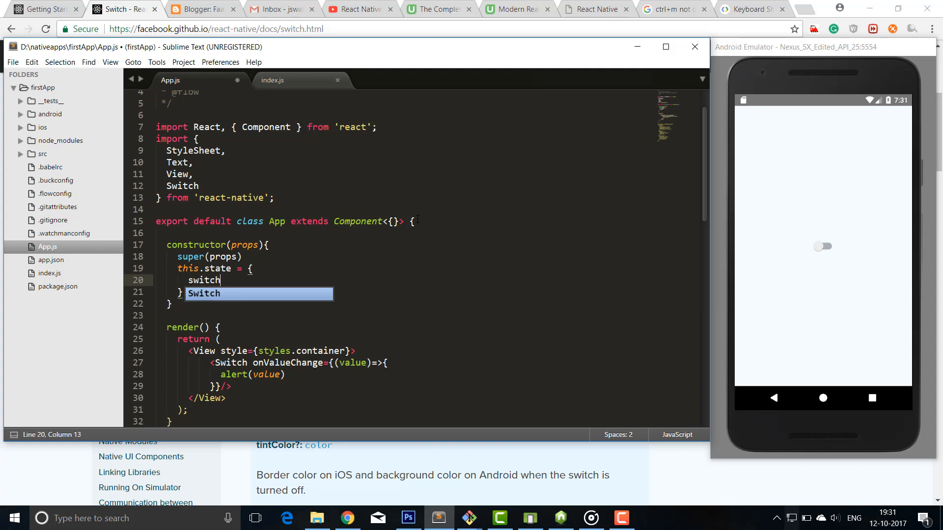
pyautogui.press('Escape')
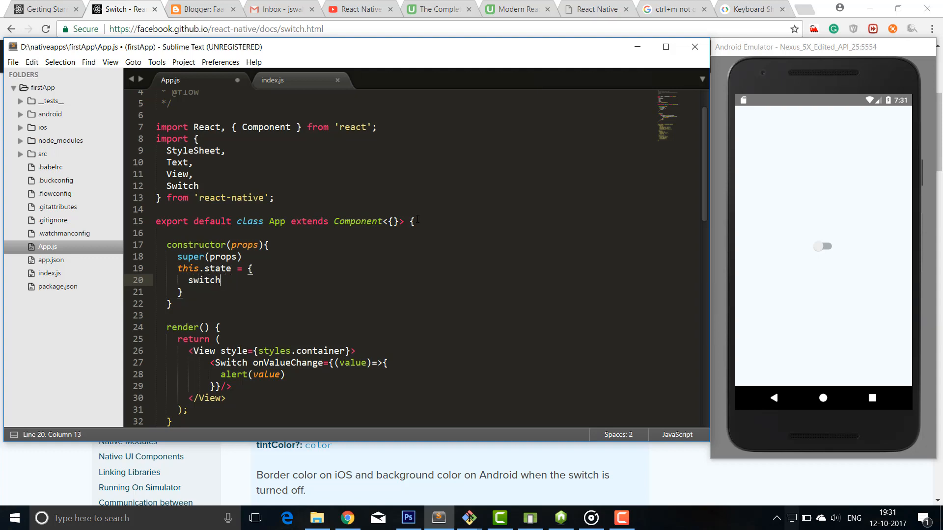
pyautogui.write('Value')
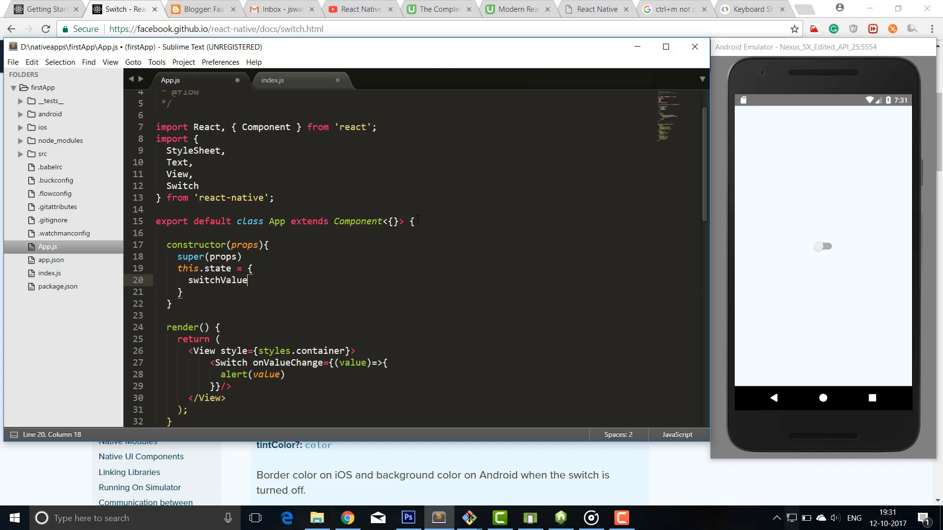
pyautogui.write('= false')
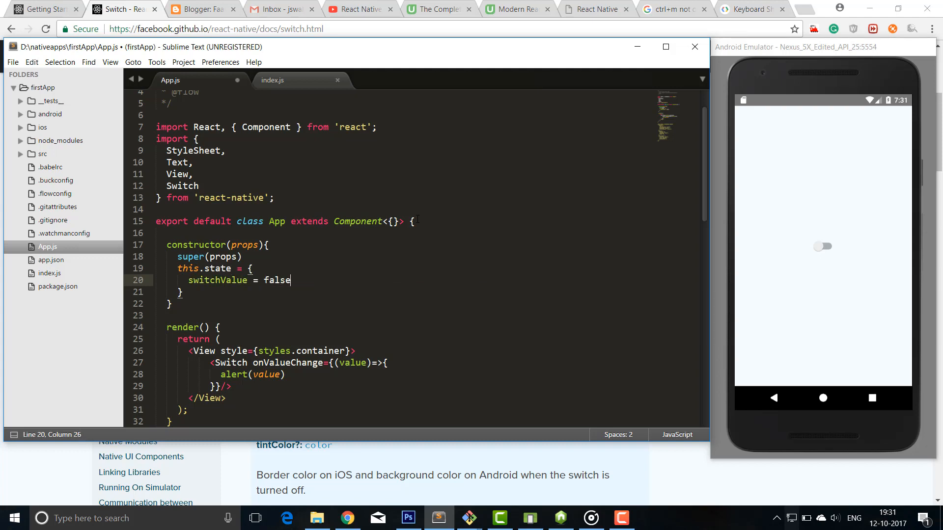
pyautogui.write(';')
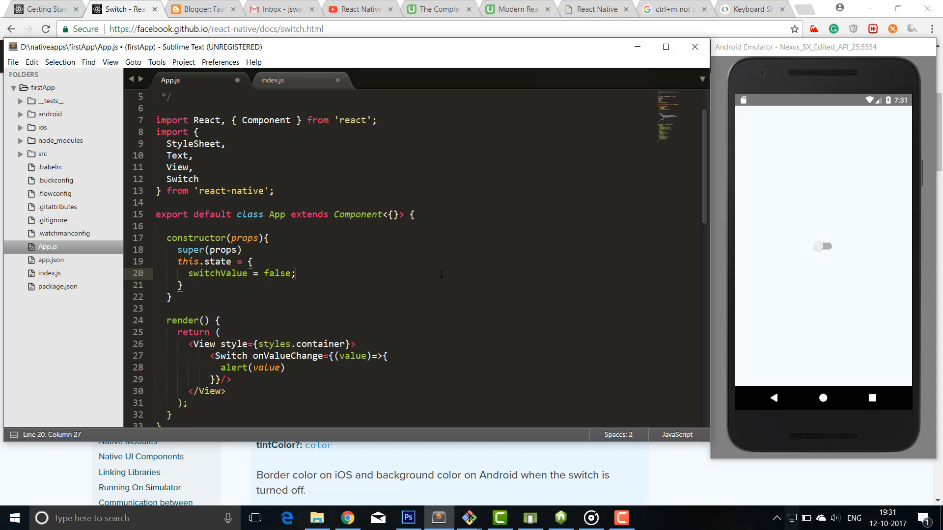
pyautogui.scroll(-3)
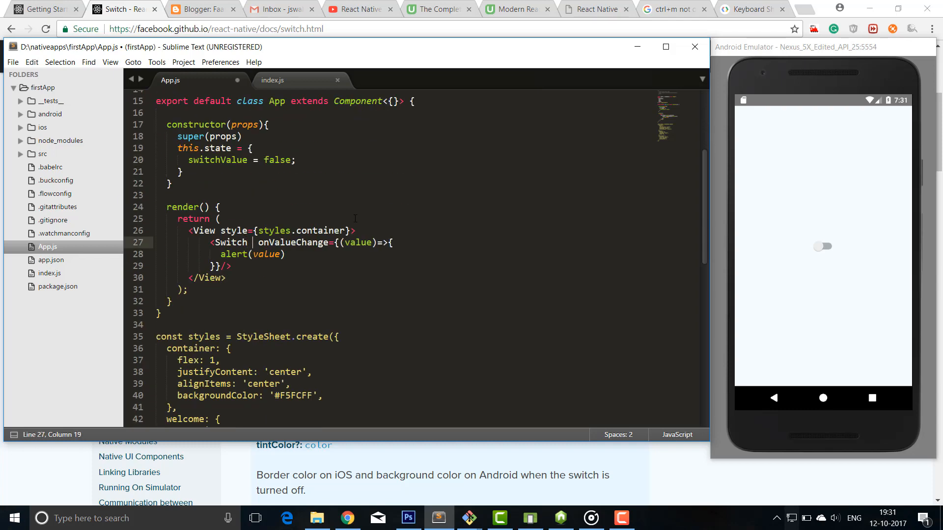
# Bind the Switch's value prop to this.state.switchValue, reusing the copied switchValue name
pyautogui.write('value={')
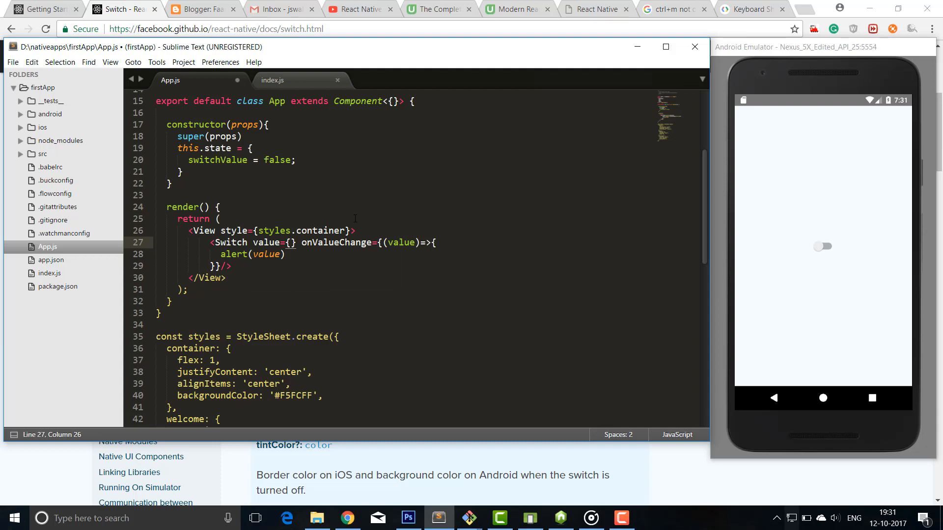
pyautogui.write('this.state.')
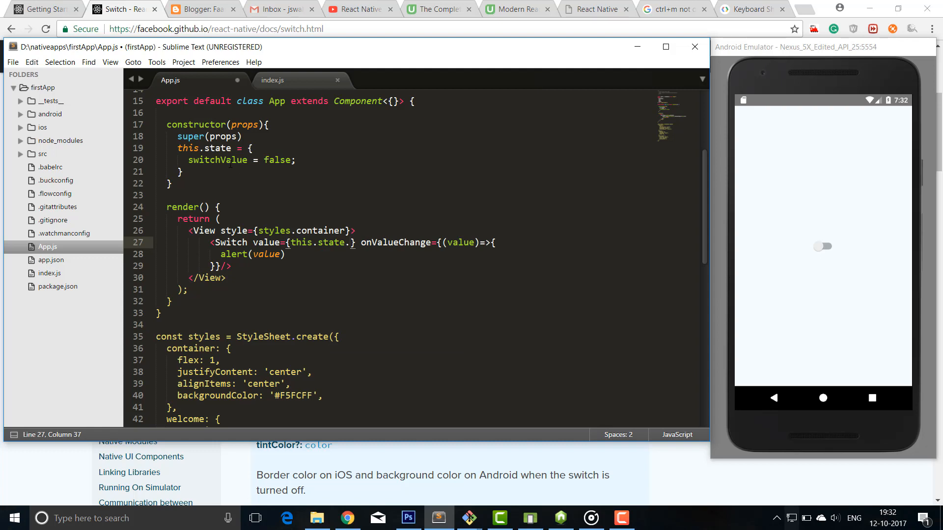
pyautogui.doubleClick(216, 160)
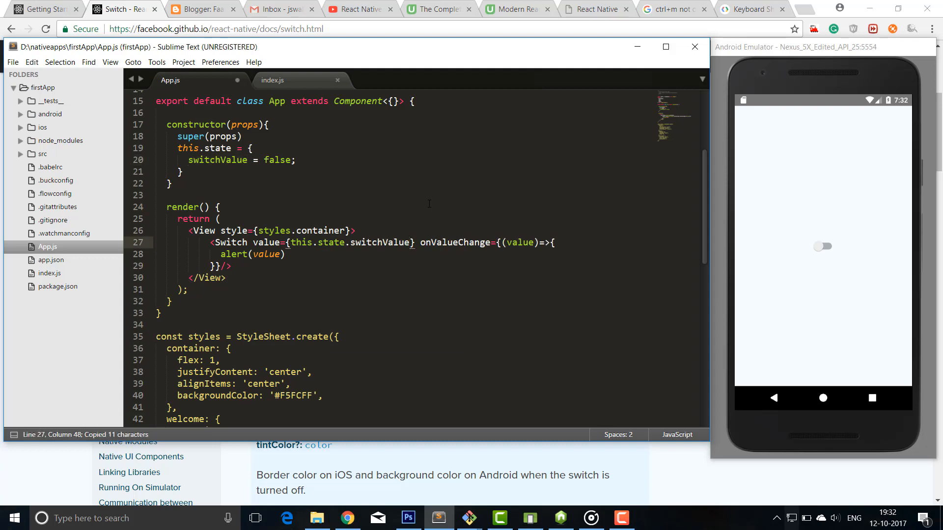
# Save, hit the unexpected-token error, and correct line 20 to switchValue : false without the semicolon
pyautogui.press('ctrl+s')
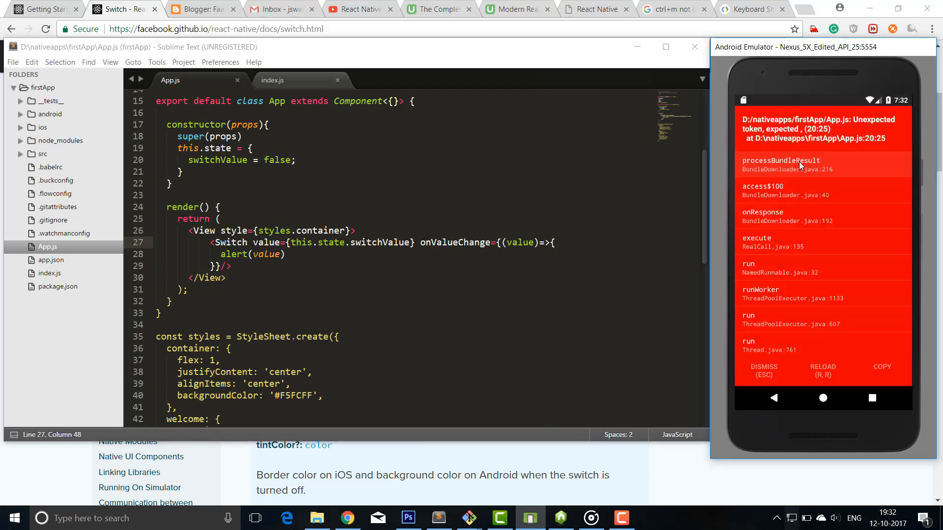
pyautogui.moveTo(848, 146)
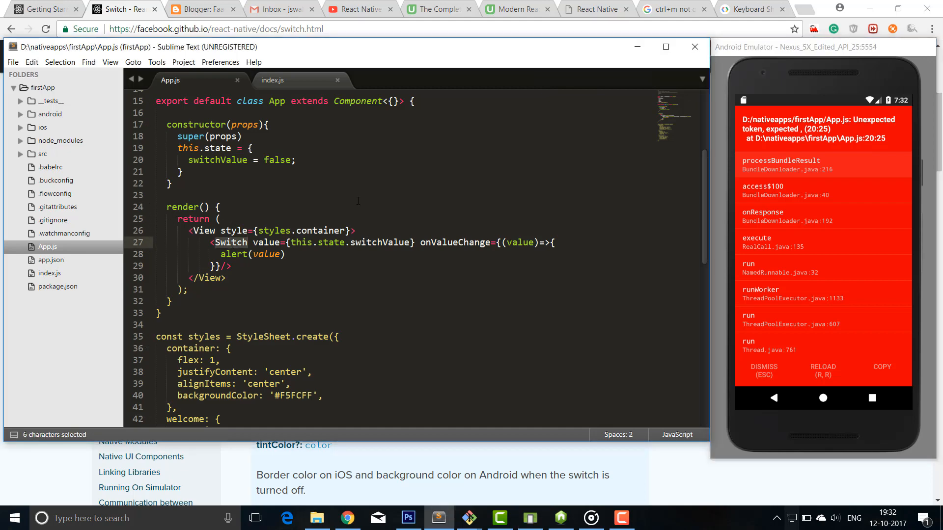
pyautogui.scroll(3)
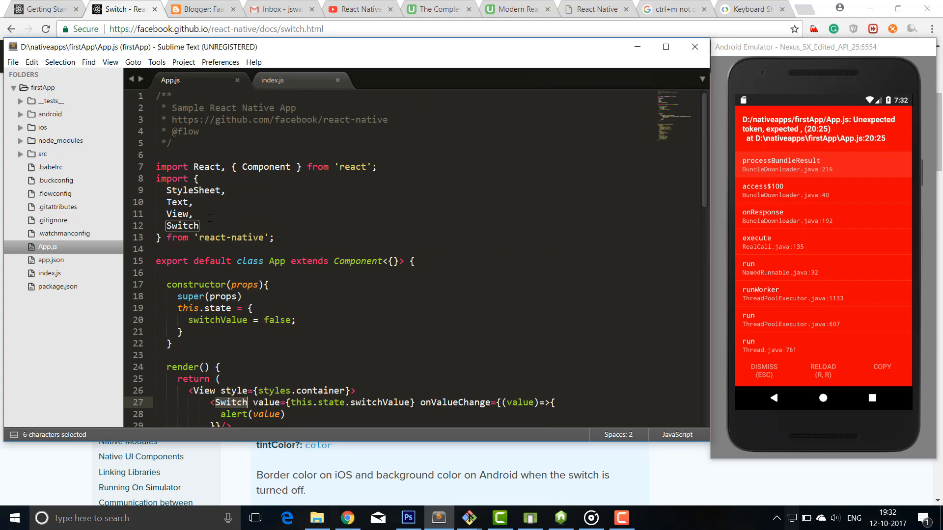
pyautogui.scroll(-3)
pyautogui.write(':')
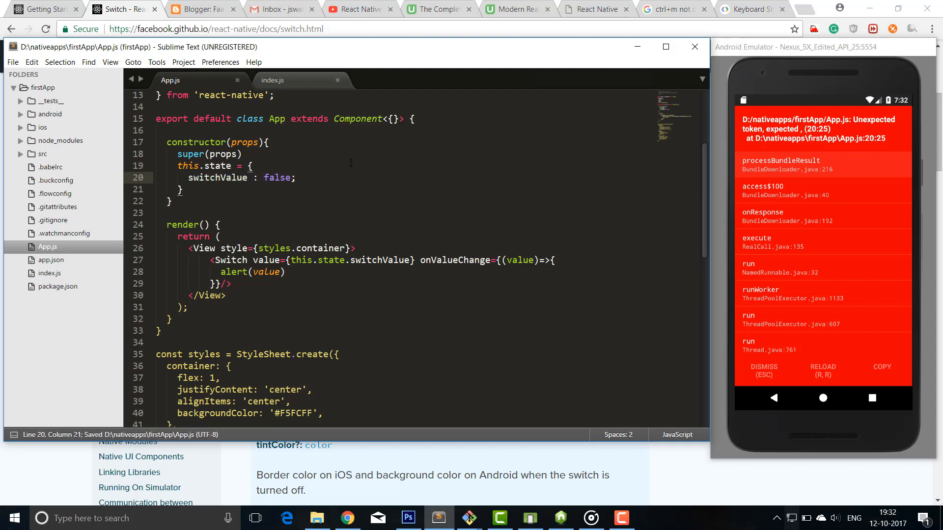
pyautogui.click(296, 178)
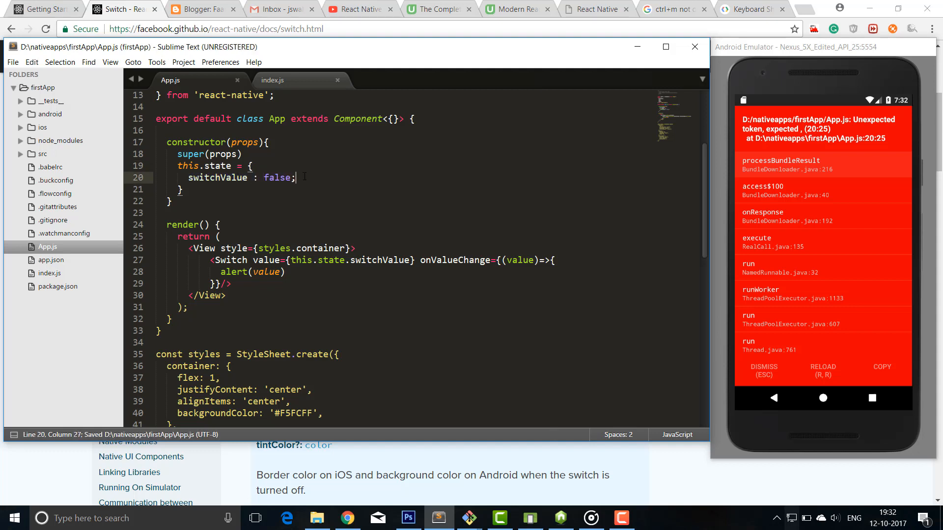
pyautogui.press('Backspace')
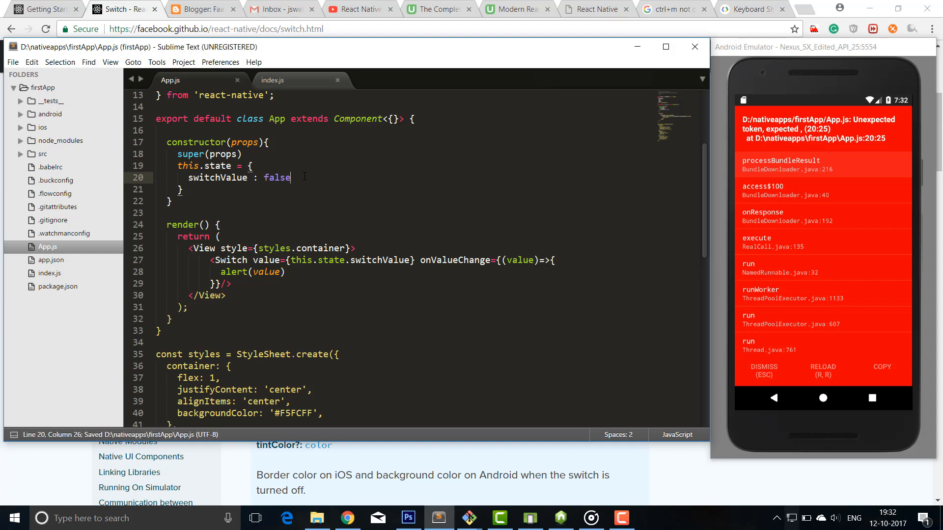
pyautogui.moveTo(589, 212)
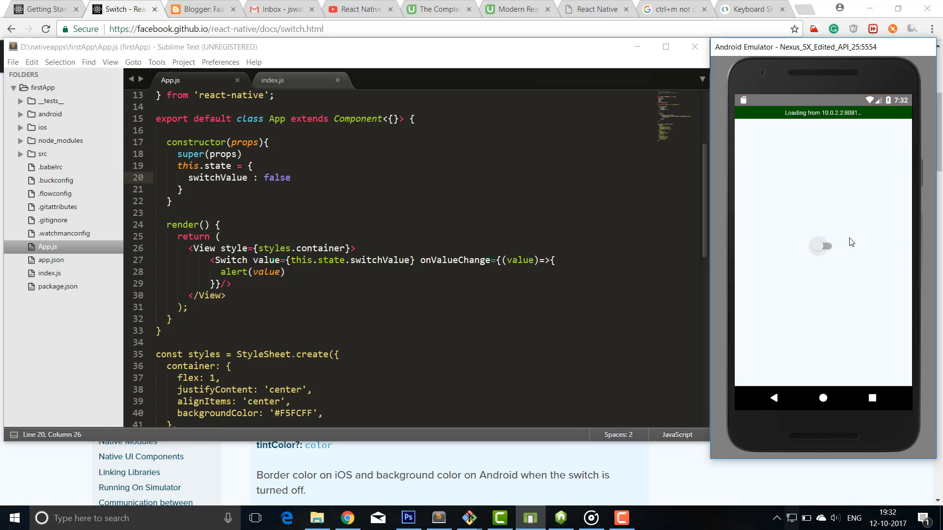
pyautogui.moveTo(800, 205)
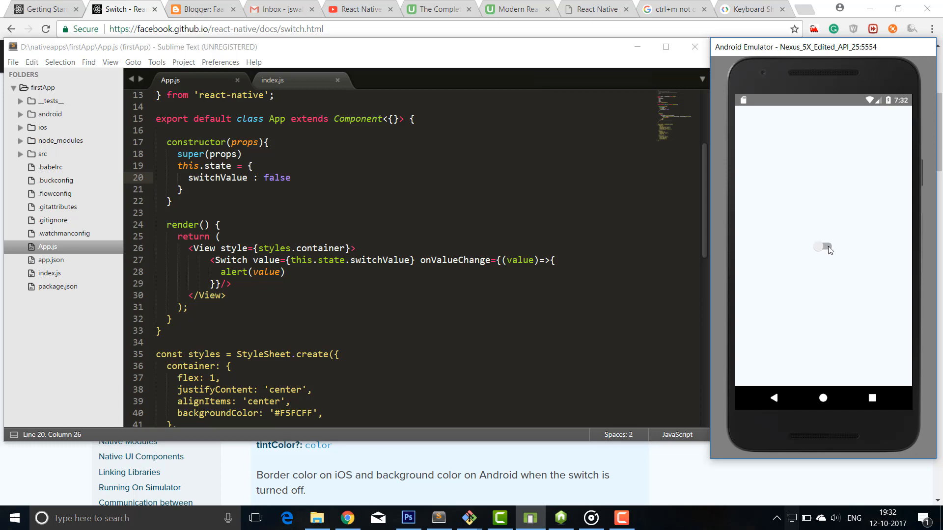
# Turn the reloaded switch on, see the alert read true, and dismiss it
pyautogui.click(823, 247)
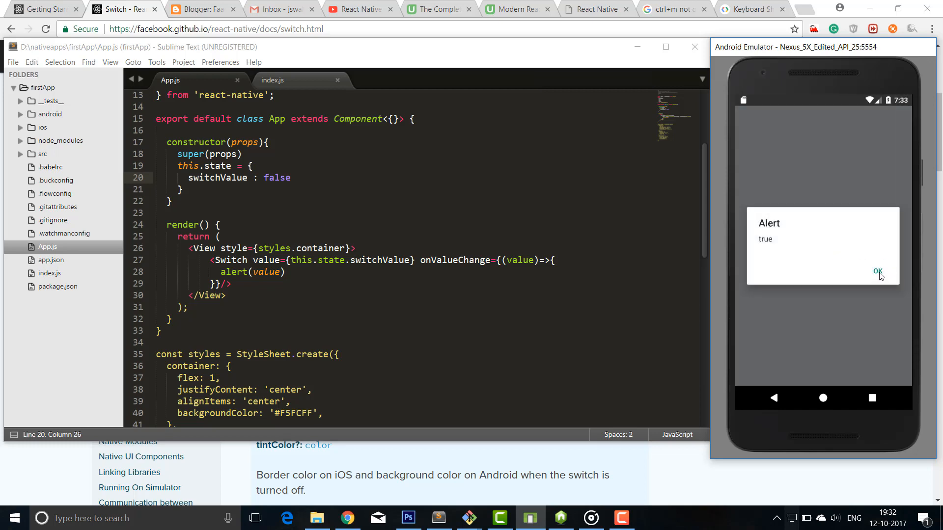
pyautogui.click(878, 272)
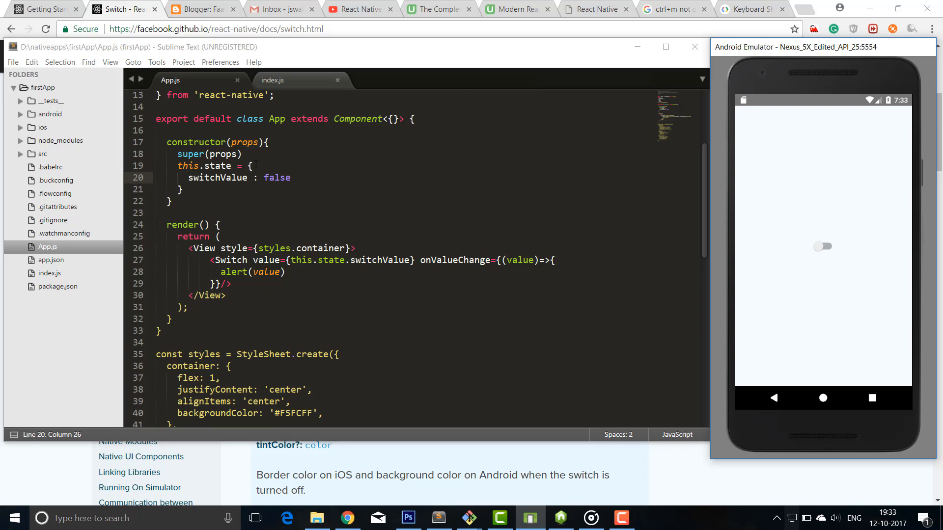
# Declare a switchChange(value) method below the constructor
pyautogui.press('enter')
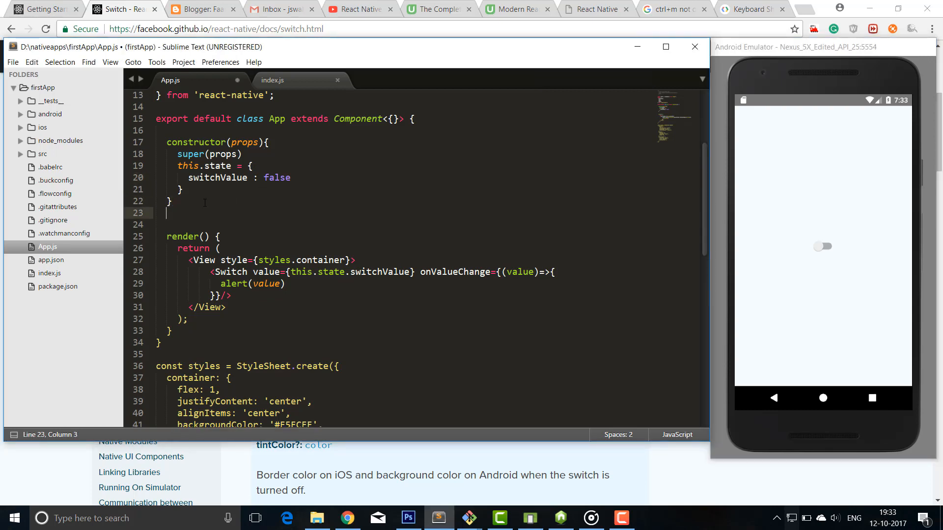
pyautogui.write('c')
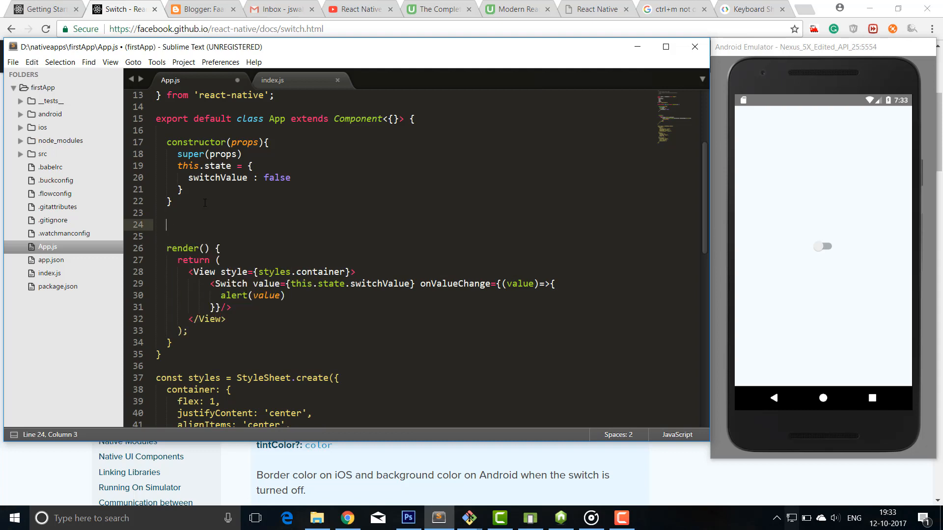
pyautogui.write('swich')
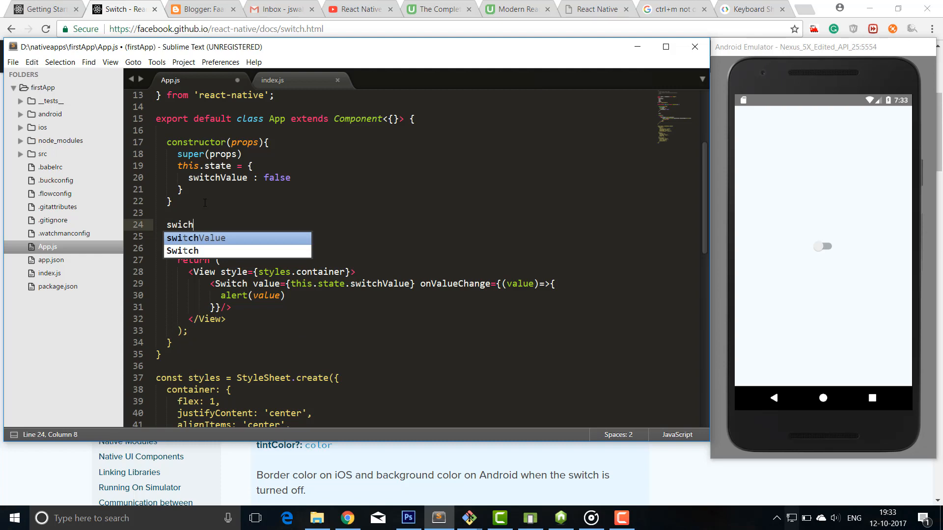
pyautogui.press('Escape')
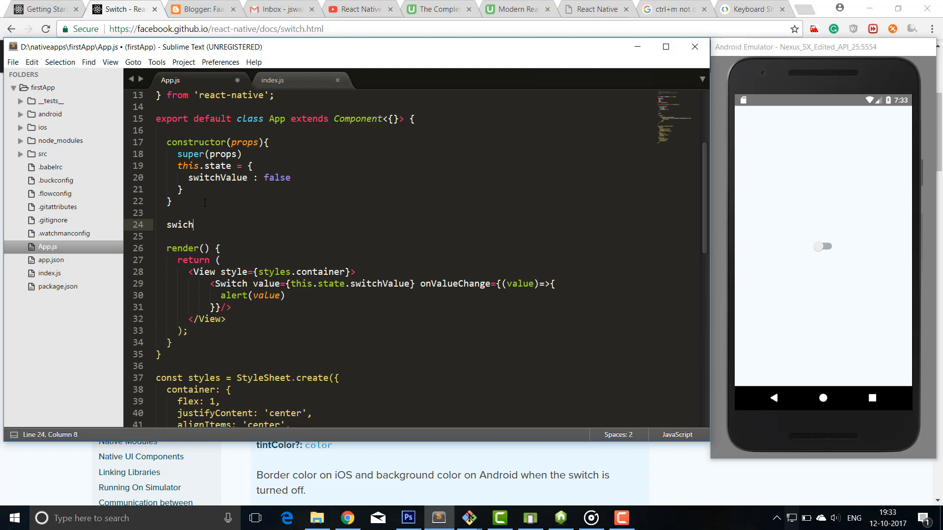
pyautogui.press('BackSpace')
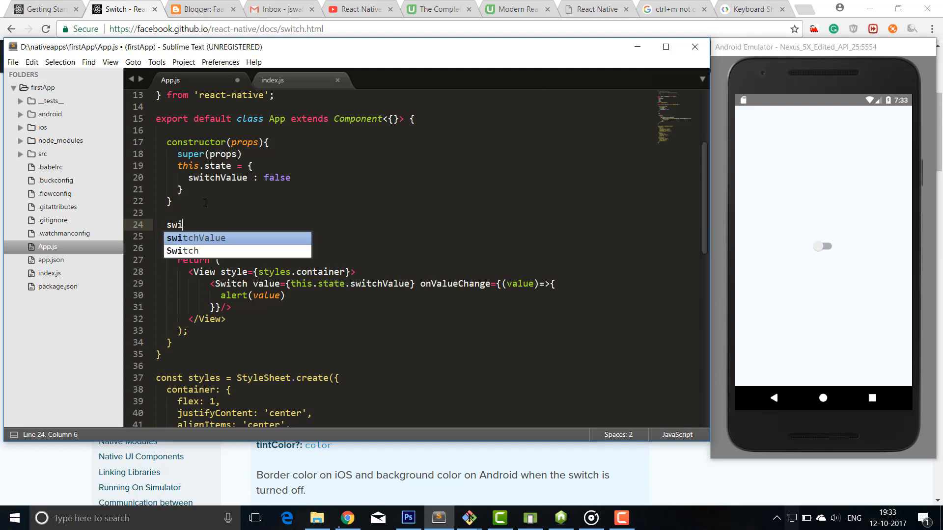
pyautogui.write('tch')
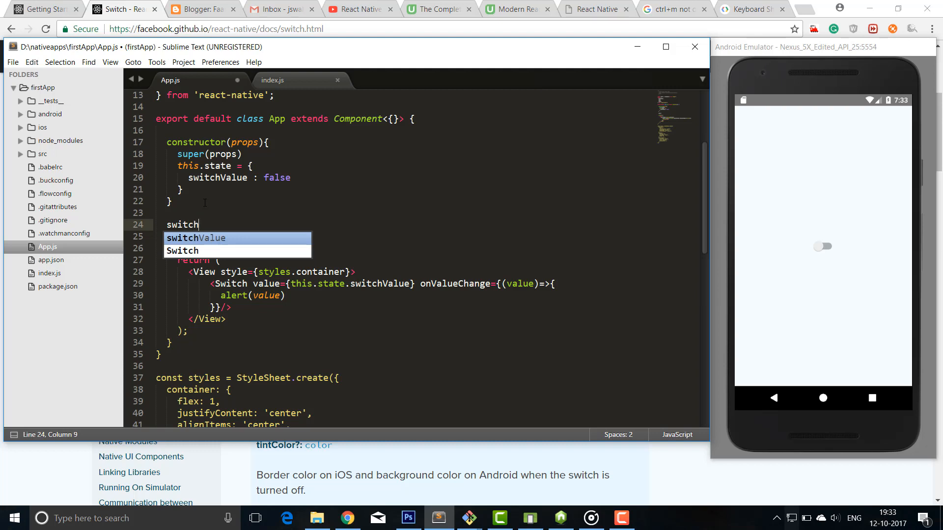
pyautogui.write('Chang')
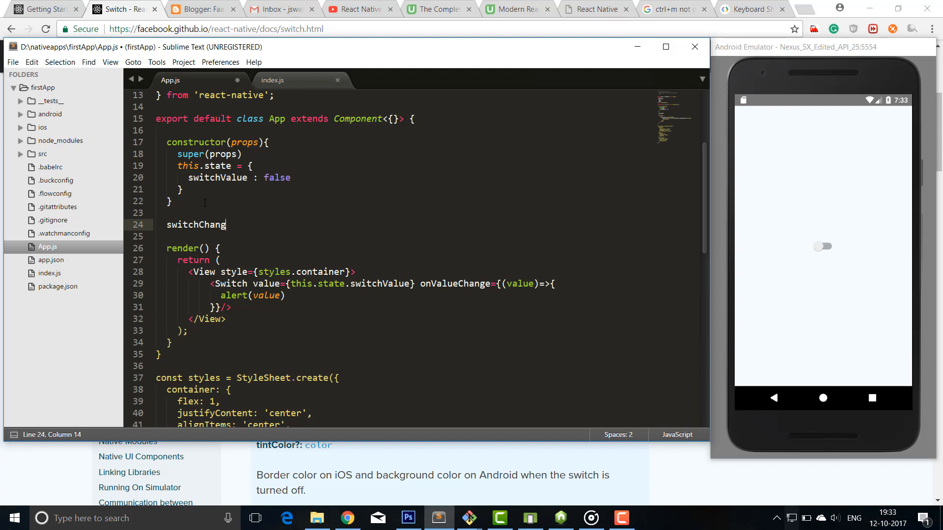
pyautogui.write('e')
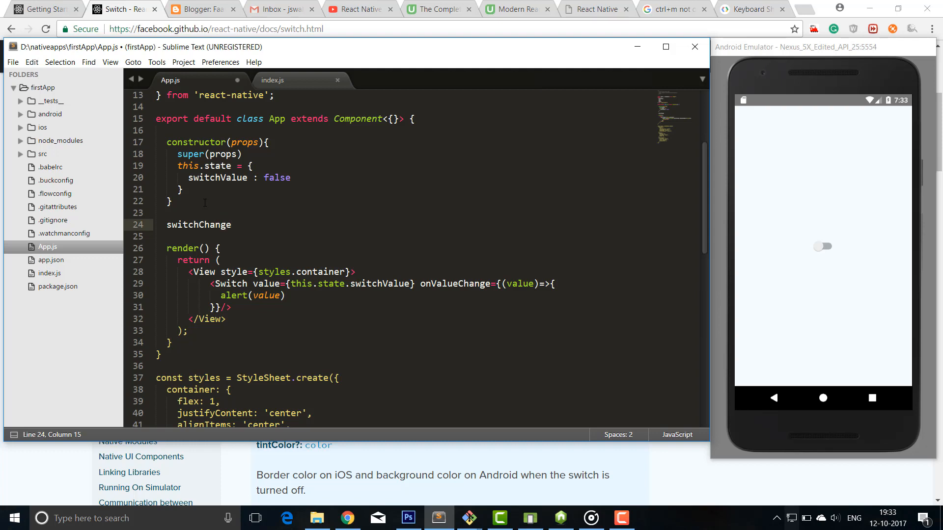
pyautogui.write('()')
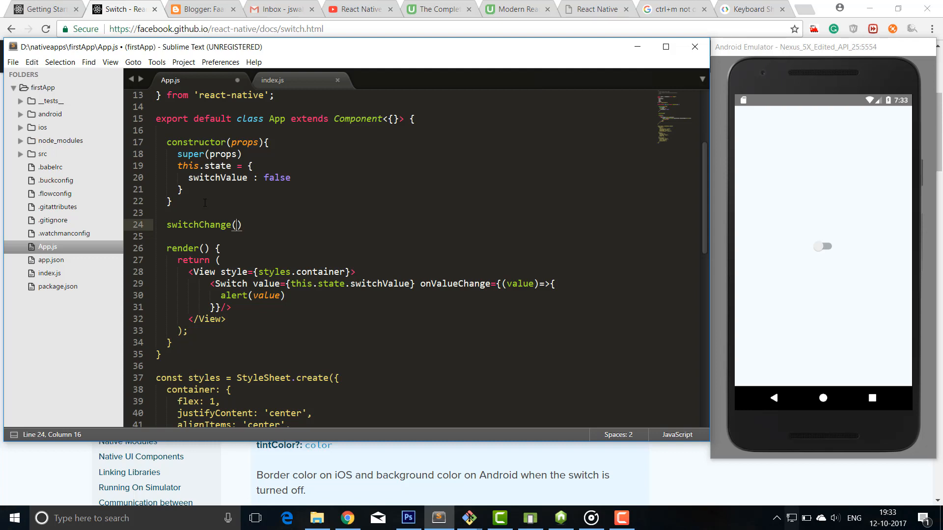
pyautogui.write('value')
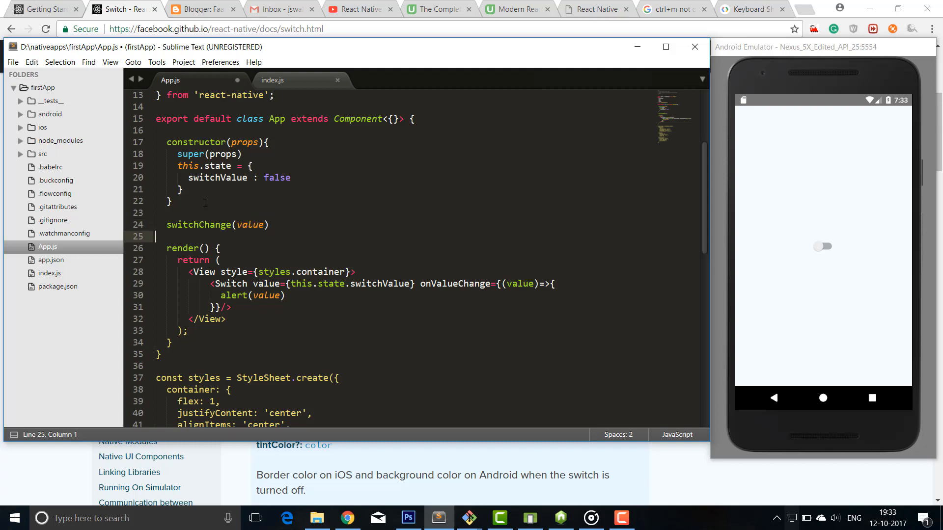
pyautogui.write('{')
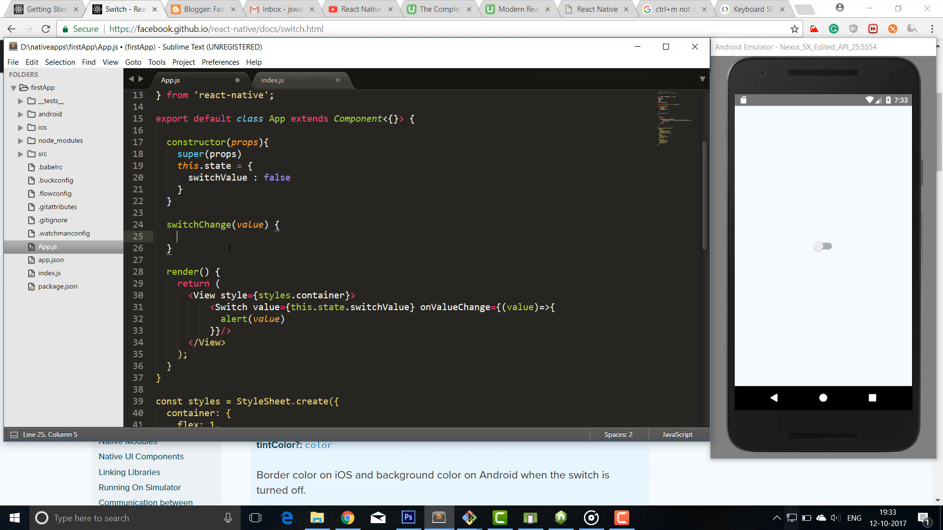
# Have switchChange call this.setState with switchValue set to value
pyautogui.write('this')
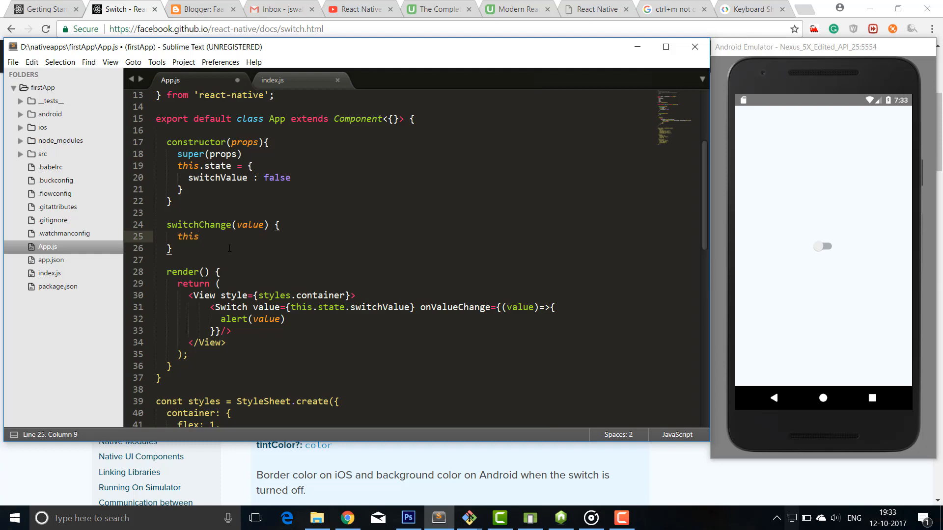
pyautogui.write('.setSt')
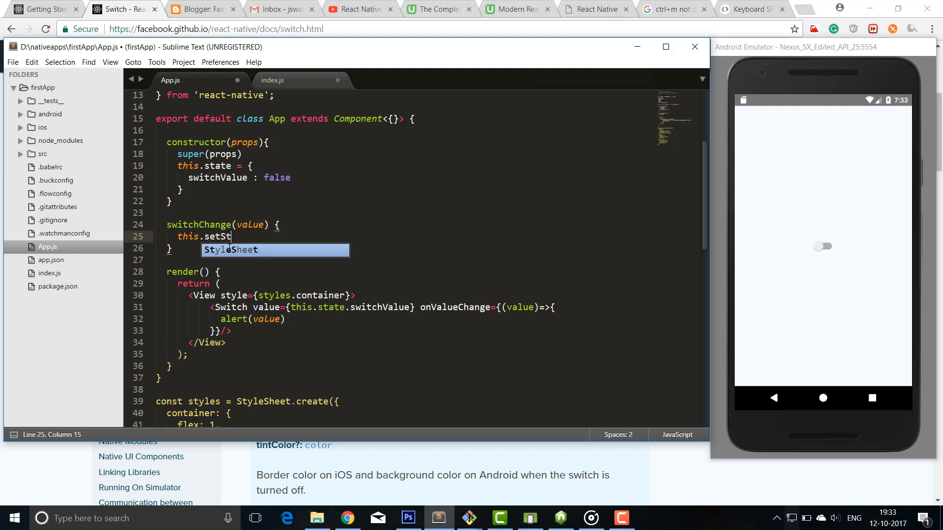
pyautogui.write('ate')
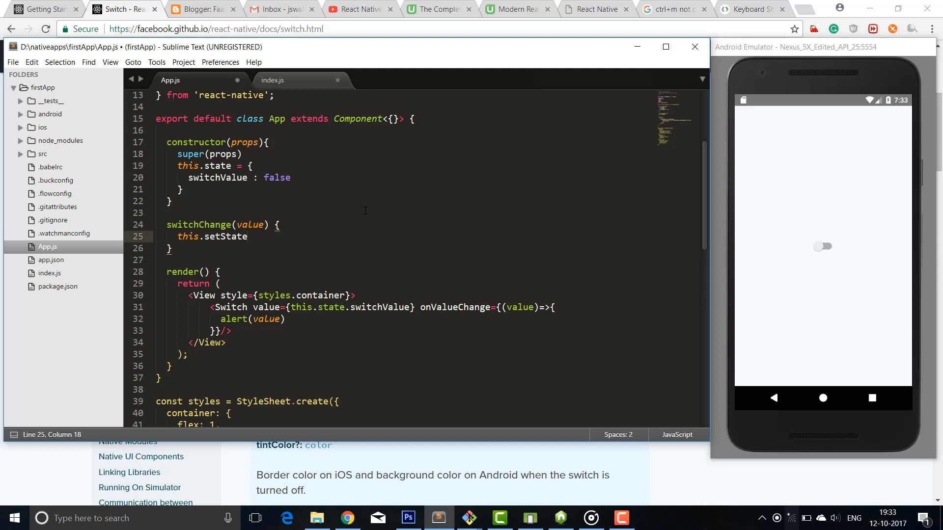
pyautogui.write('()')
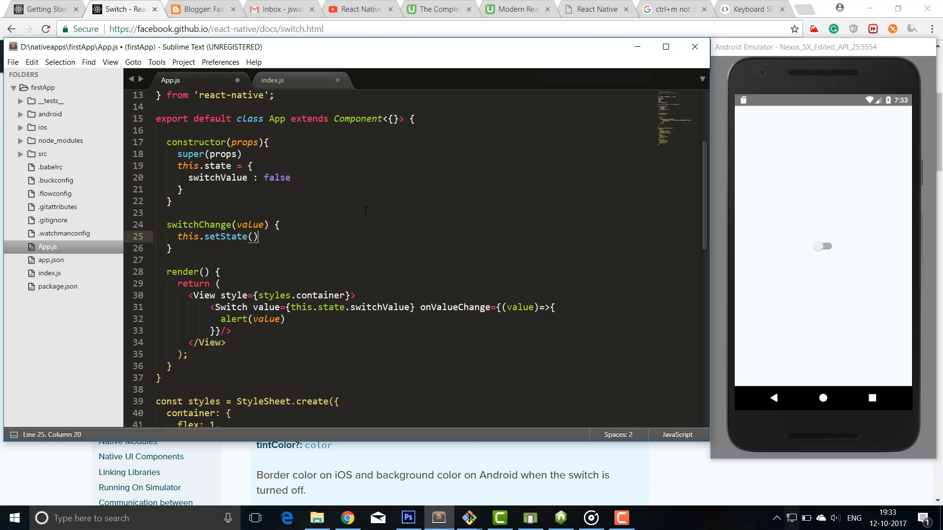
pyautogui.press('left')
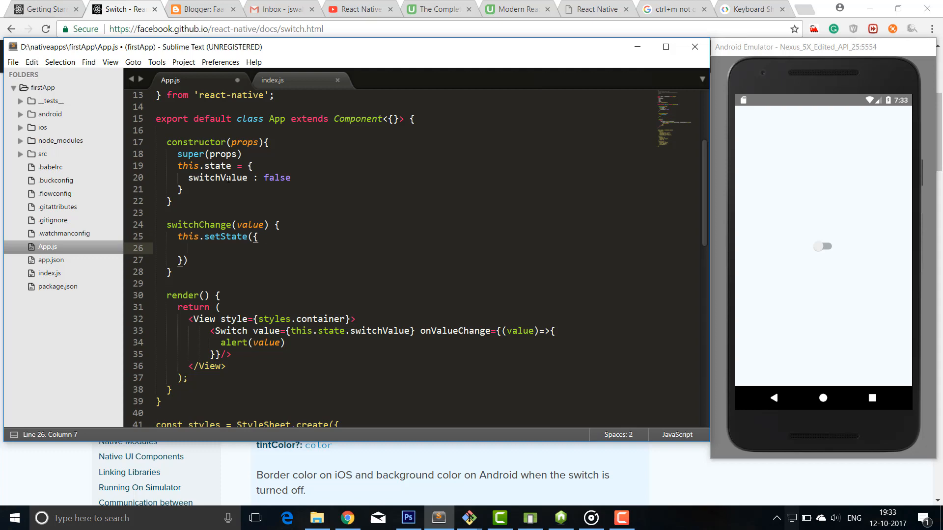
pyautogui.doubleClick(217, 178)
pyautogui.write('switchValue: value')
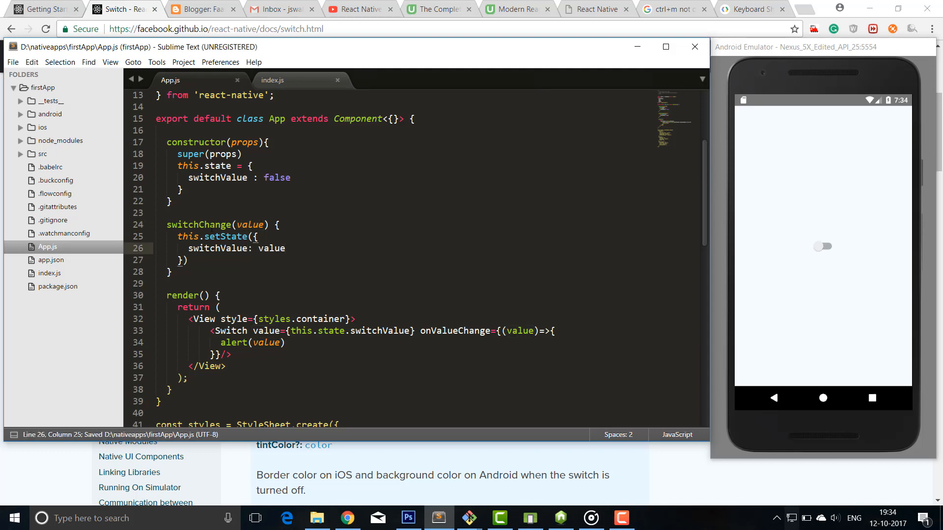
# Replace the onValueChange alert with a call to this.switchChange(value)
pyautogui.doubleClick(198, 224)
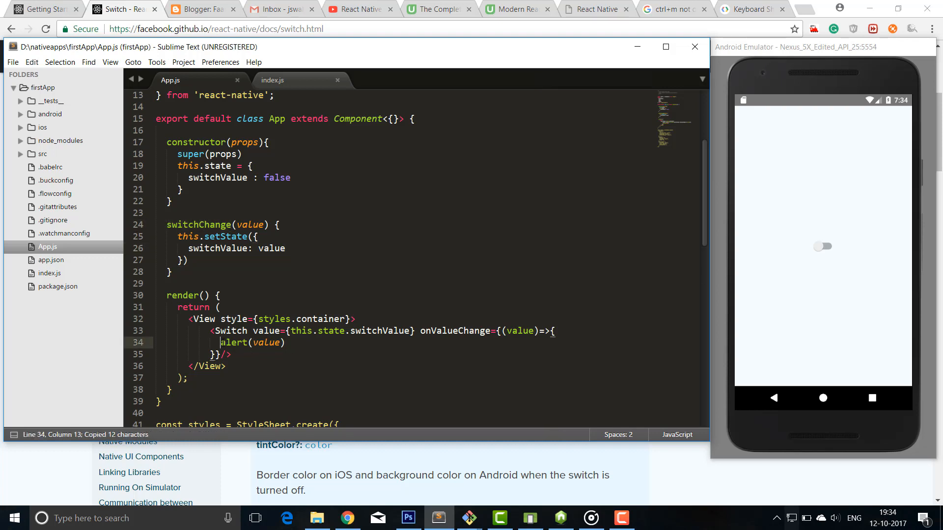
pyautogui.write('this')
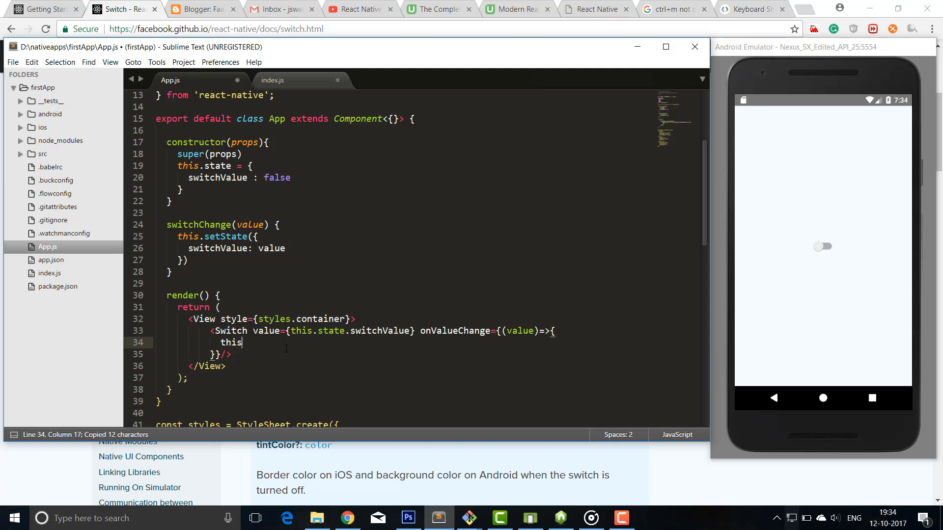
pyautogui.write('.switchChange')
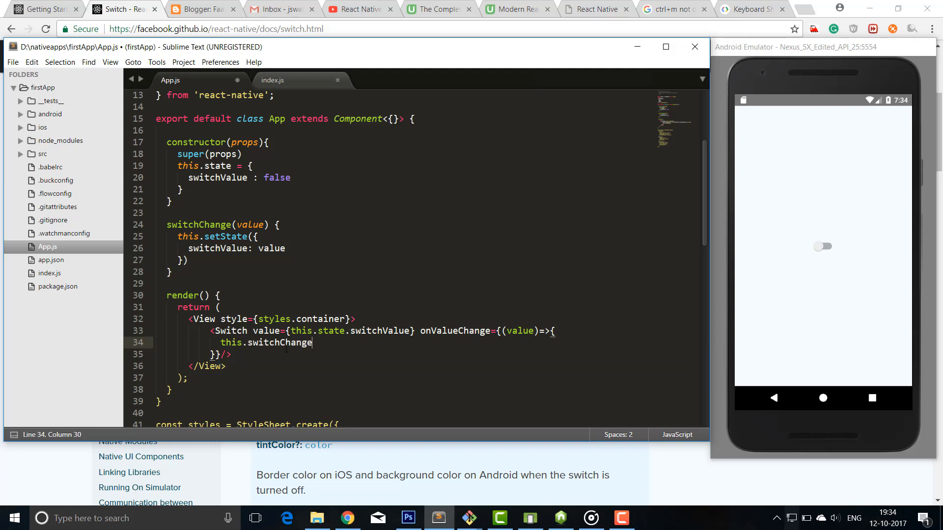
pyautogui.write('()')
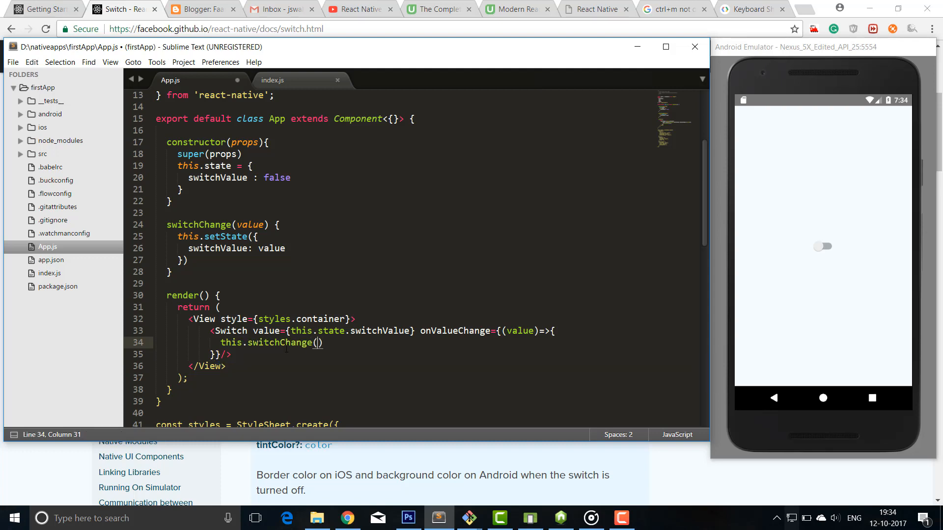
pyautogui.write('value')
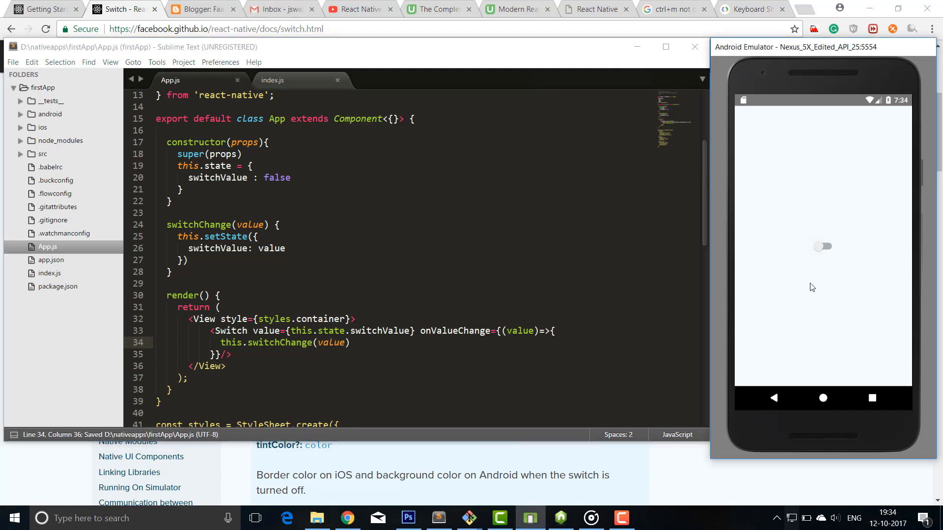
pyautogui.moveTo(829, 257)
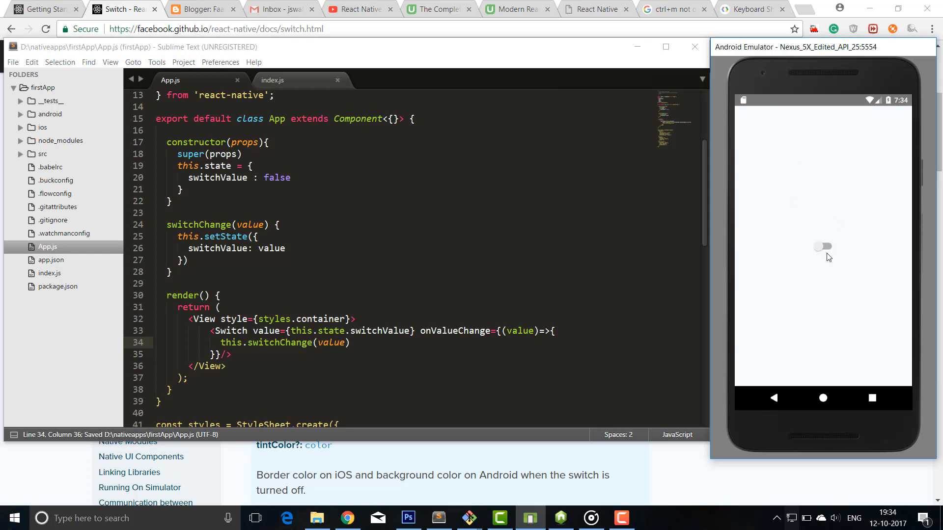
# Turn the emulator switch on so it stays on, then review the render block
pyautogui.click(822, 247)
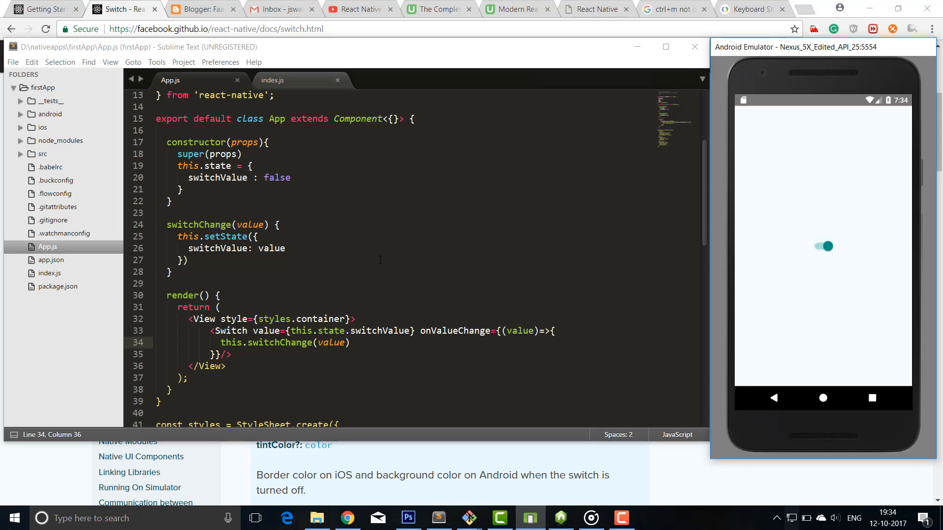
pyautogui.scroll(3)
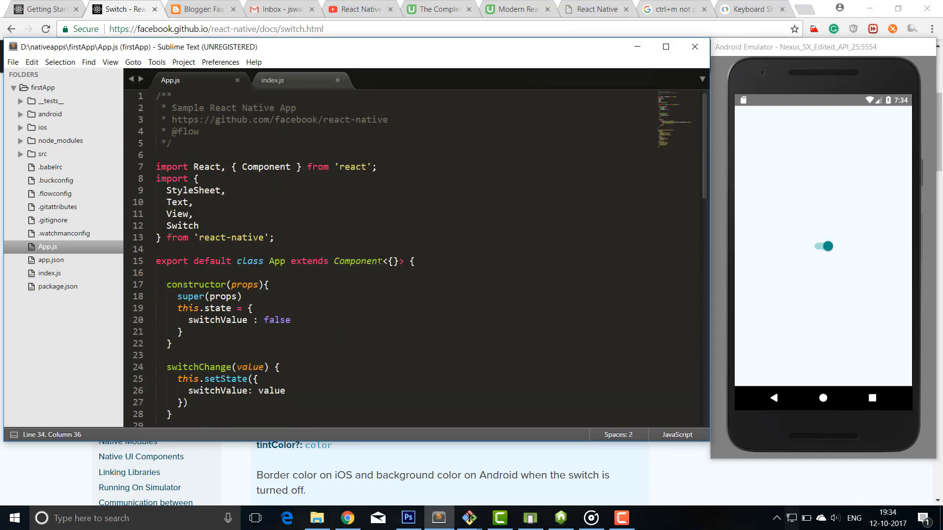
pyautogui.scroll(-3)
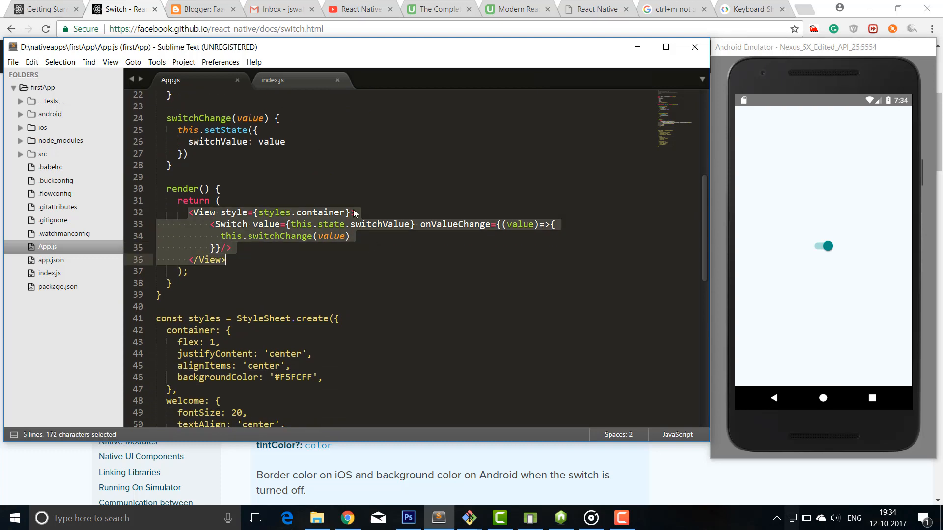
pyautogui.click(220, 189)
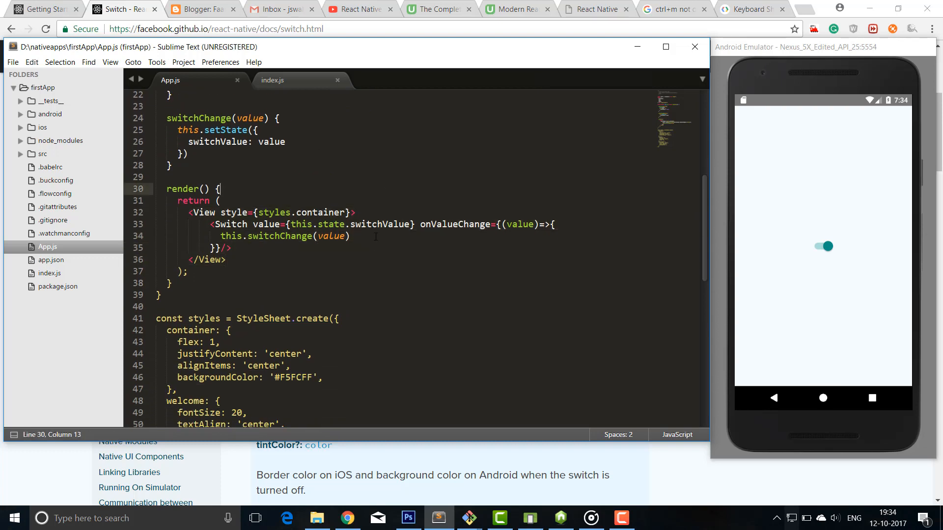
# Rename the handler parameter to switchValue for the shorthand setState and toggle the switch off and on
pyautogui.scroll(3)
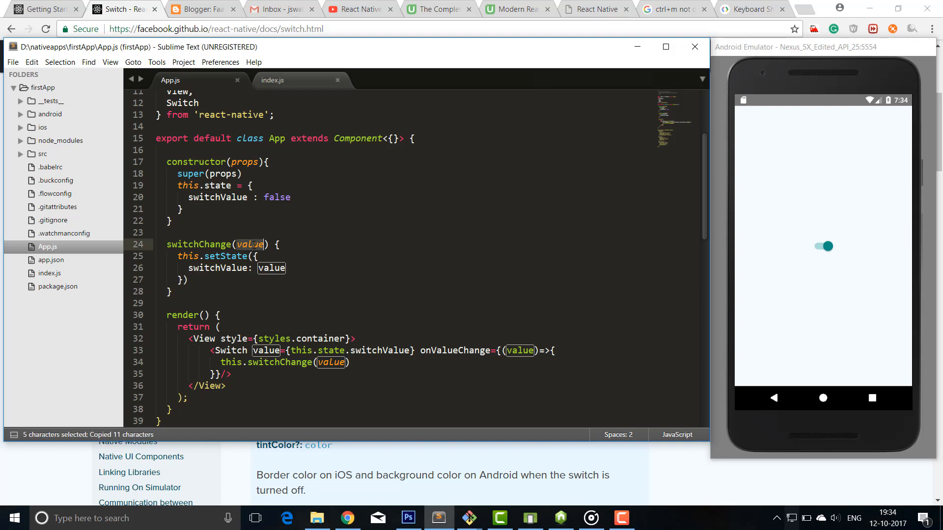
pyautogui.write('switchValue')
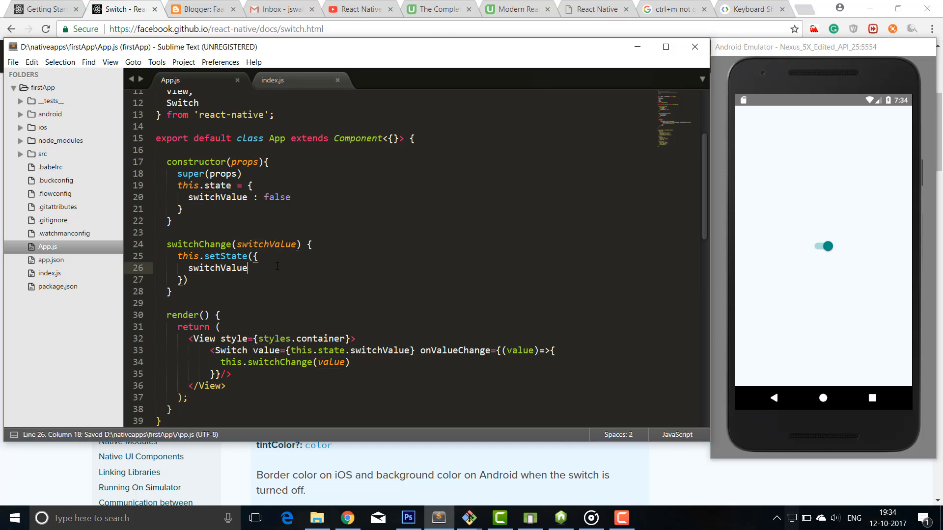
pyautogui.click(770, 222)
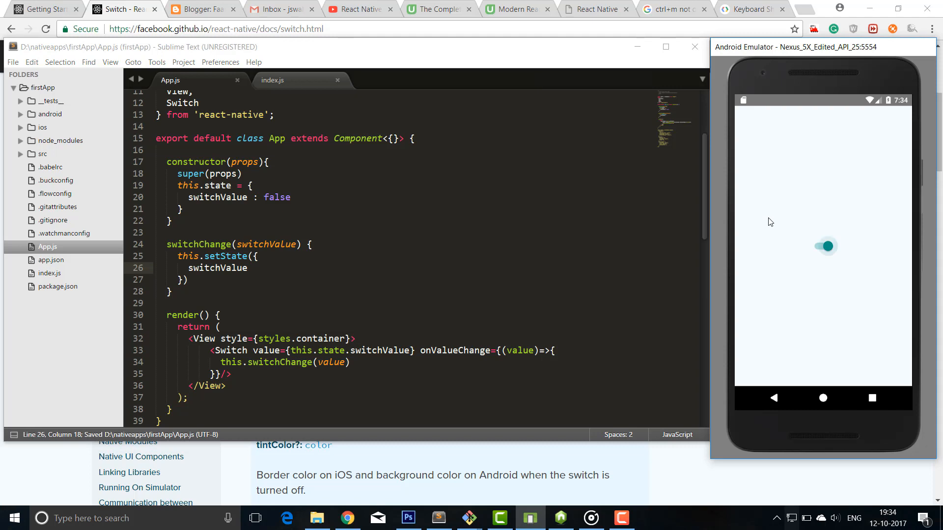
pyautogui.click(826, 246)
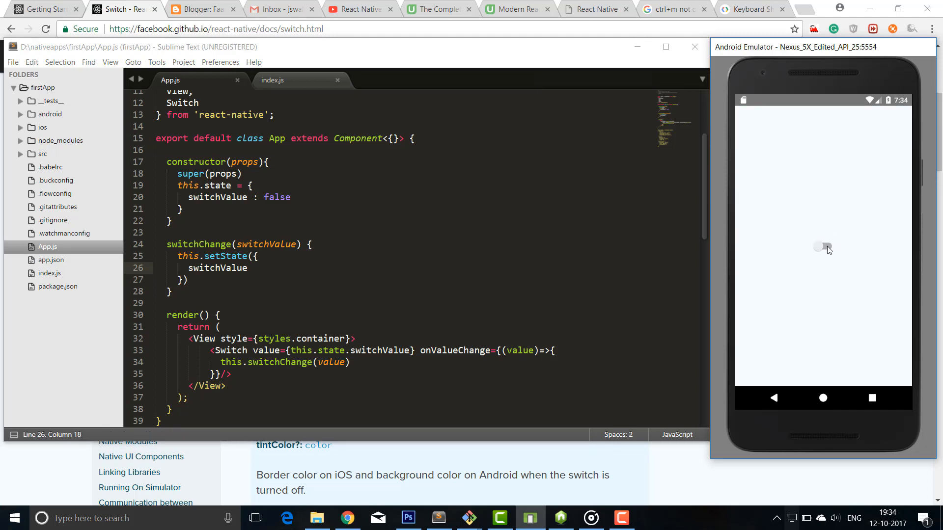
pyautogui.click(823, 247)
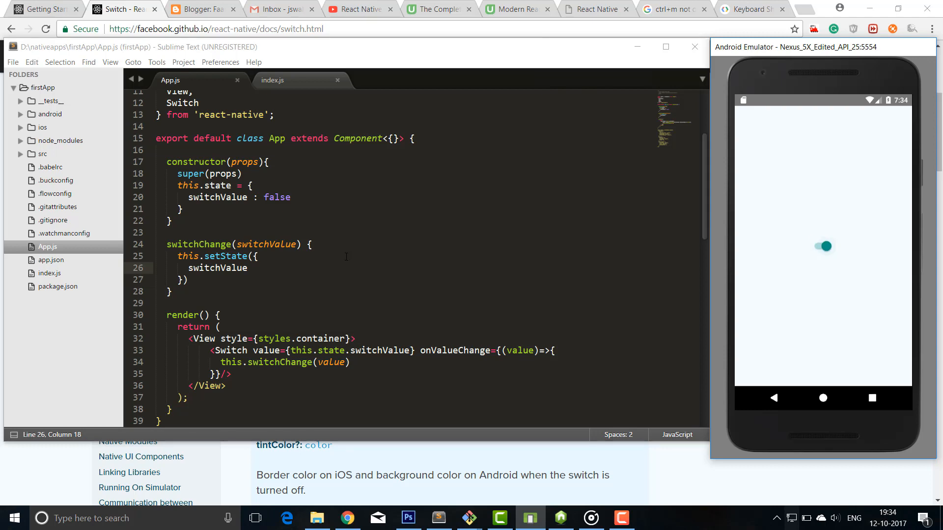
# Shorten the parameter to switchValu, save, and flip the switch to test the mismatch
pyautogui.click(292, 245)
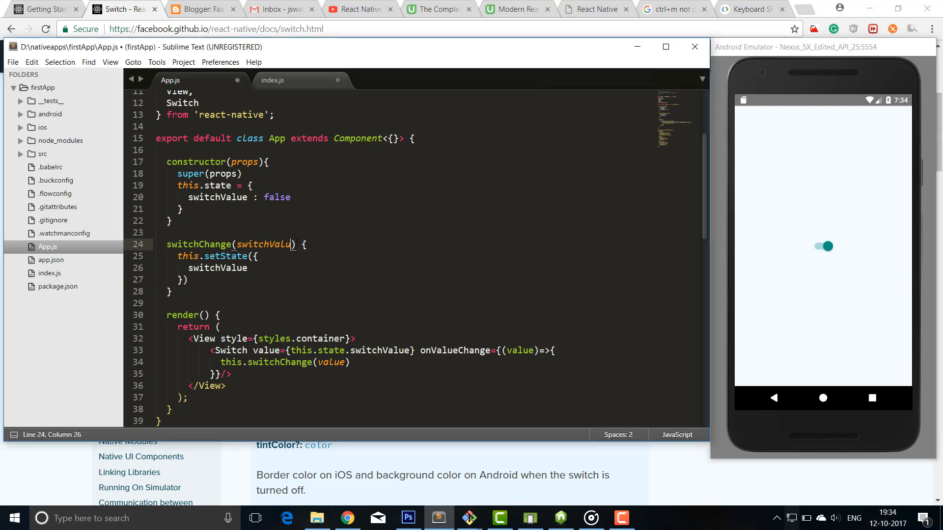
pyautogui.press('ctrl+s')
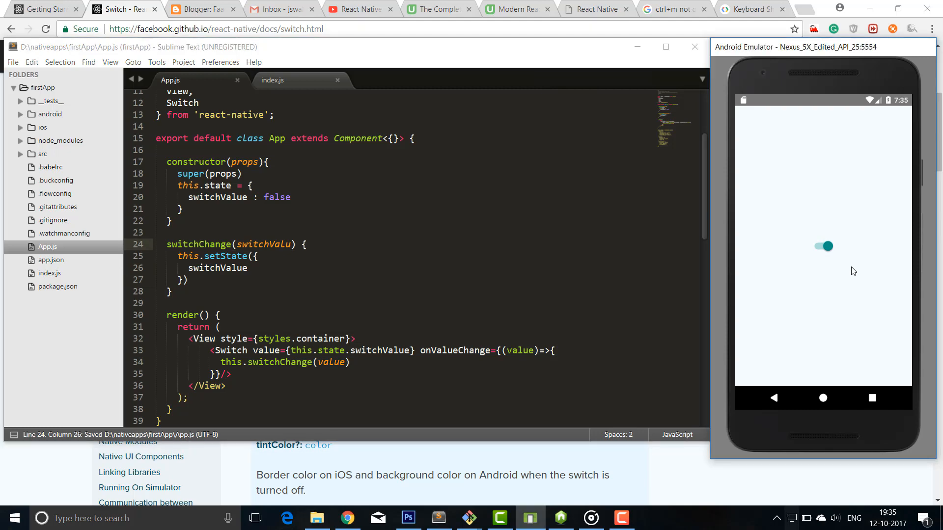
pyautogui.click(823, 246)
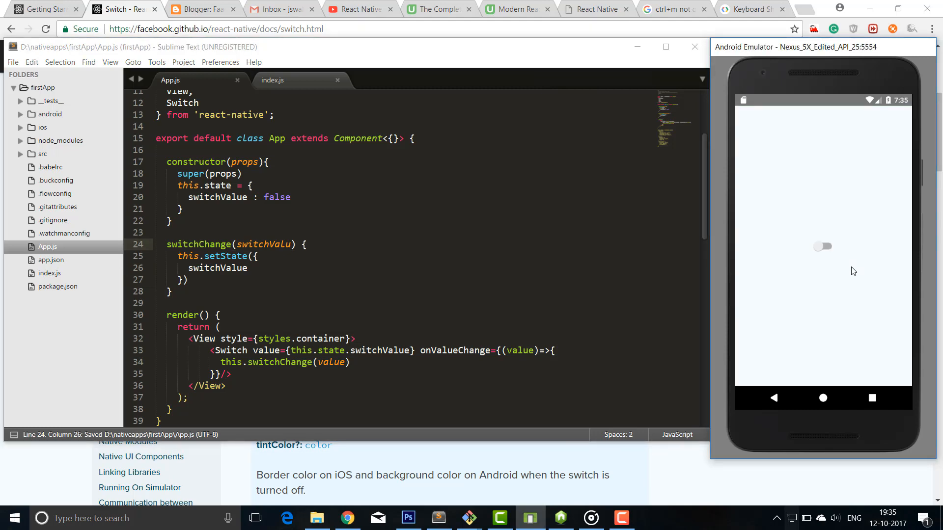
# Hit the Can't find variable: switchValue error, fix line 26 to switchValue : switchValu, reload and flip the switch
pyautogui.click(820, 246)
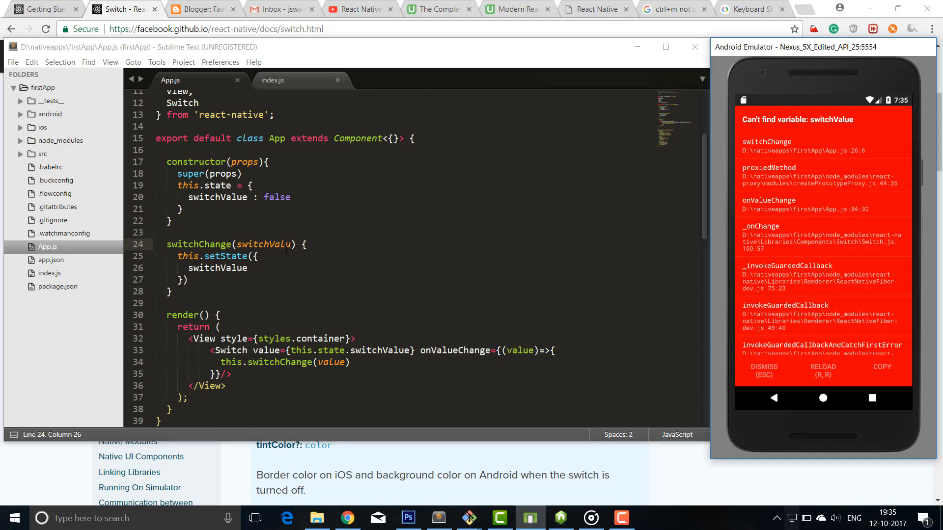
pyautogui.doubleClick(263, 244)
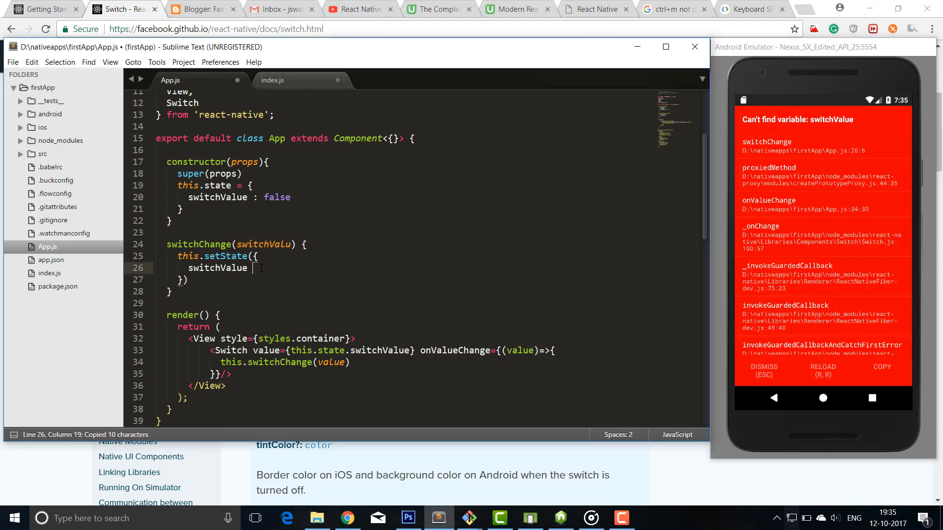
pyautogui.write(': switchValu')
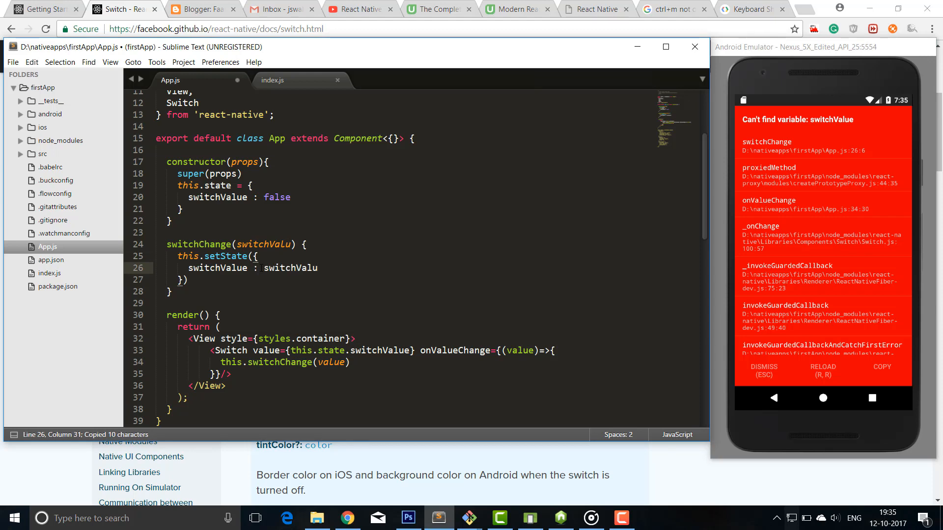
pyautogui.press('Ctrl+S')
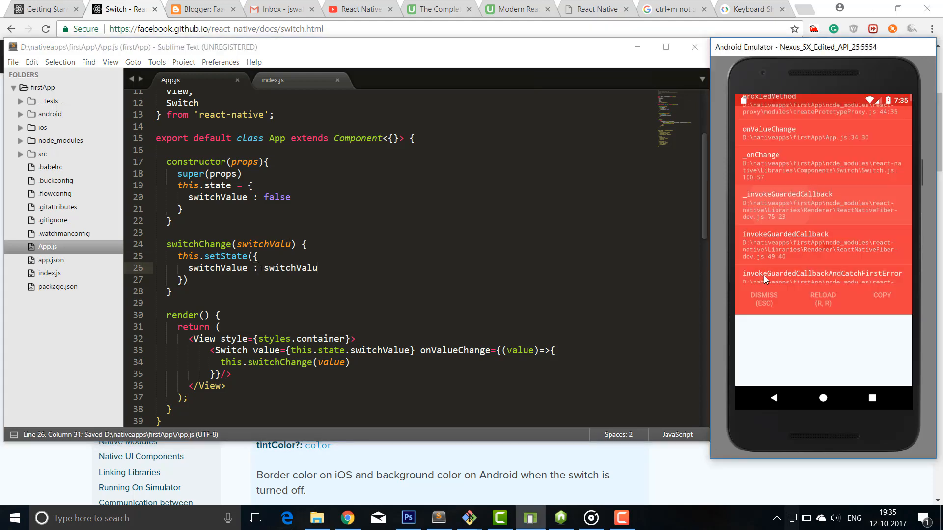
pyautogui.click(763, 296)
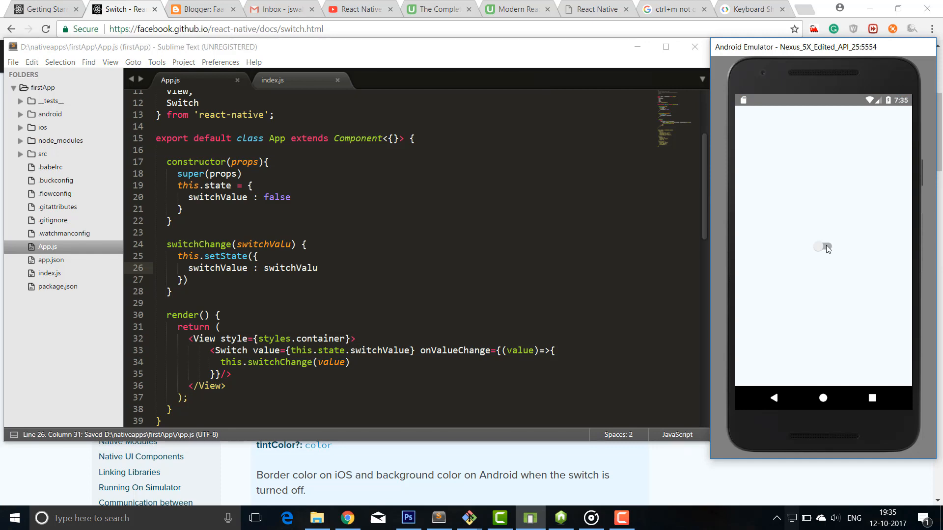
pyautogui.click(822, 247)
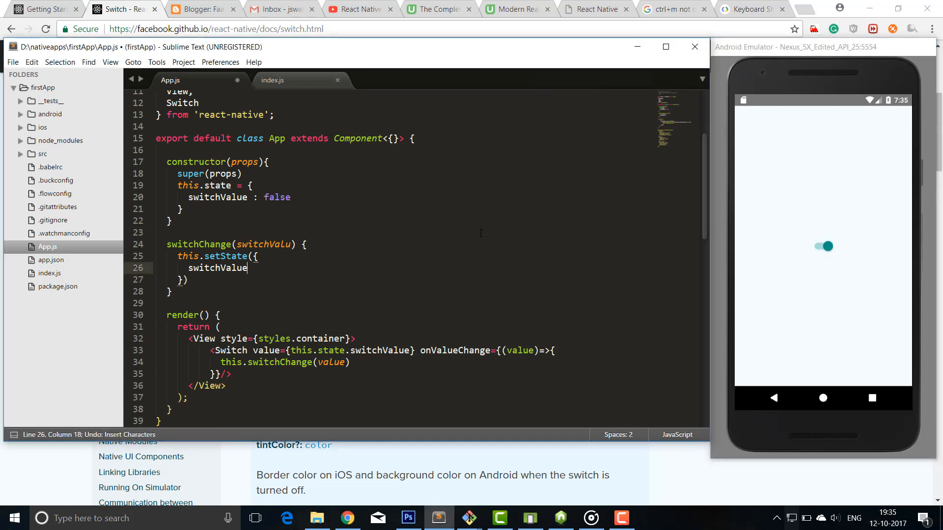
# Save the restored switchChange(switchValue) shorthand and toggle the emulator switch off and on
pyautogui.press('ctrl+s')
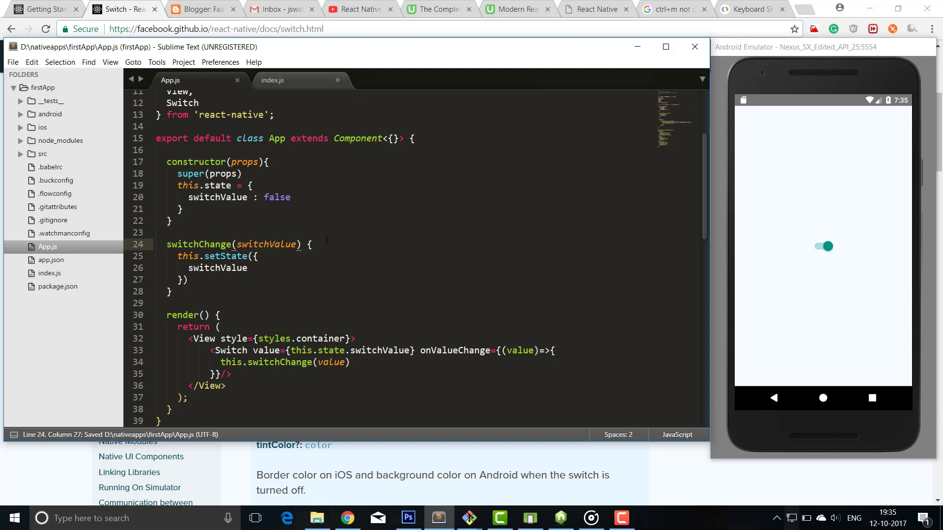
pyautogui.click(861, 303)
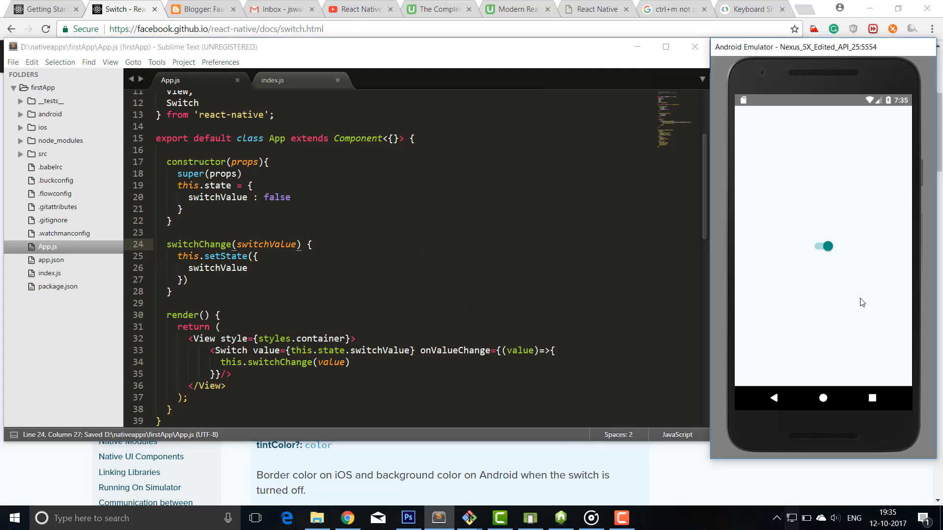
pyautogui.click(824, 245)
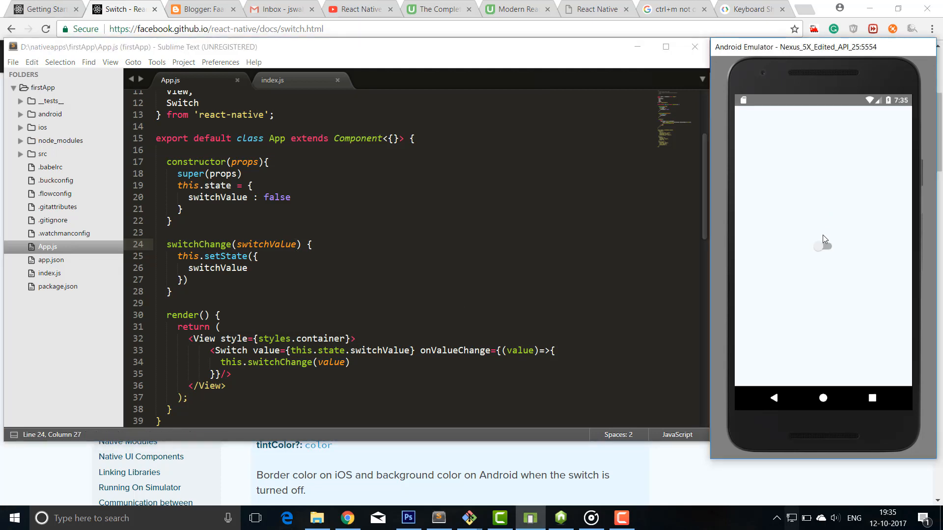
pyautogui.moveTo(824, 248)
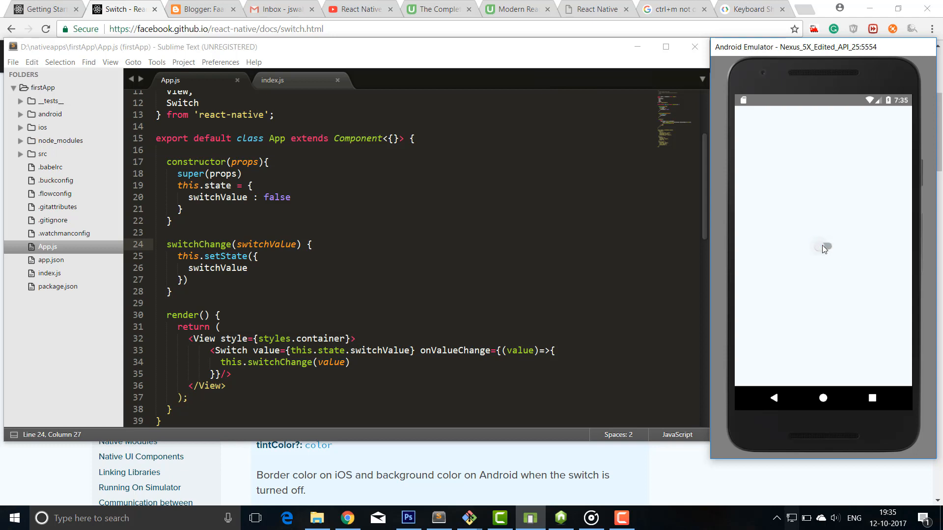
pyautogui.click(823, 246)
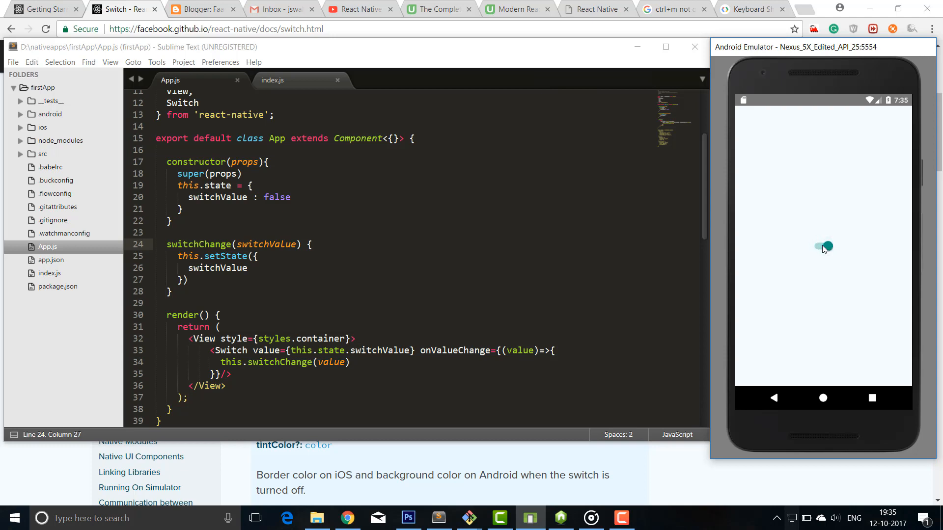